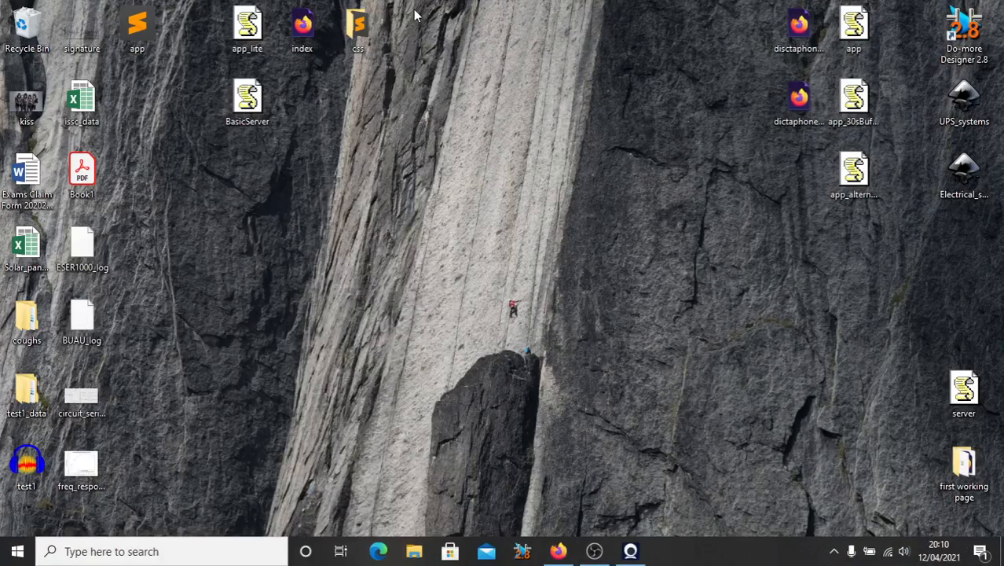
Step: Launch LTspice XVII from the taskbar search beside the circuit photo
type("ltsp")
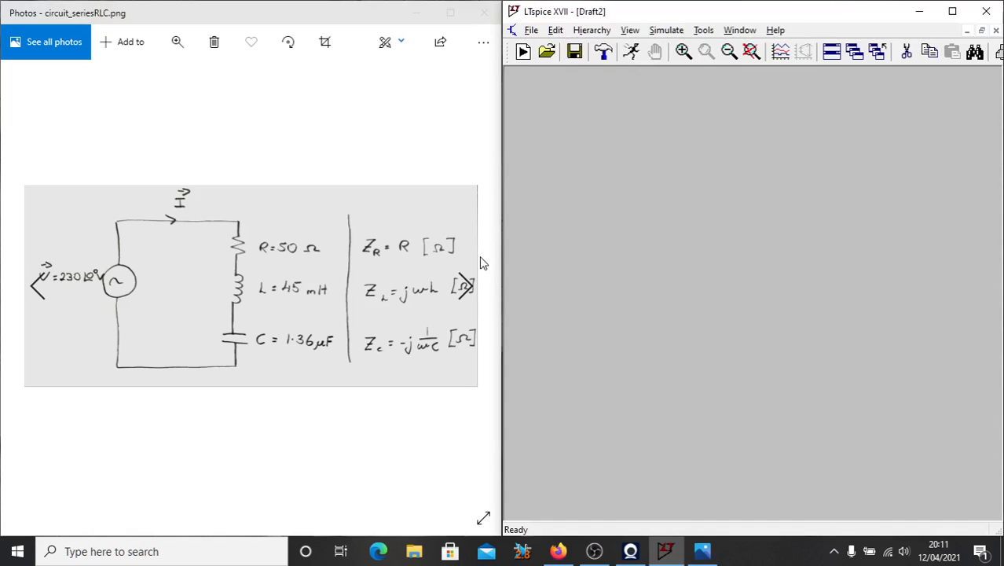
mouse_move(887, 132)
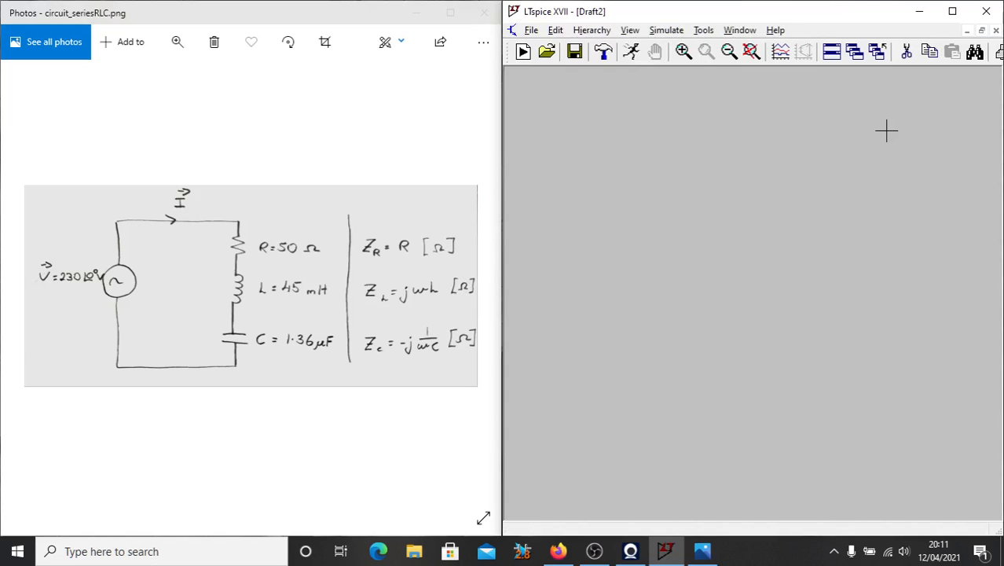
mouse_move(786, 88)
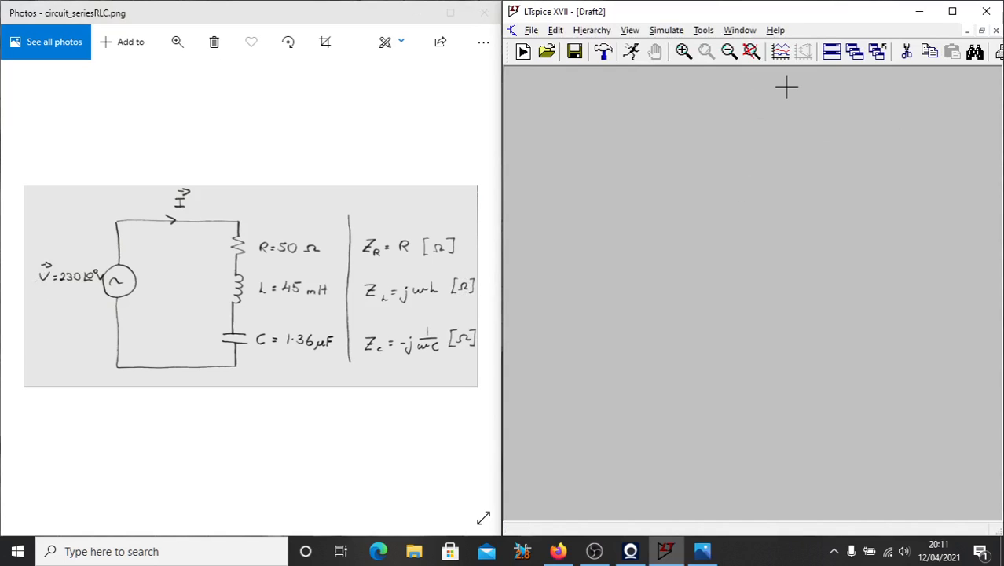
mouse_move(742, 117)
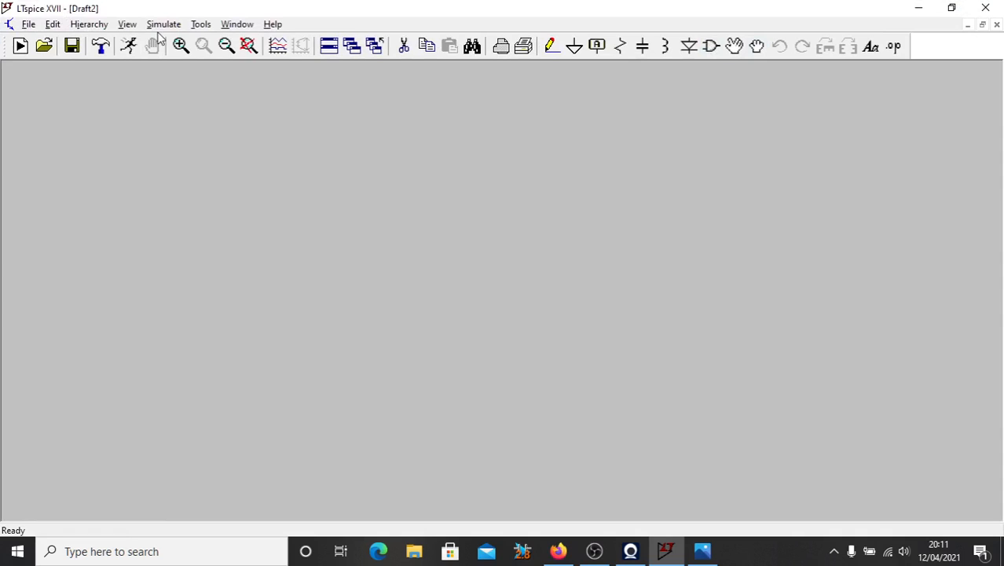
Step: Add a voltage source V1 from the component browser on the left of the draft
left_click(28, 24)
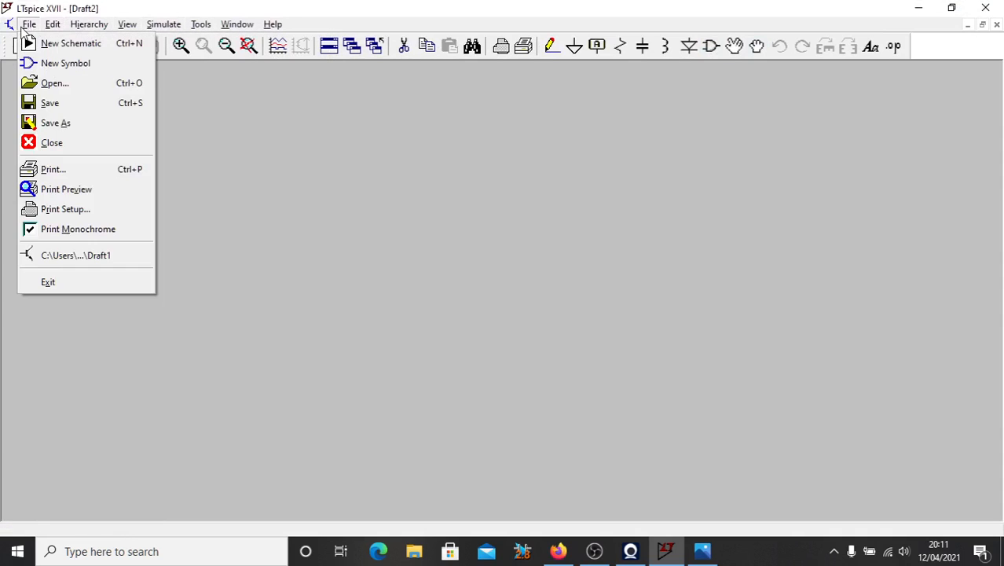
left_click(53, 24)
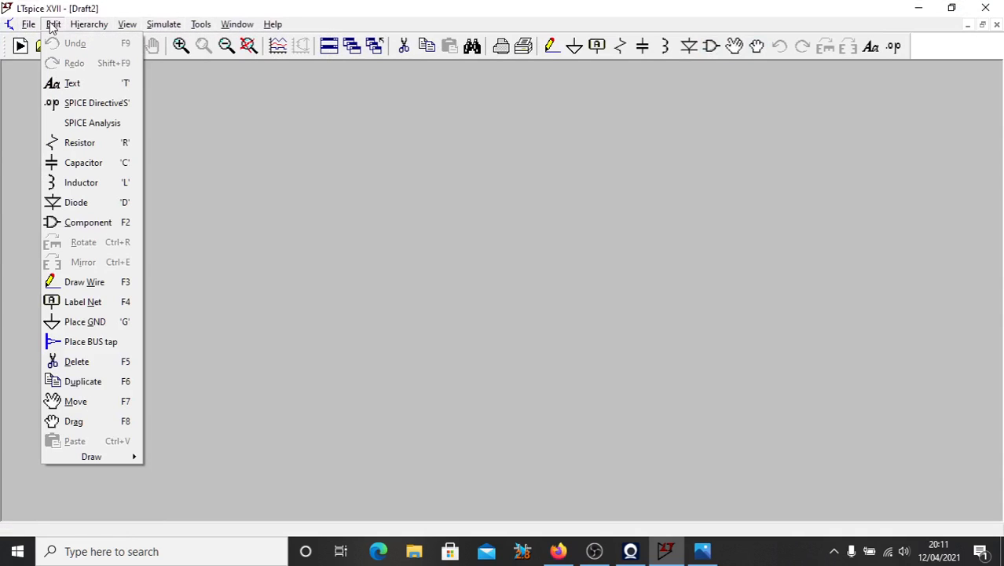
mouse_move(88, 221)
type("voltage")
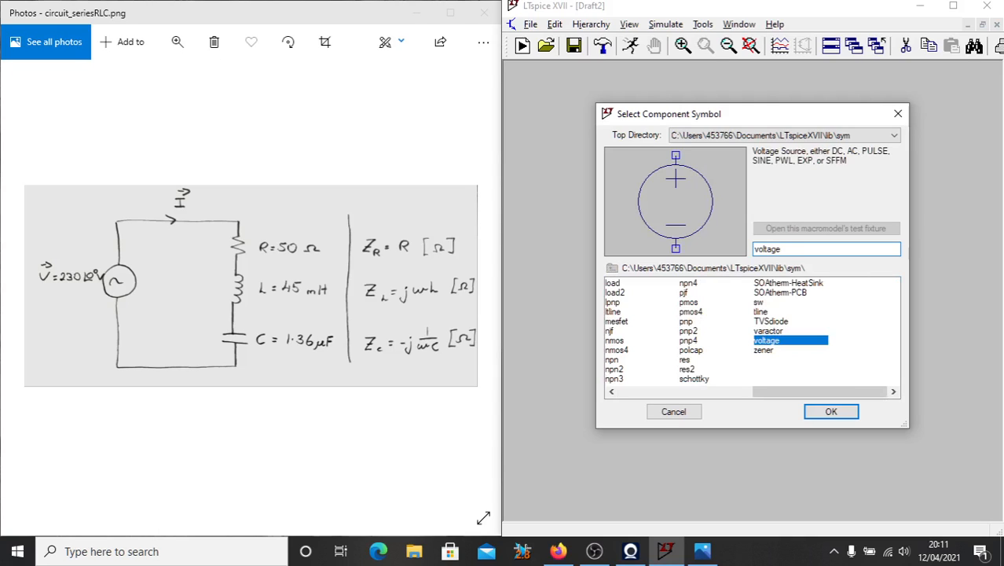
left_click(830, 412)
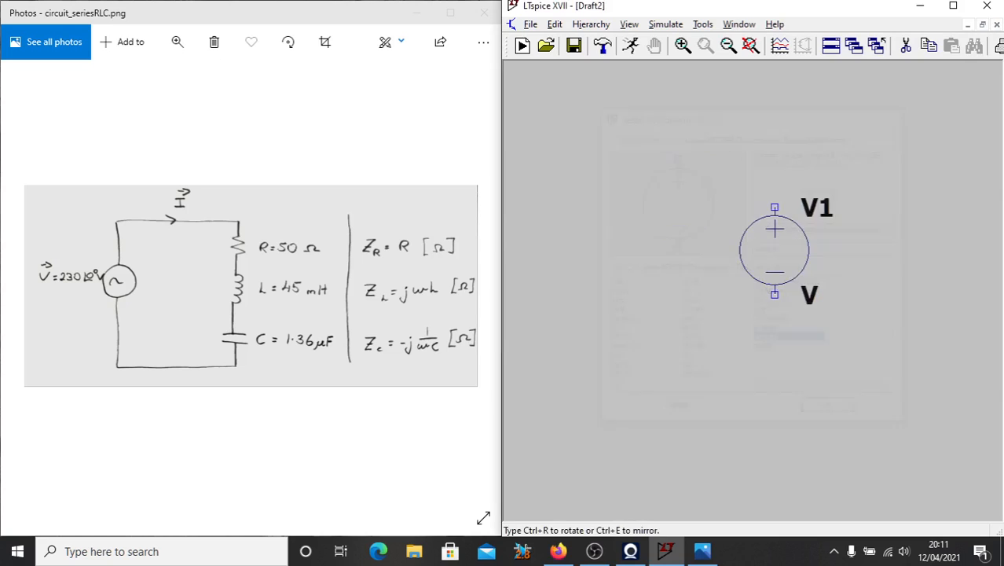
left_click_drag(773, 249, 581, 286)
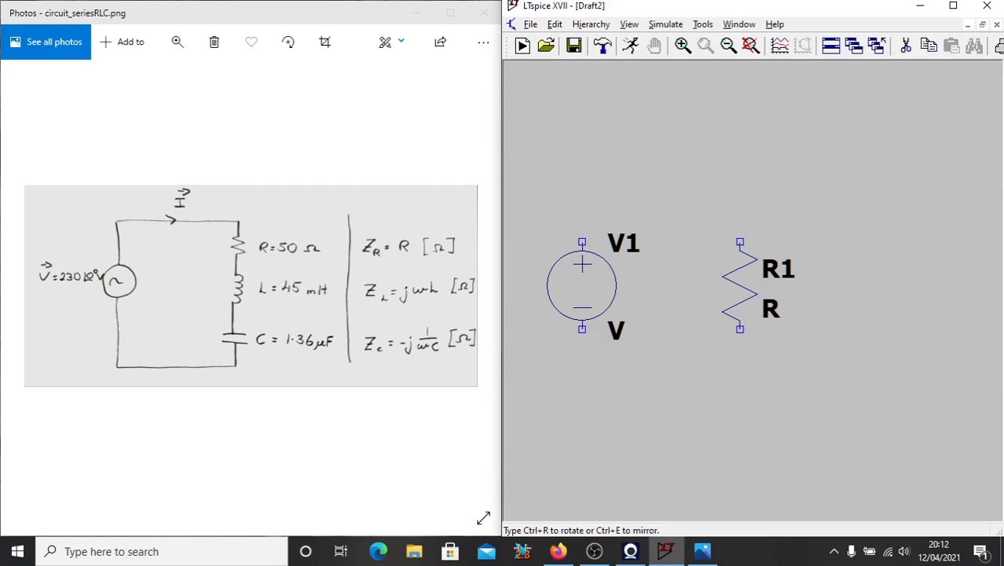
Step: Place resistor R1 upper right with inductor L1 and capacitor C1 below it
left_click_drag(738, 283, 810, 176)
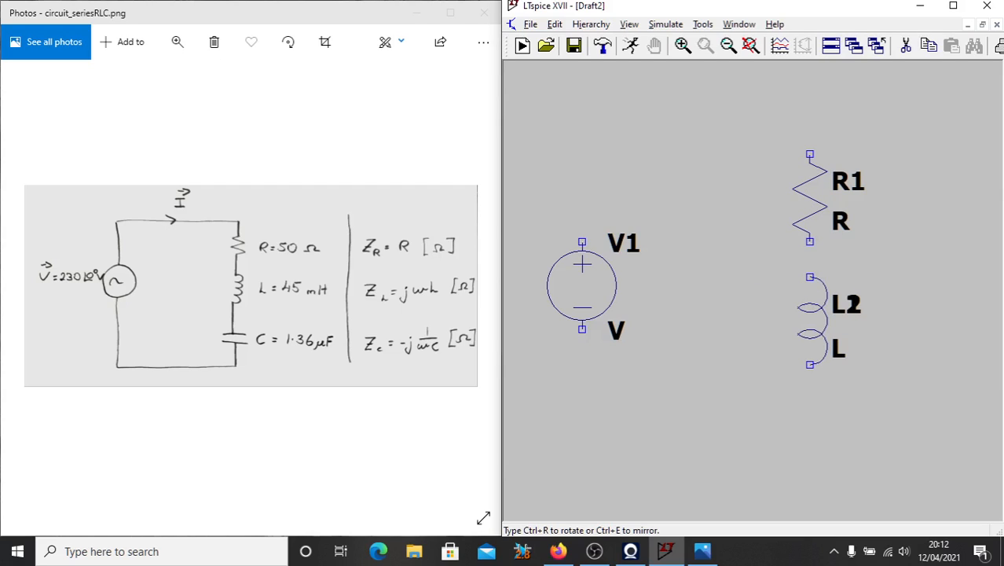
left_click(810, 437)
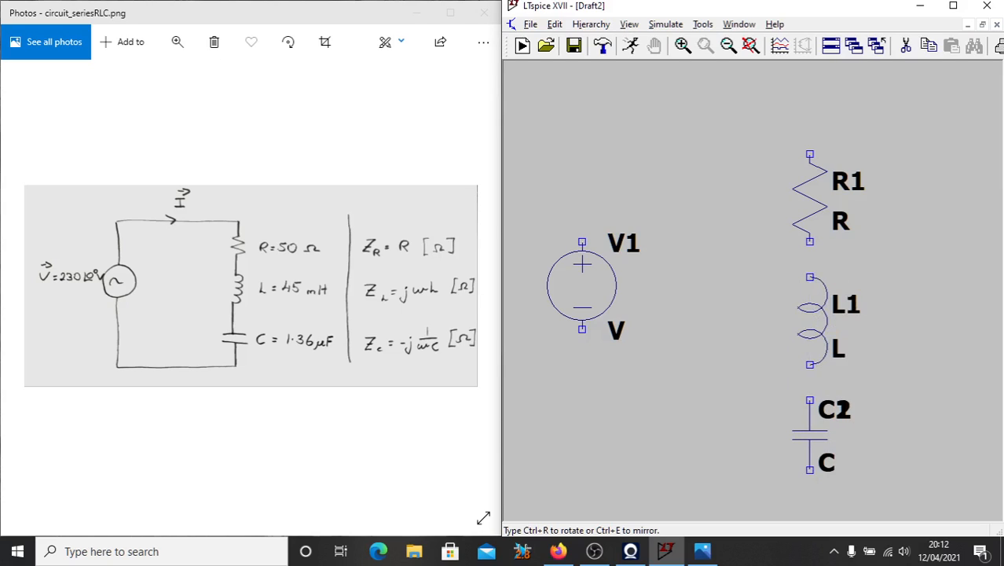
left_click_drag(809, 432, 933, 170)
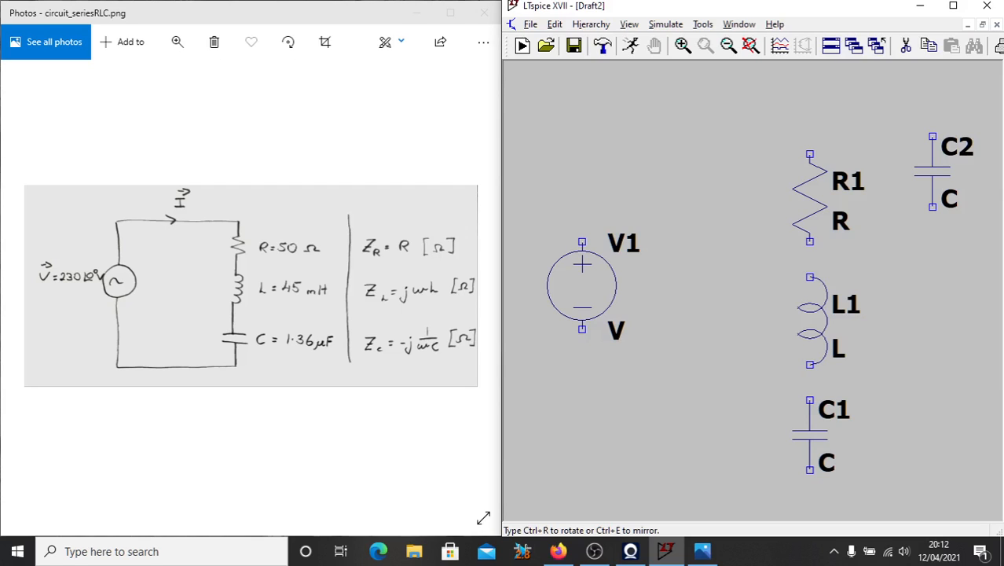
Step: Move the stray capacitor C2 aside and delete it from the schematic
left_click_drag(933, 169, 565, 201)
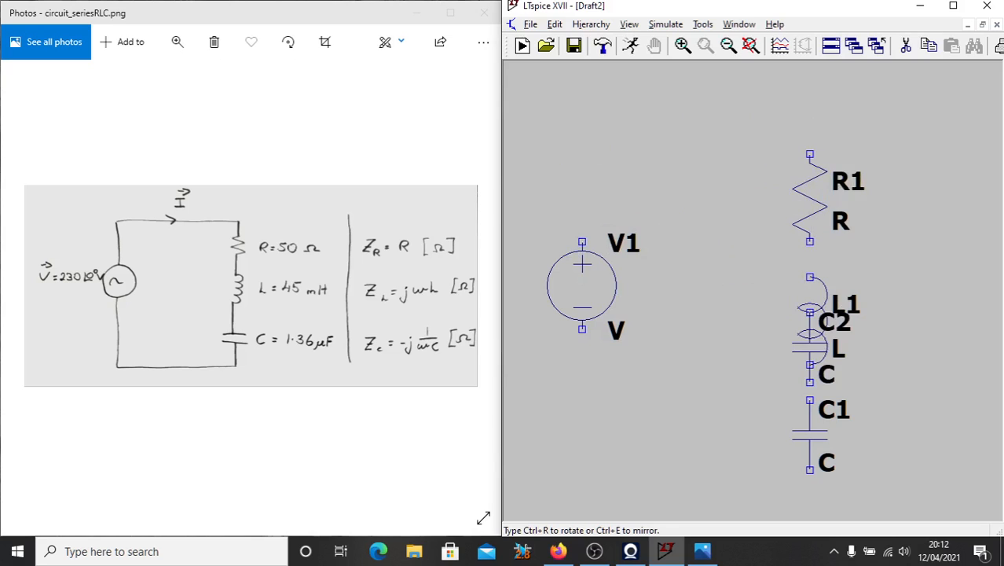
left_click_drag(814, 346, 668, 192)
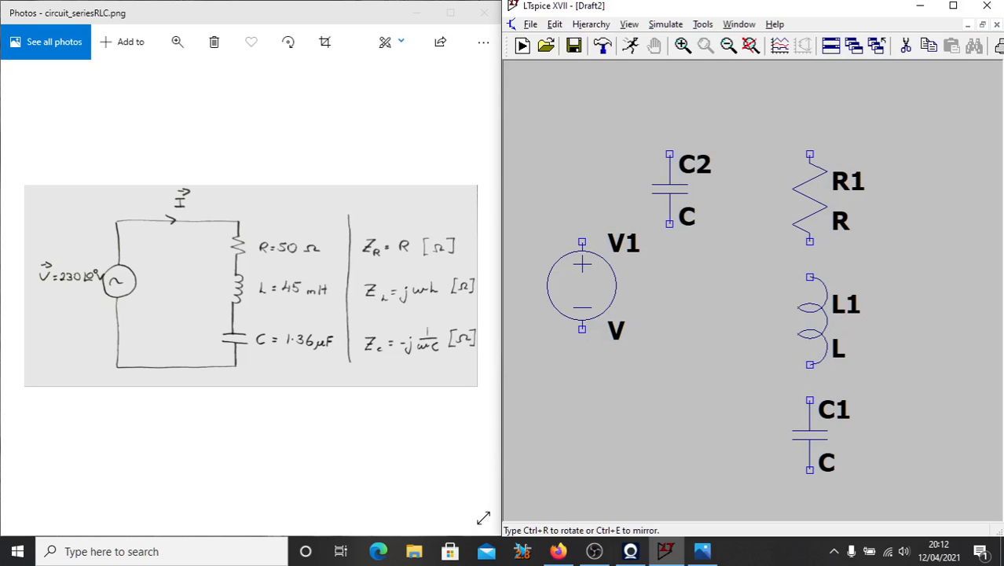
left_click(555, 23)
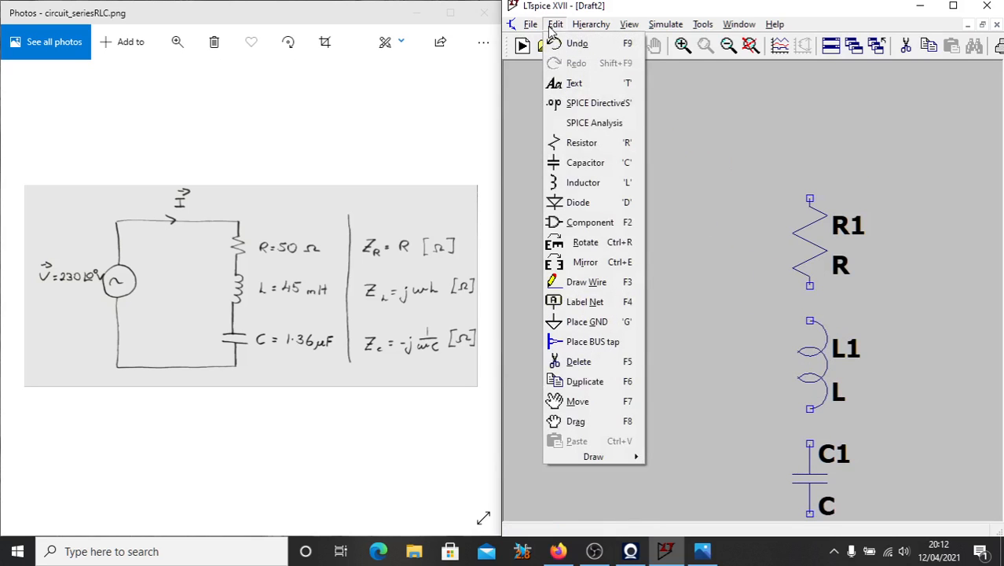
mouse_move(584, 261)
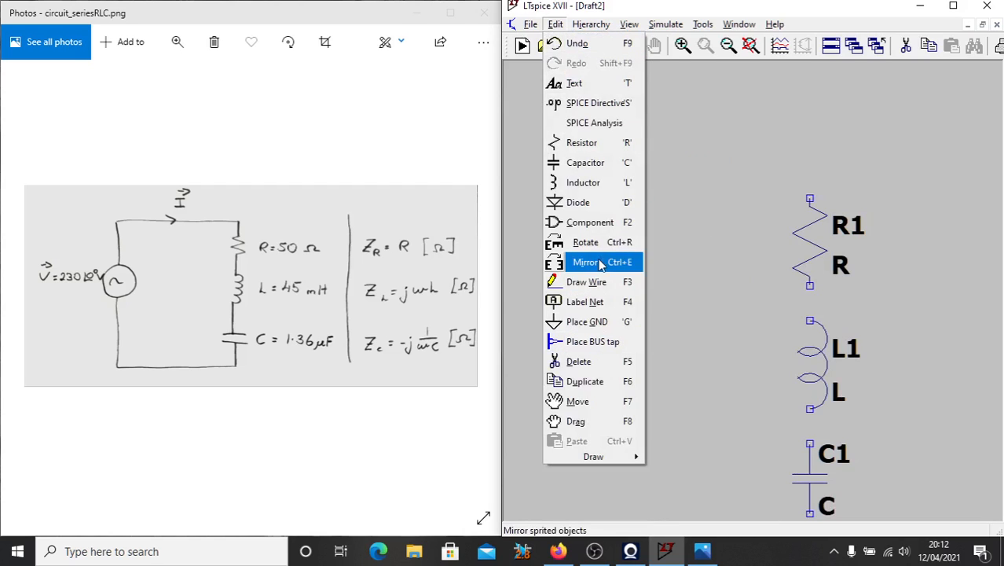
mouse_move(597, 282)
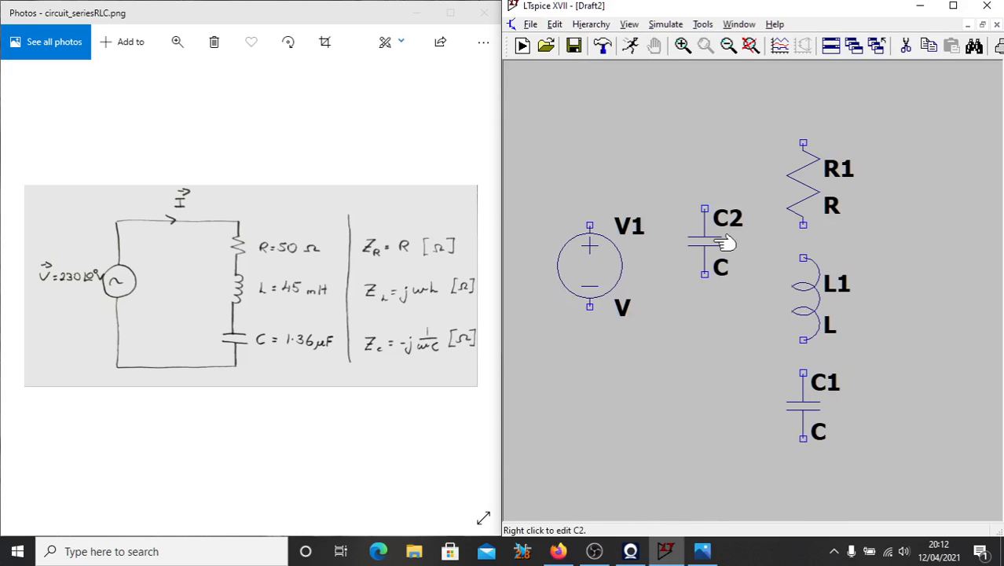
right_click(704, 236)
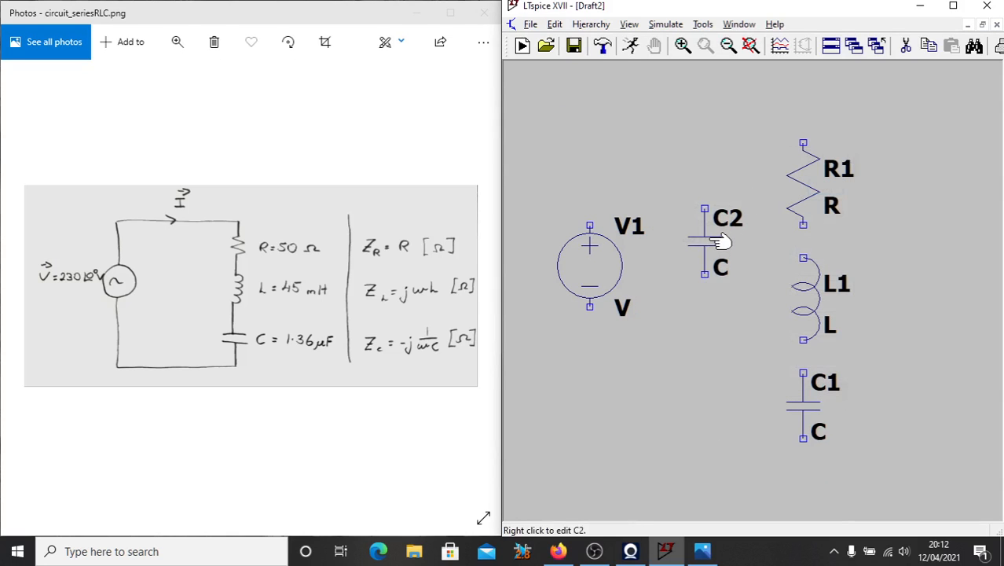
left_click(554, 24)
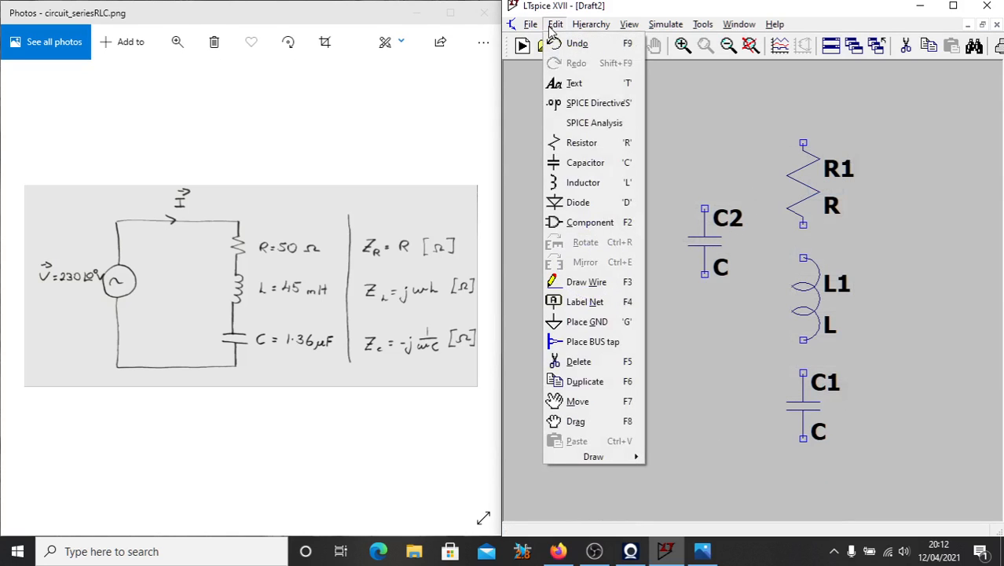
mouse_move(625, 82)
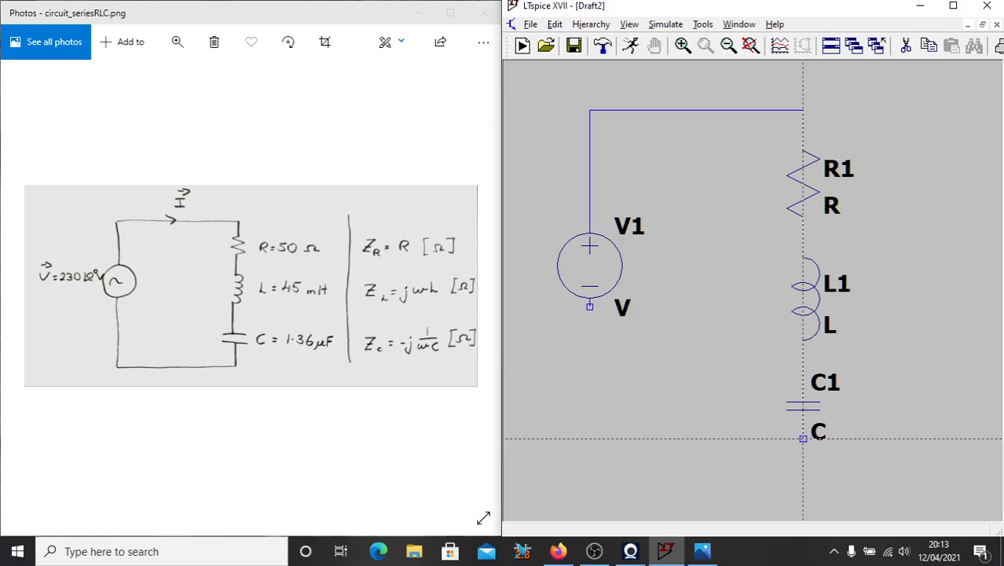
Step: Wire V1, R1, L1 and C1 into one closed series loop
left_click(802, 439)
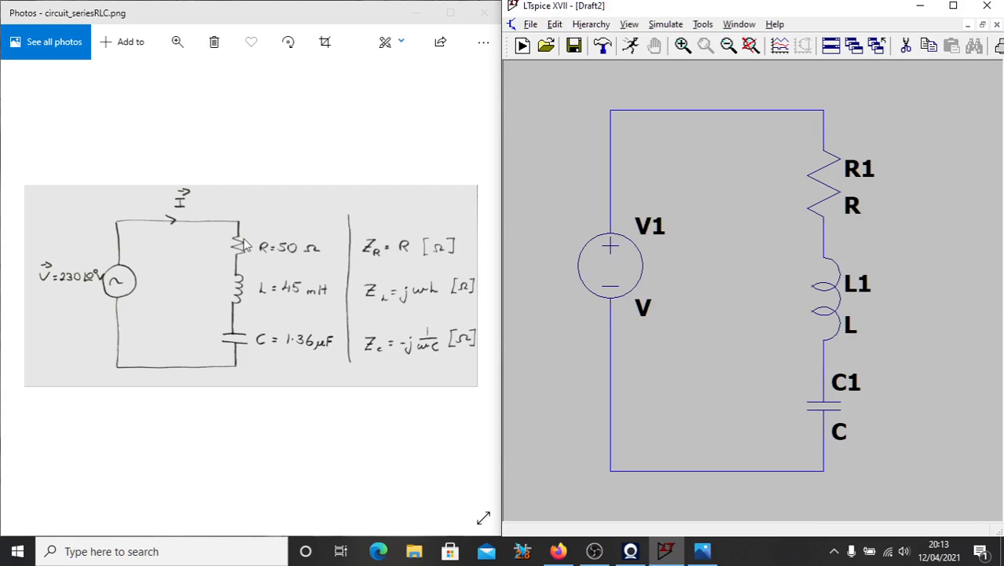
mouse_move(707, 226)
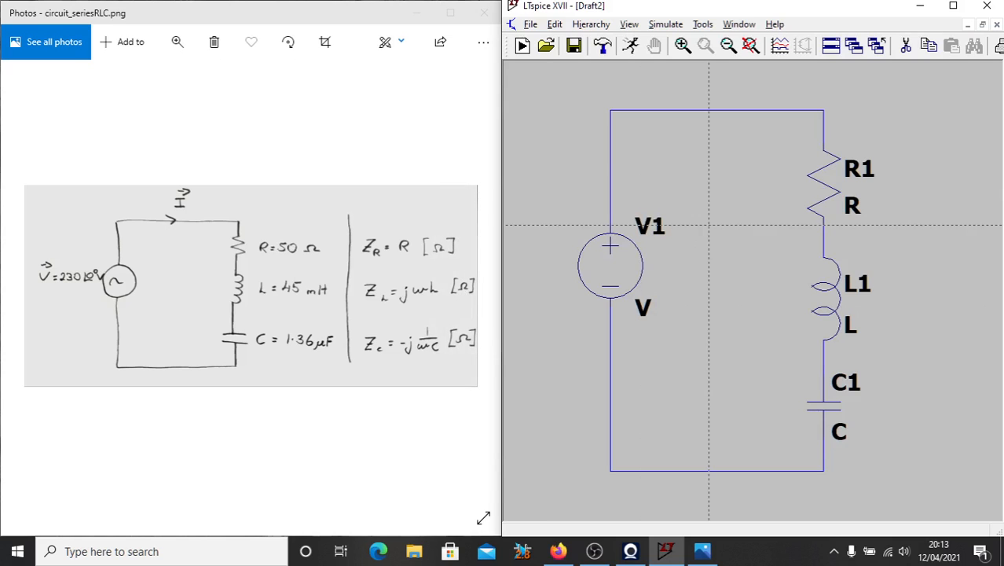
scroll("down", 3)
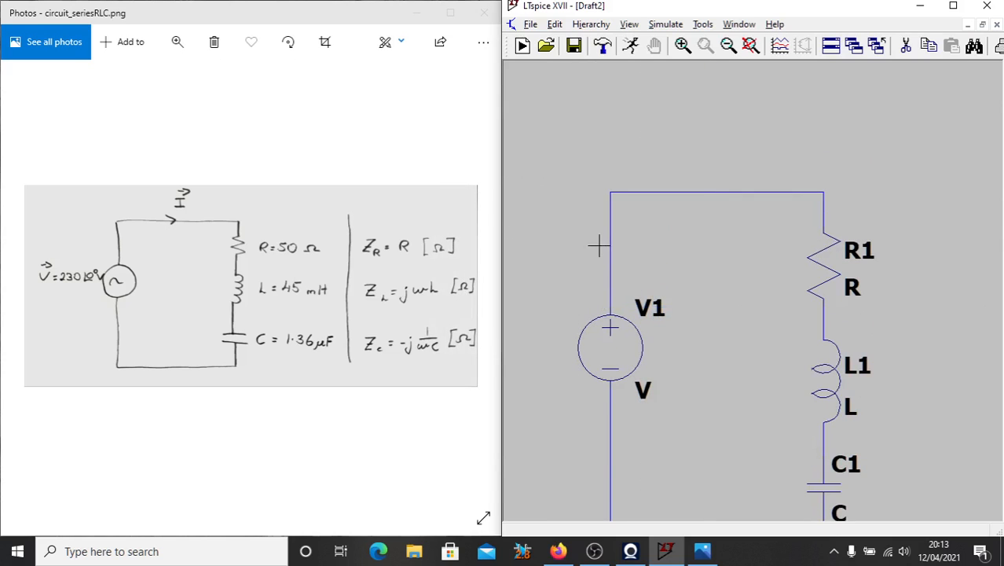
Step: Place a ground symbol on the bottom wire of the series loop
left_click(554, 23)
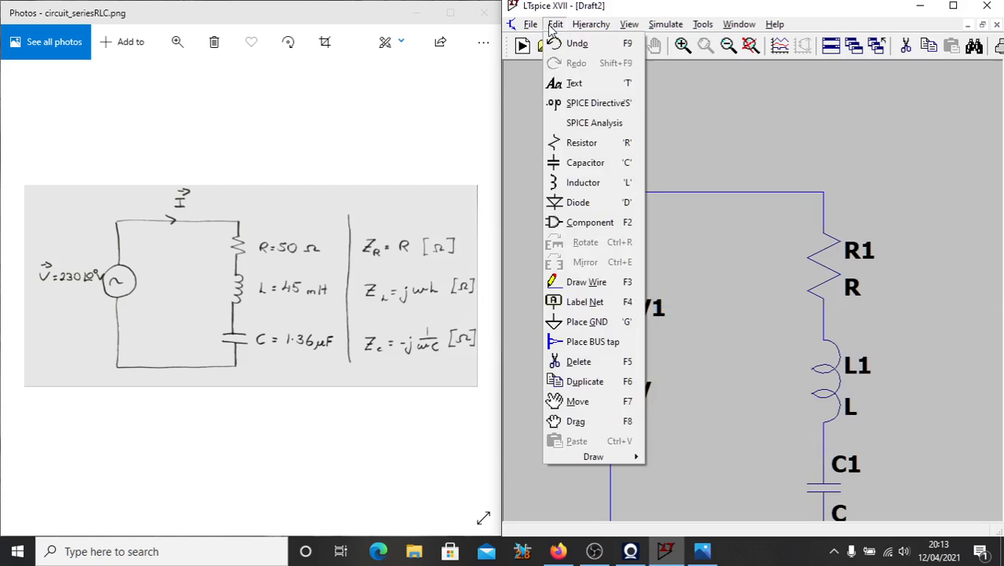
mouse_move(588, 321)
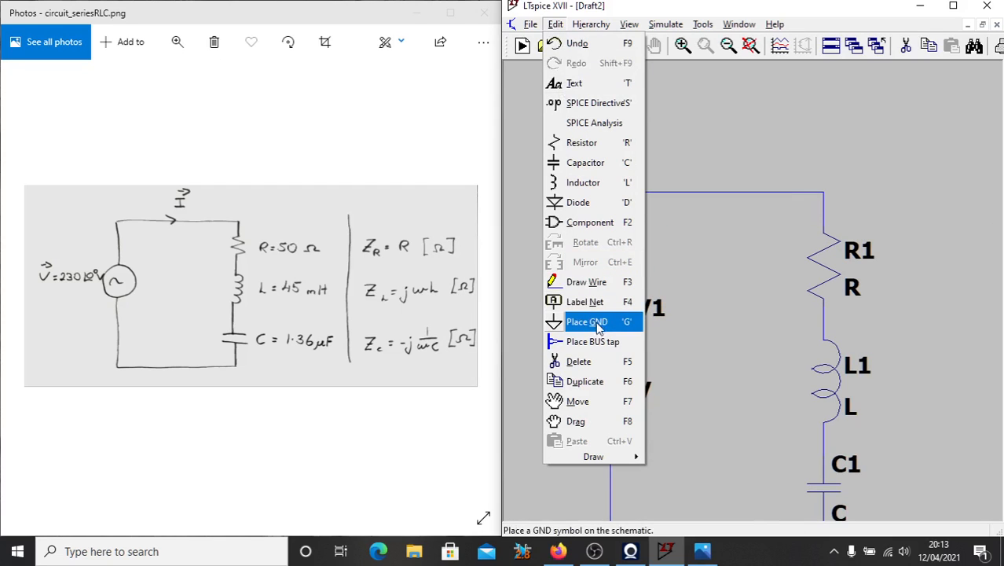
mouse_move(635, 330)
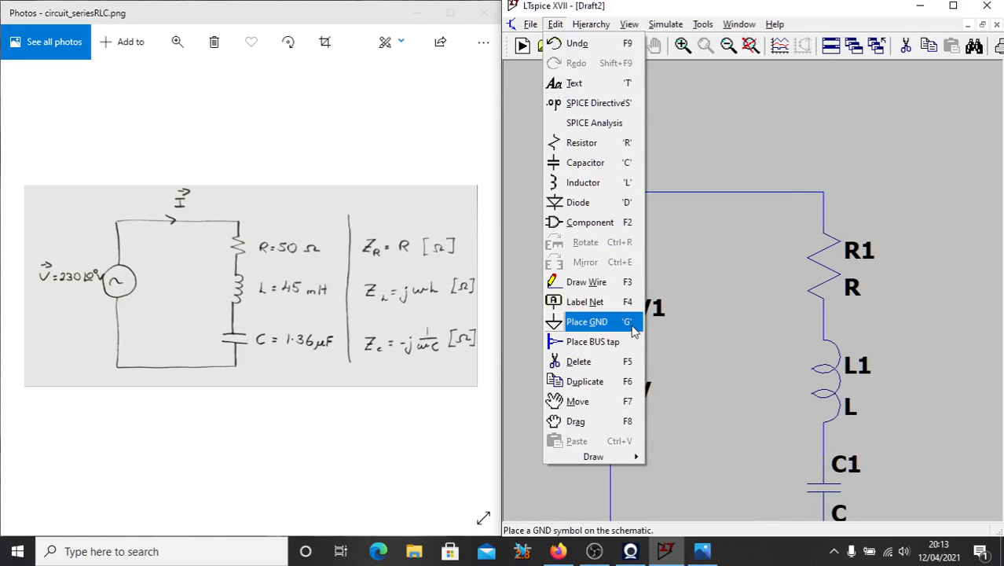
left_click(587, 320)
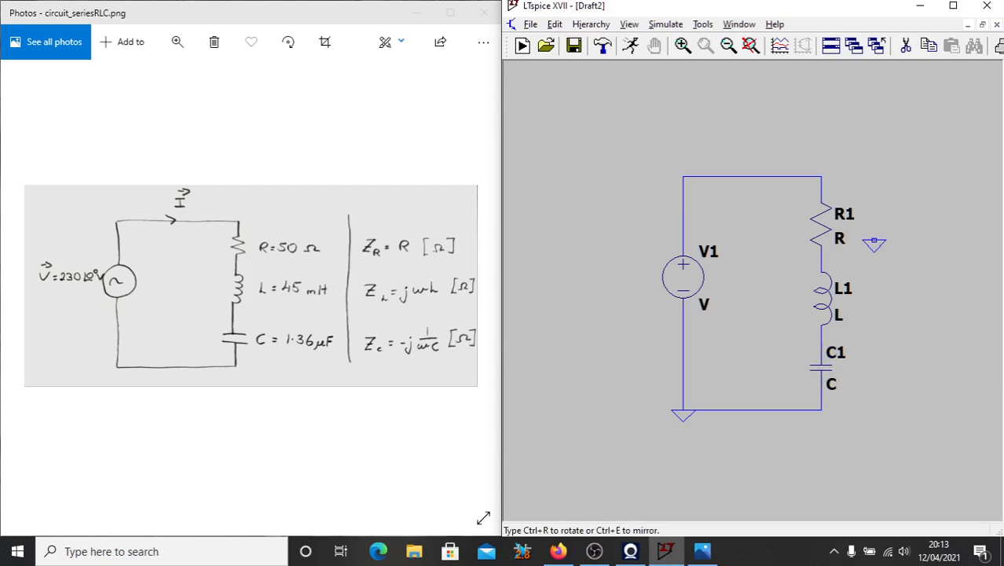
mouse_move(805, 214)
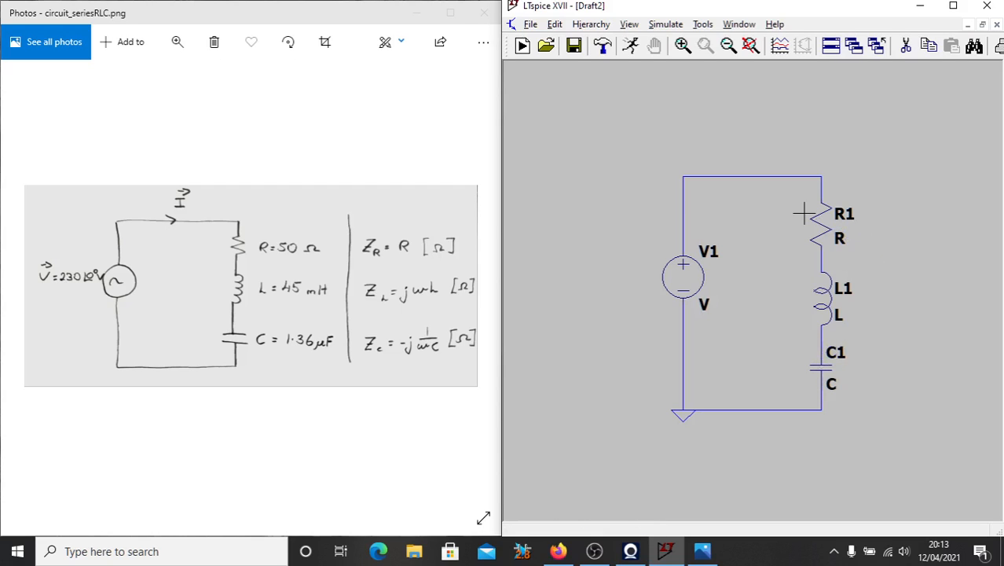
mouse_move(820, 220)
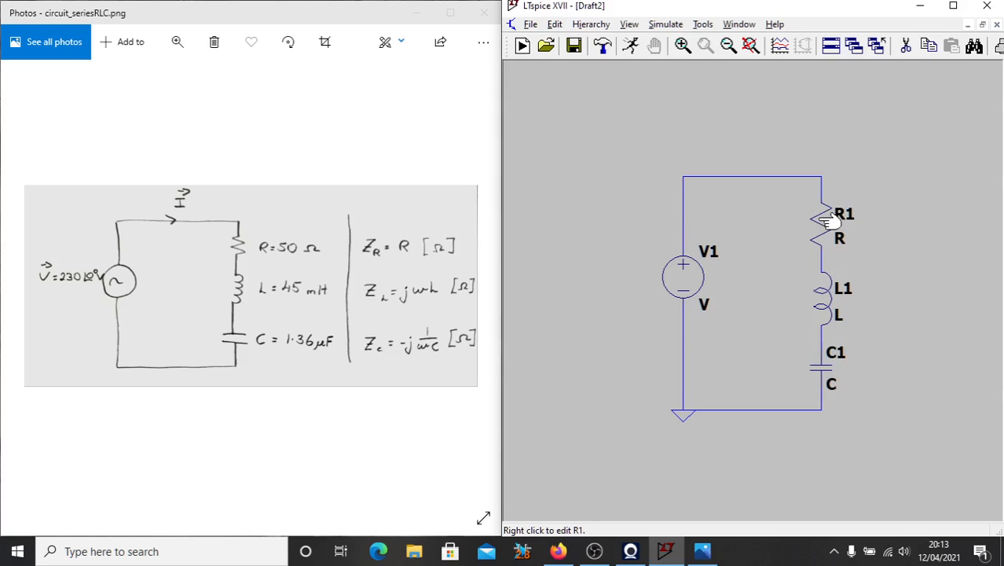
Step: Set resistor R1 to 50 Ω
right_click(825, 220)
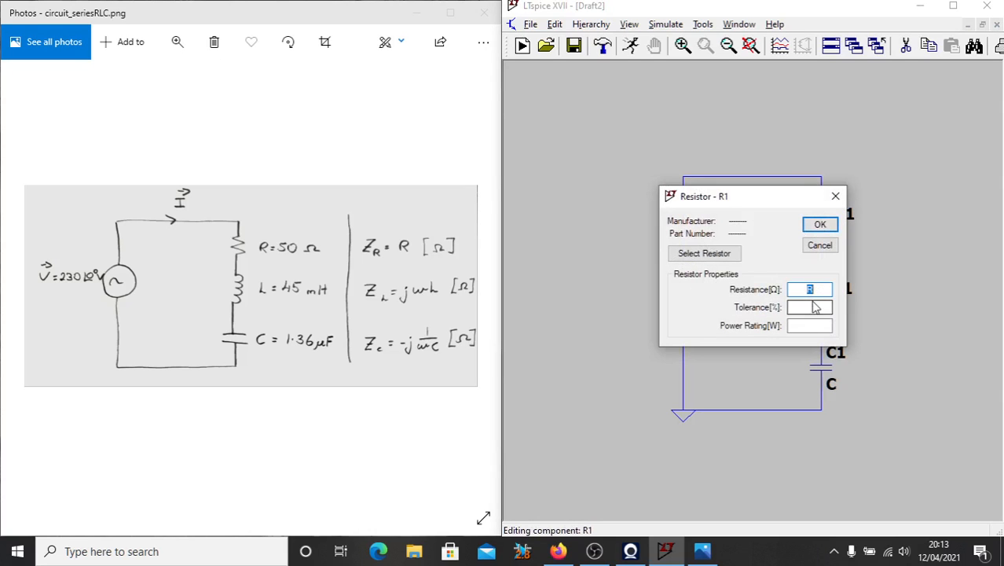
type("50")
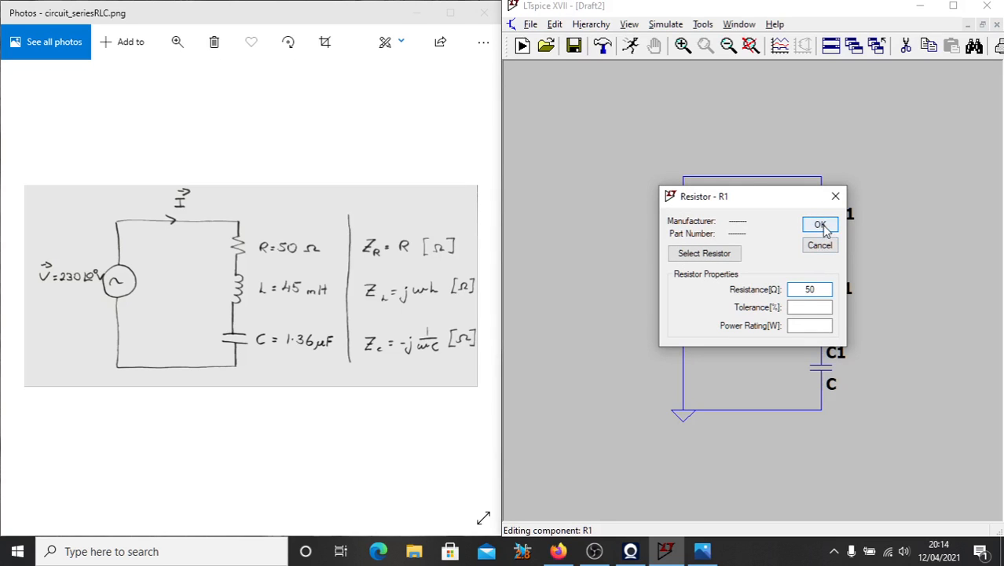
left_click(820, 227)
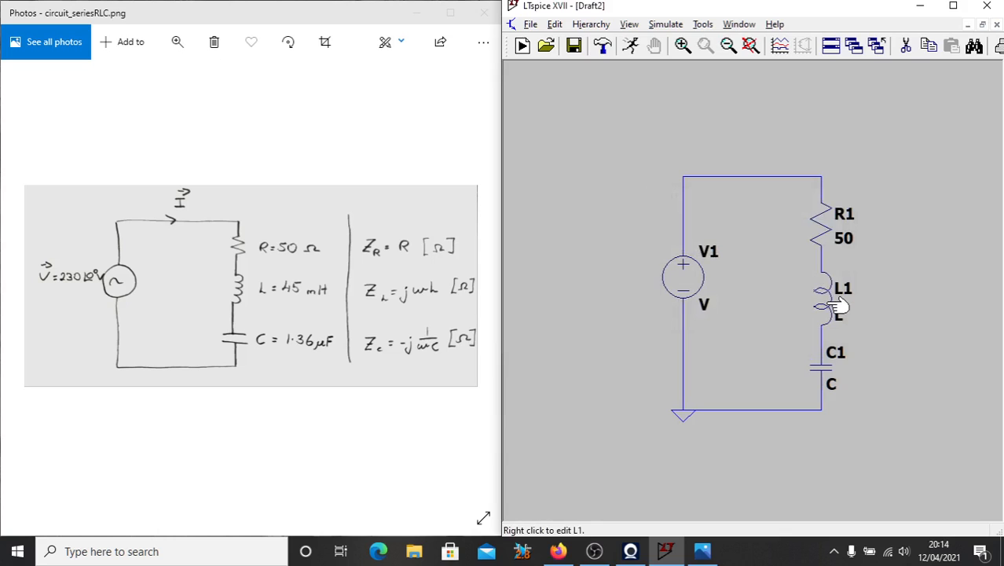
Step: Set inductor L1 to 45 mH
right_click(825, 301)
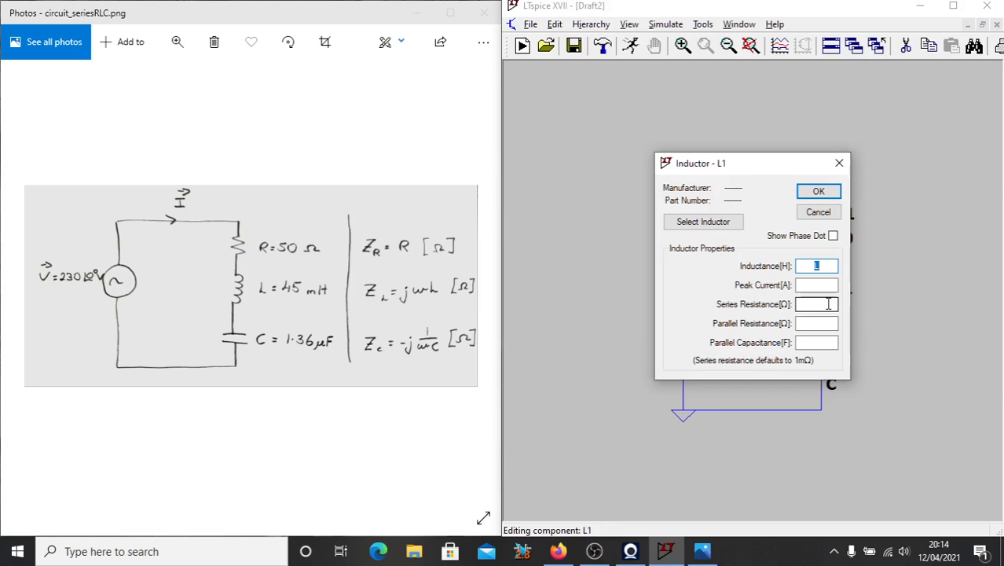
type("45")
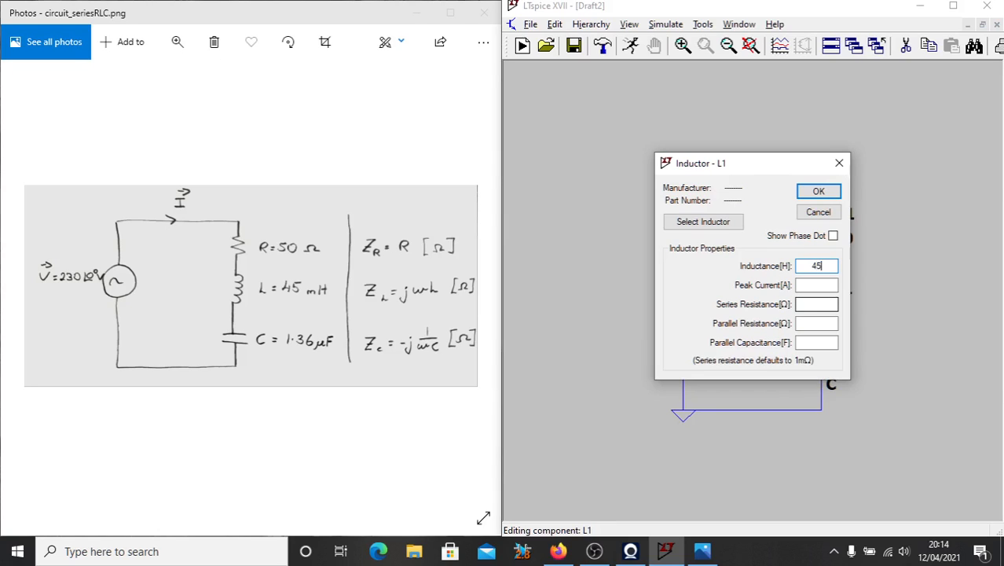
type("e-4")
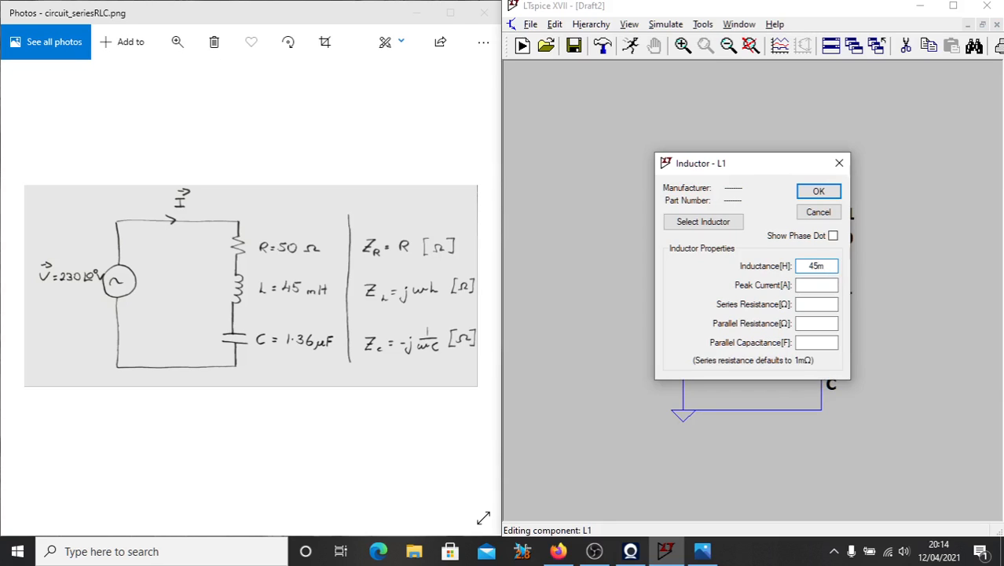
left_click(817, 192)
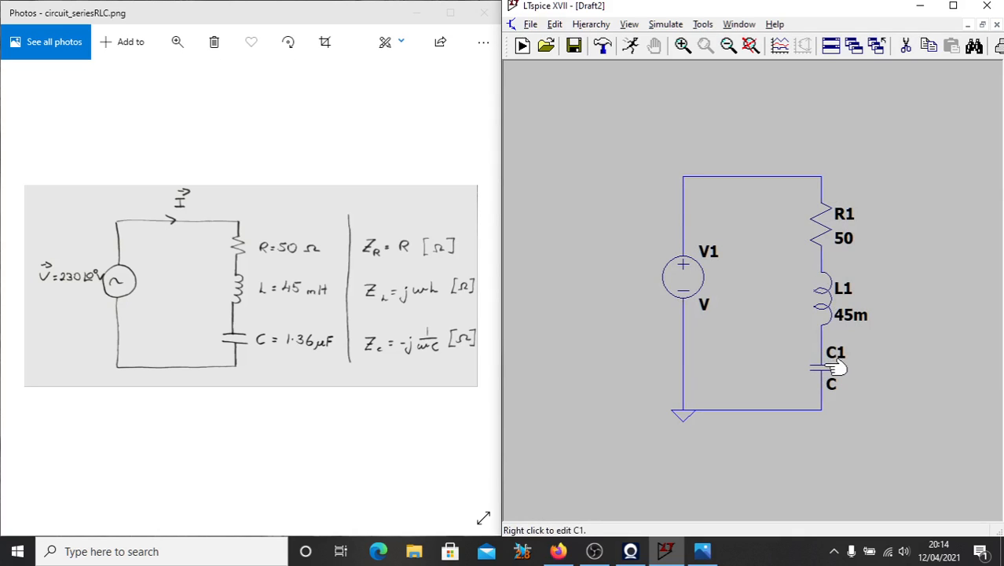
Step: Set capacitor C1 to 1.36 µF
right_click(829, 367)
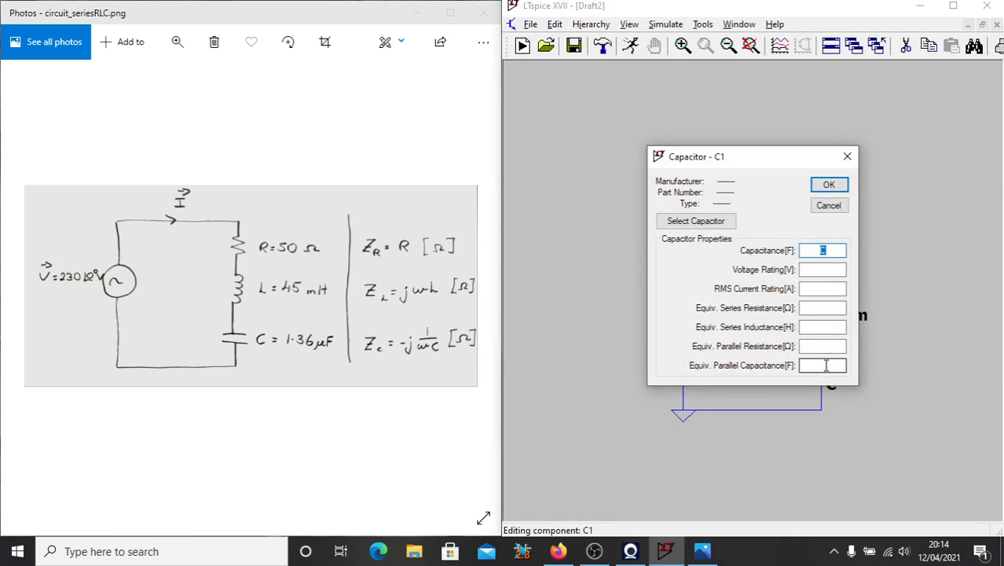
type("1.36")
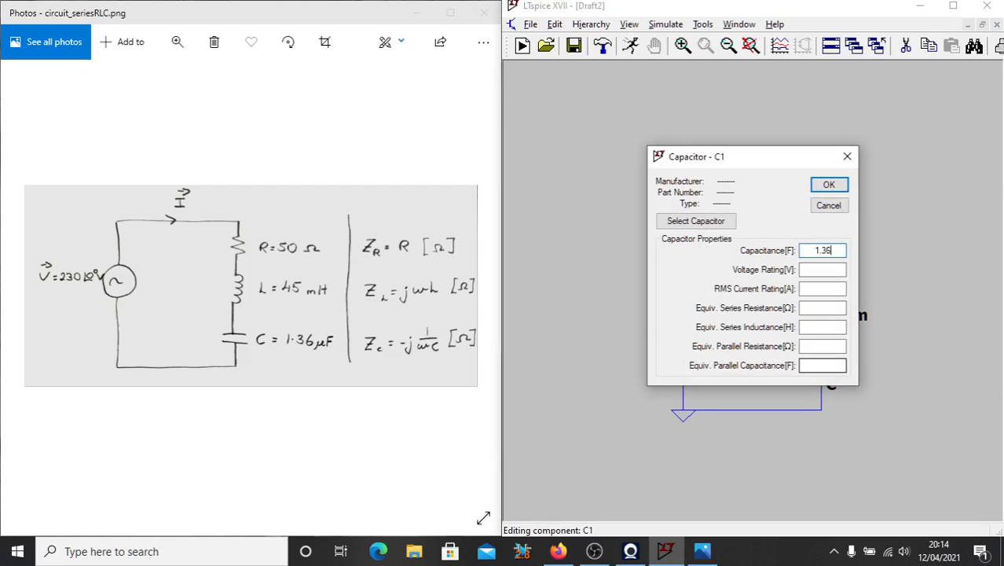
left_click(828, 184)
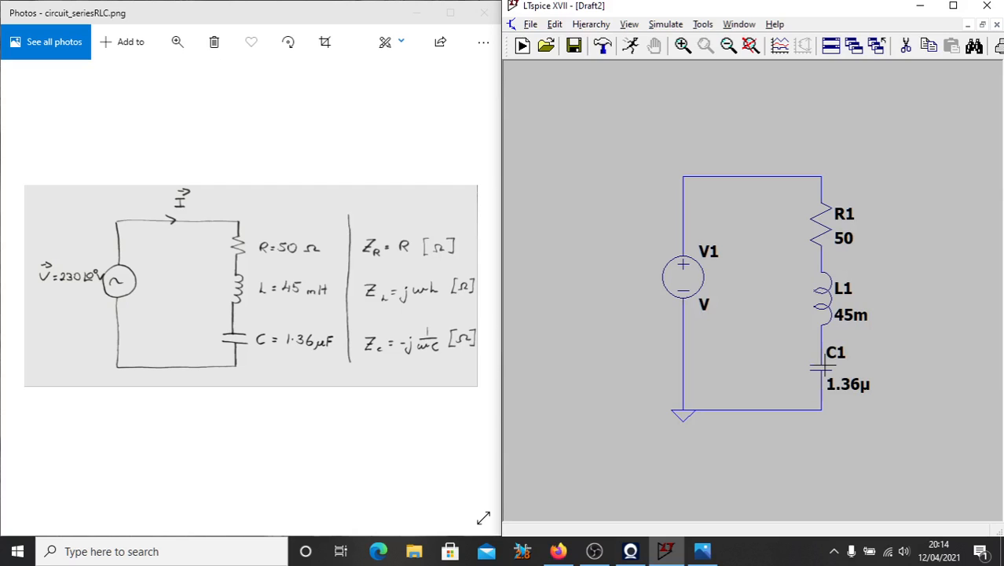
mouse_move(695, 273)
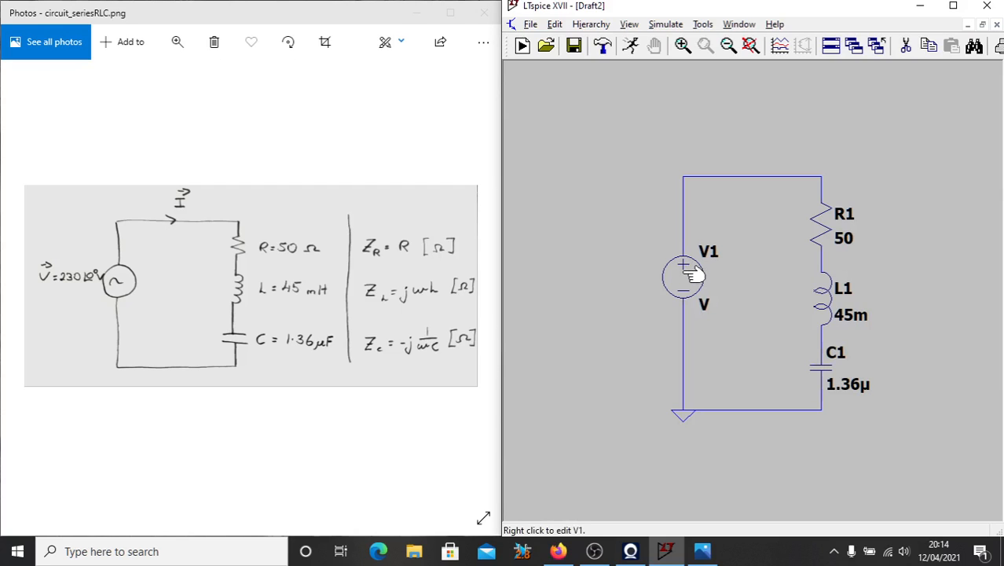
Step: Give V1 an AC amplitude of 230 V in its advanced settings
right_click(682, 277)
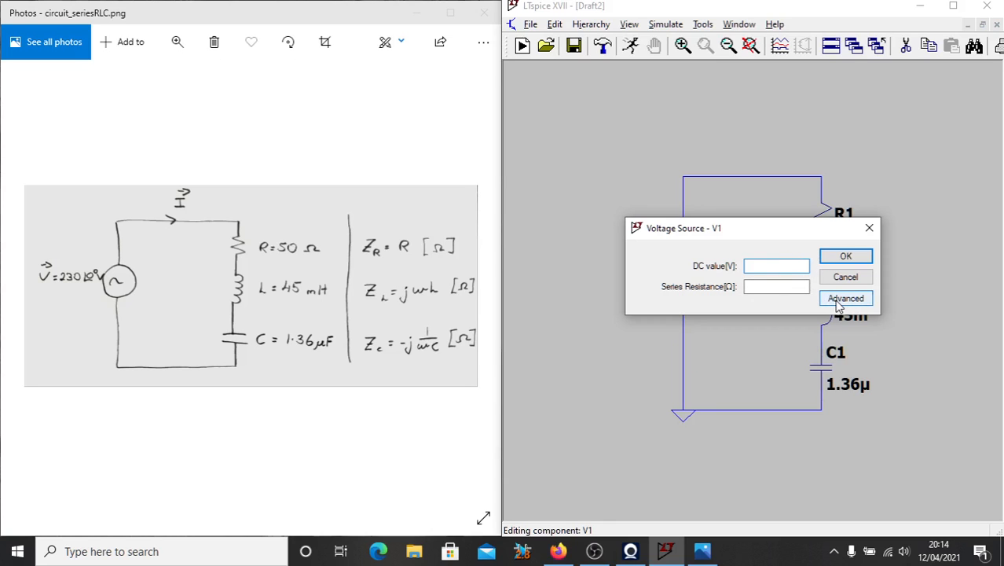
left_click(845, 298)
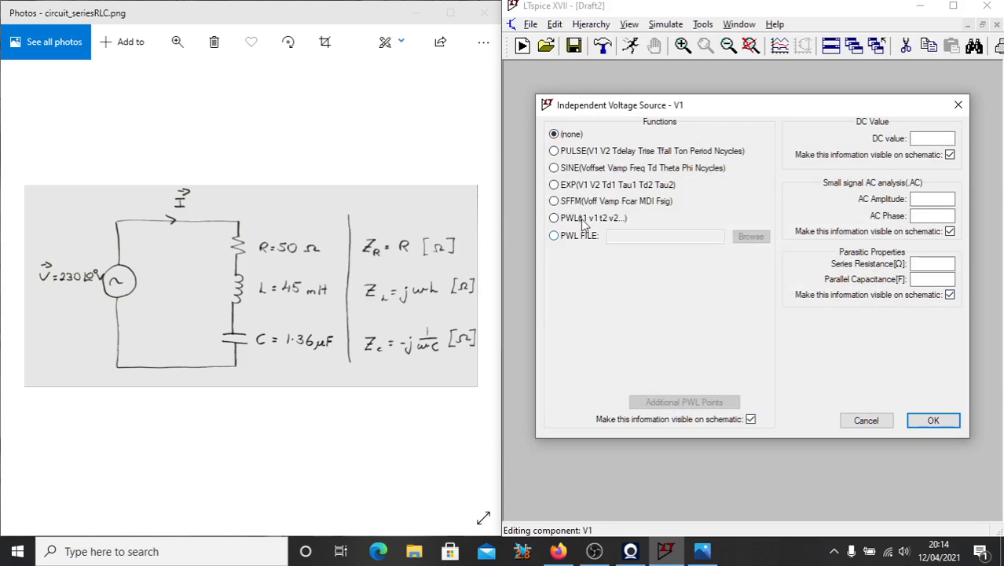
mouse_move(579, 238)
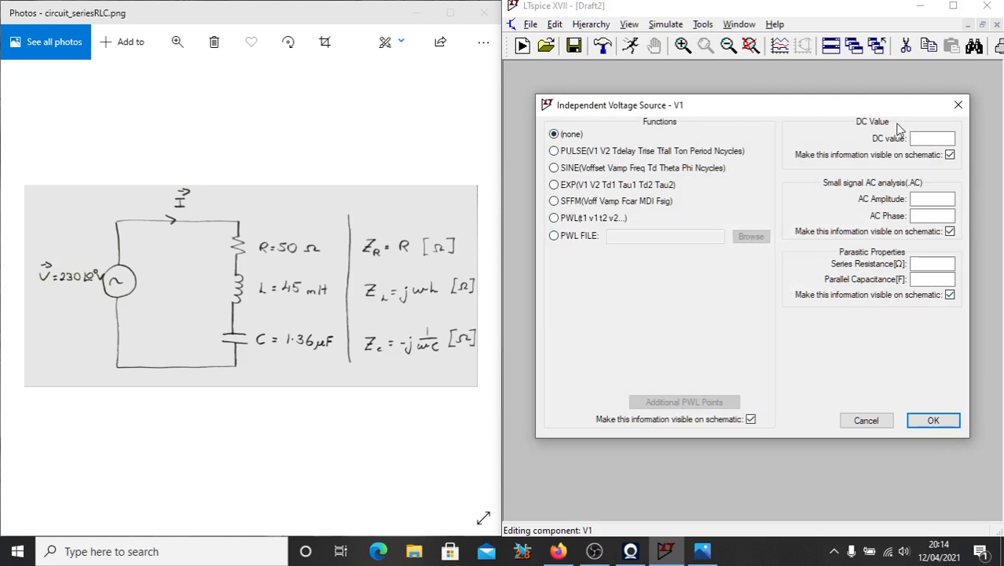
mouse_move(842, 195)
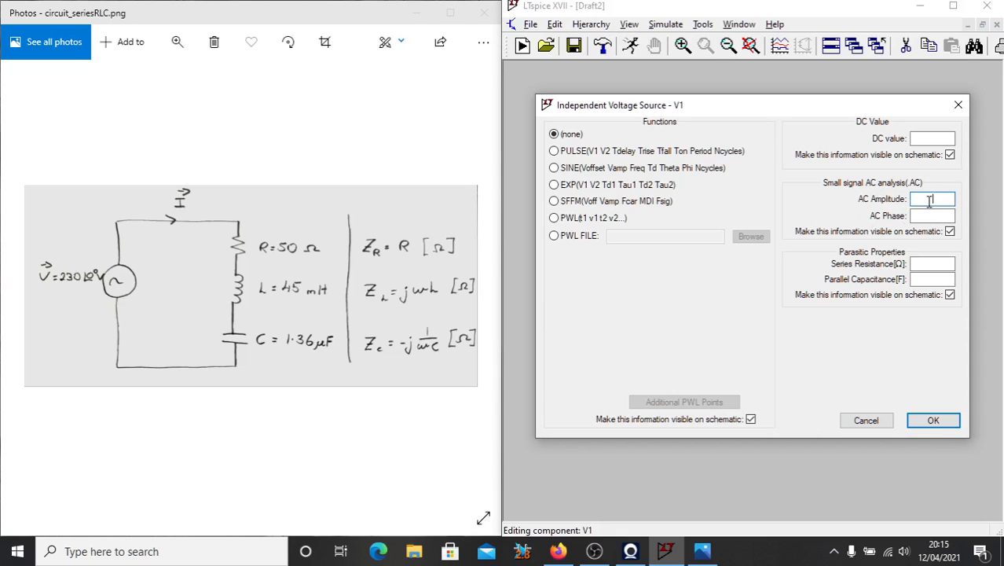
type("2")
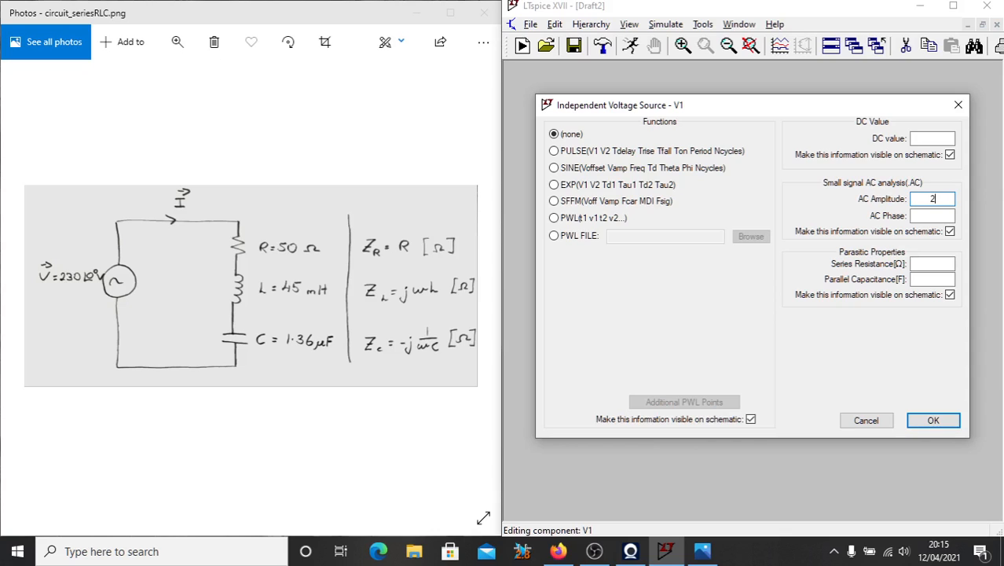
type("30")
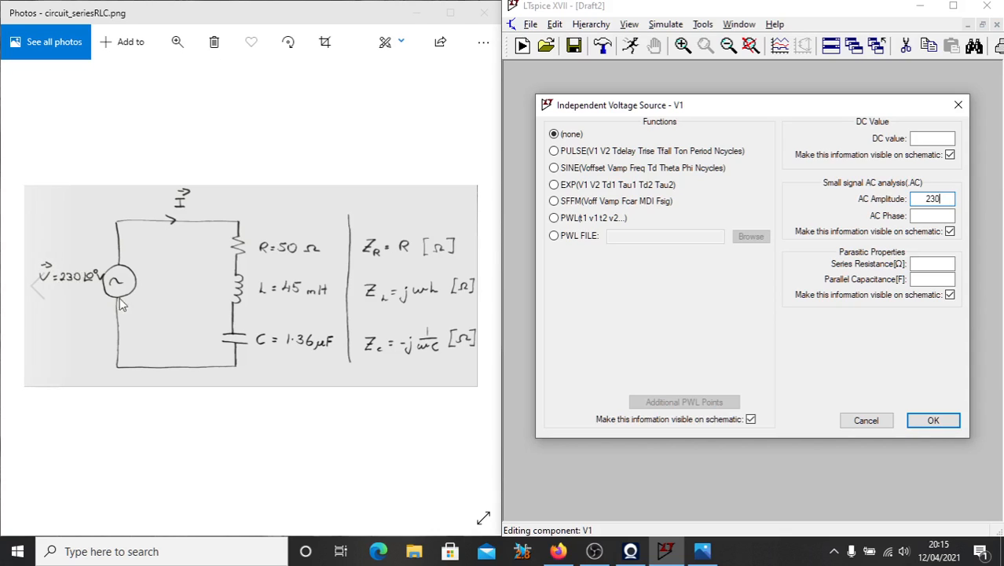
mouse_move(933, 420)
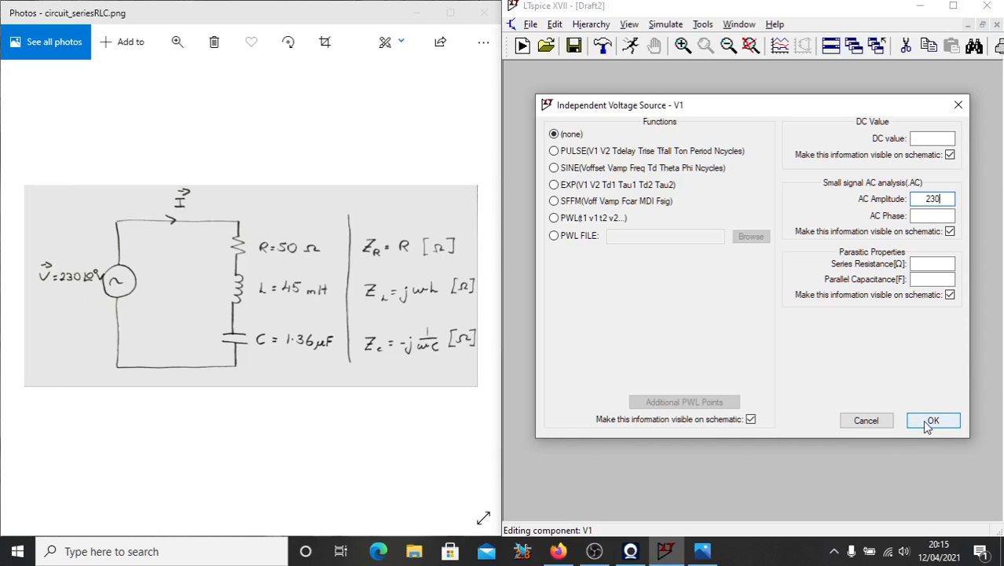
left_click(933, 421)
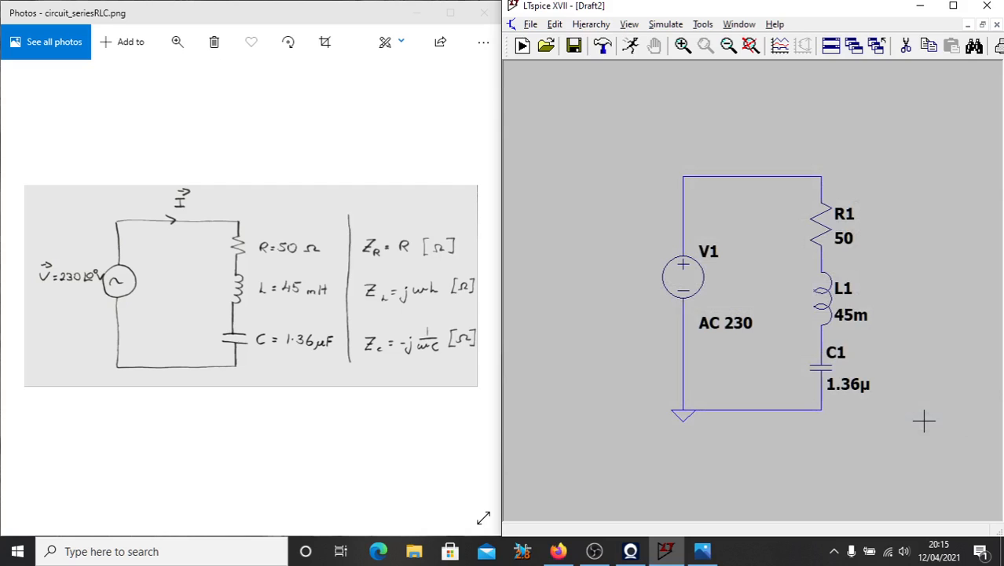
mouse_move(710, 418)
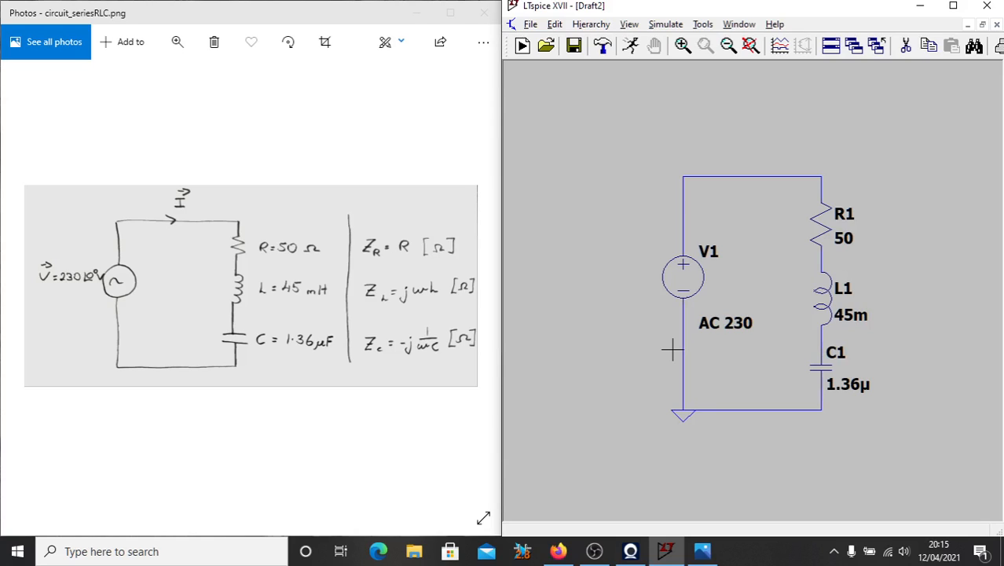
mouse_move(629, 73)
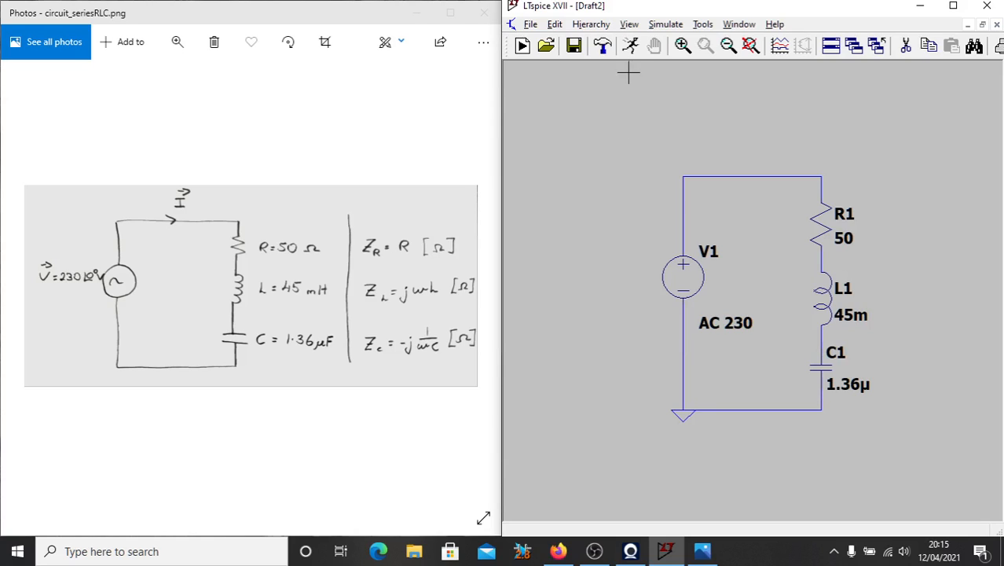
mouse_move(660, 179)
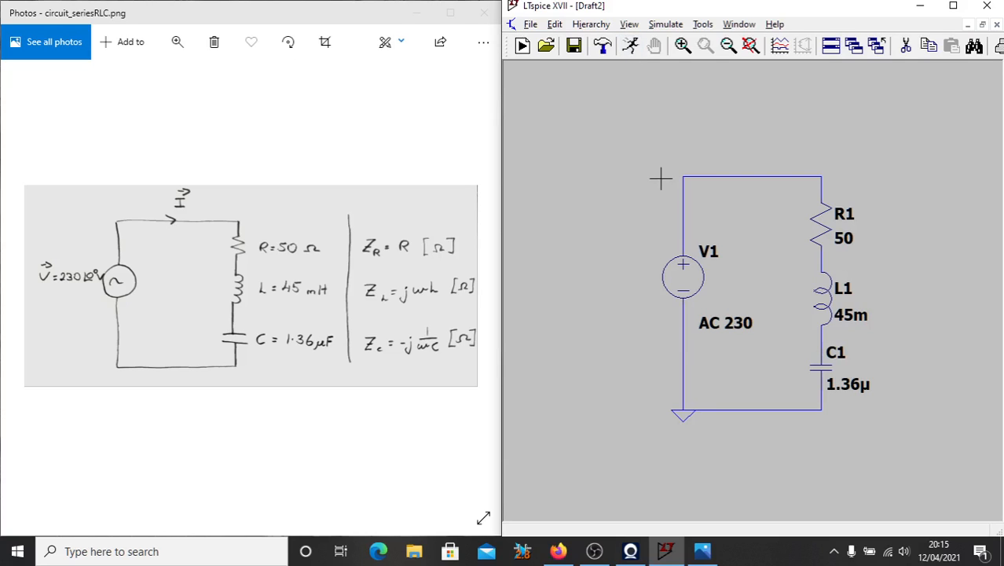
mouse_move(635, 66)
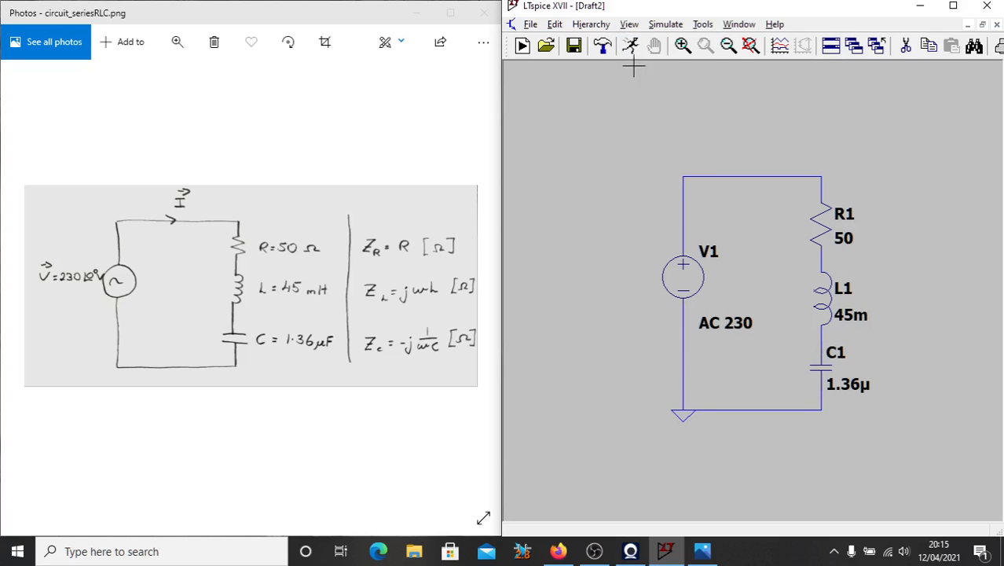
mouse_move(632, 46)
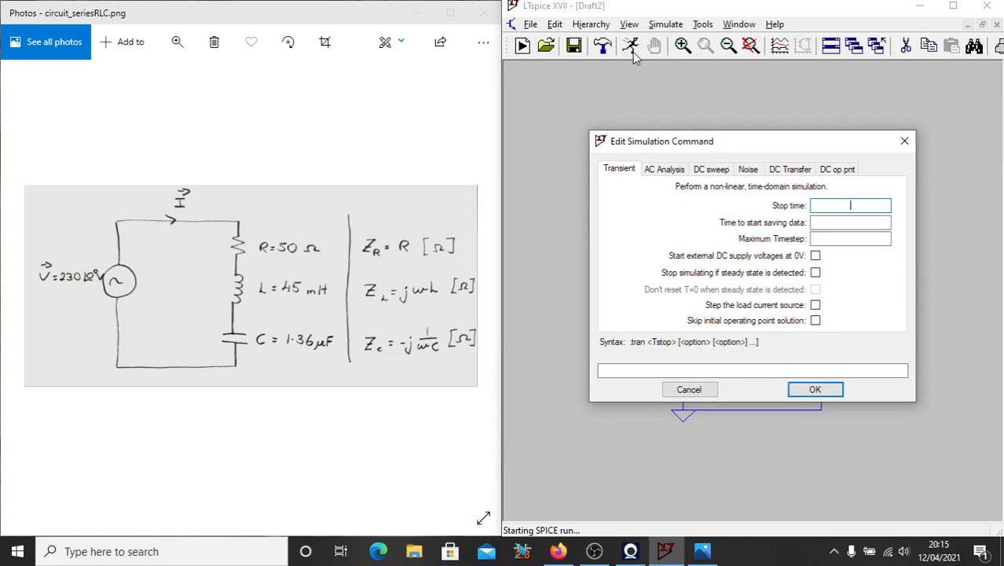
mouse_move(635, 174)
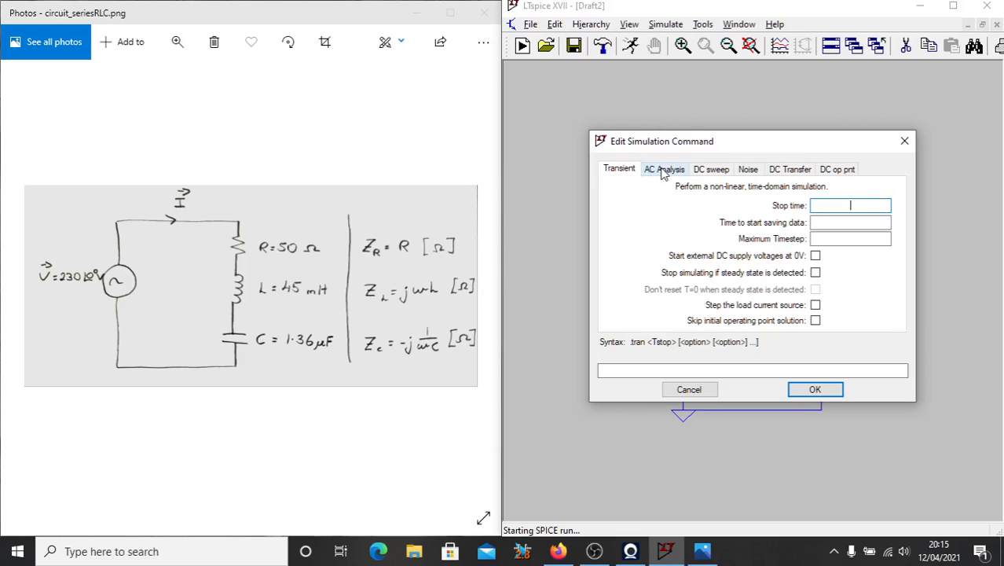
Step: Choose a linear AC analysis sweep from 100 Hz to 1000 Hz
left_click(663, 170)
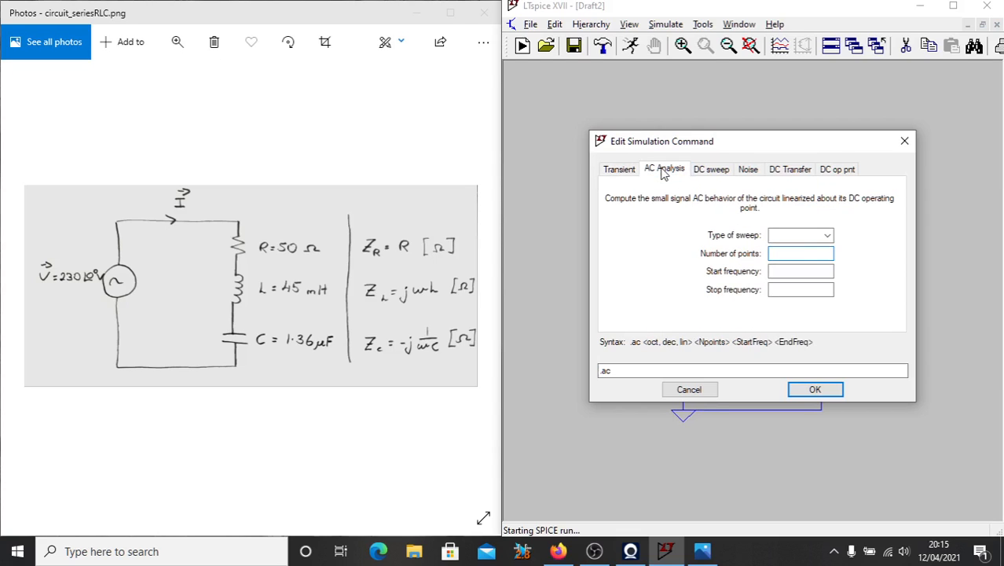
left_click(799, 235)
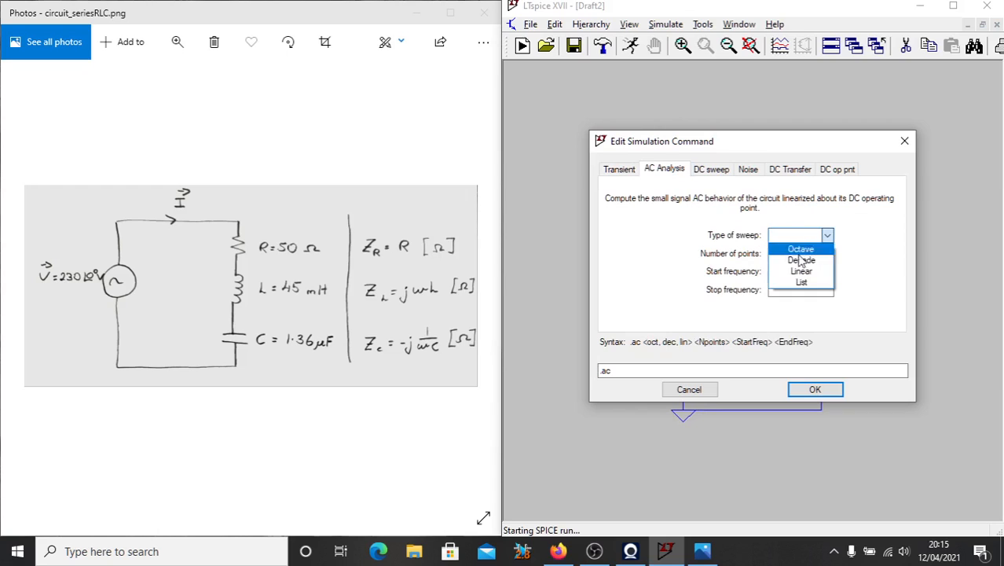
mouse_move(801, 270)
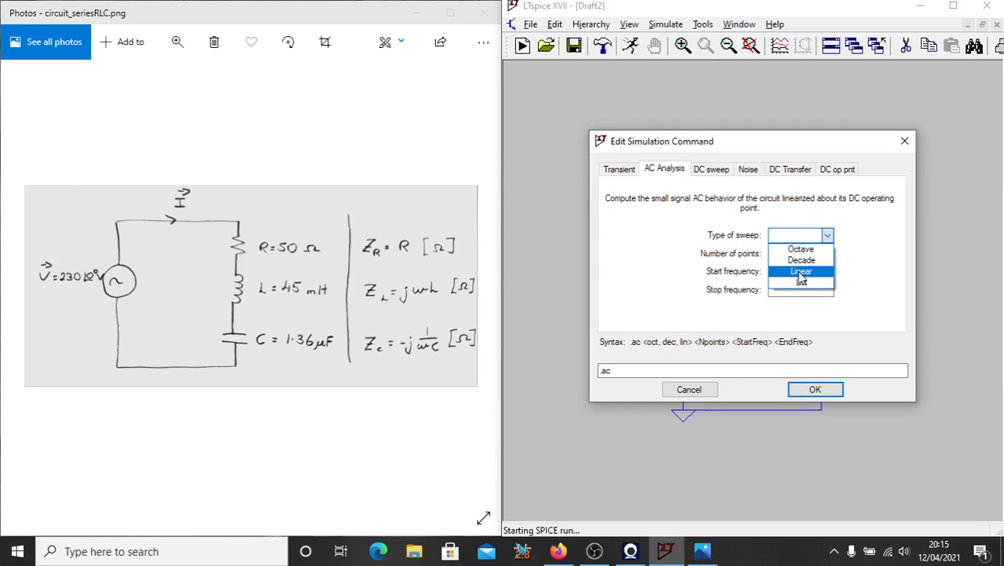
left_click(801, 270)
type("1")
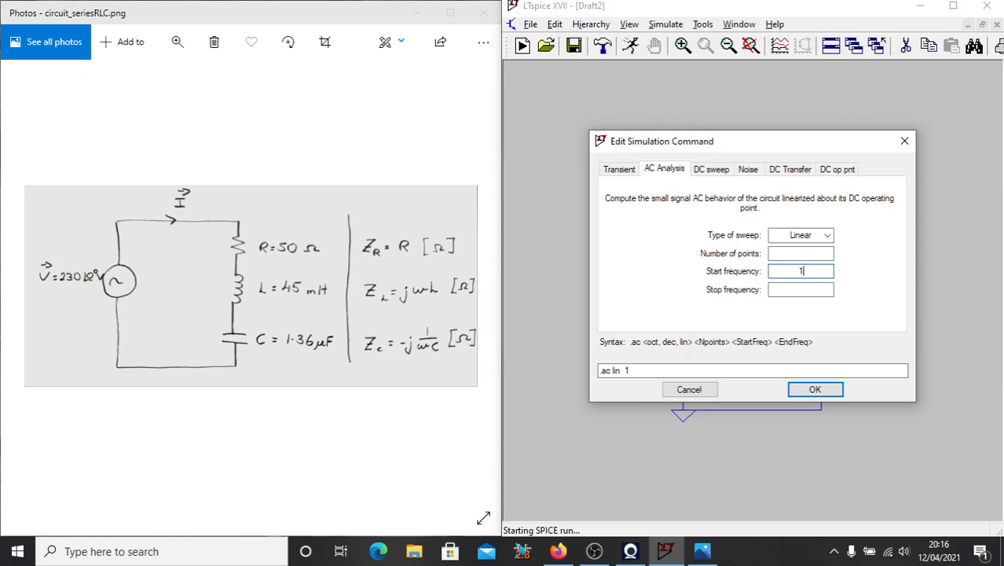
type("00")
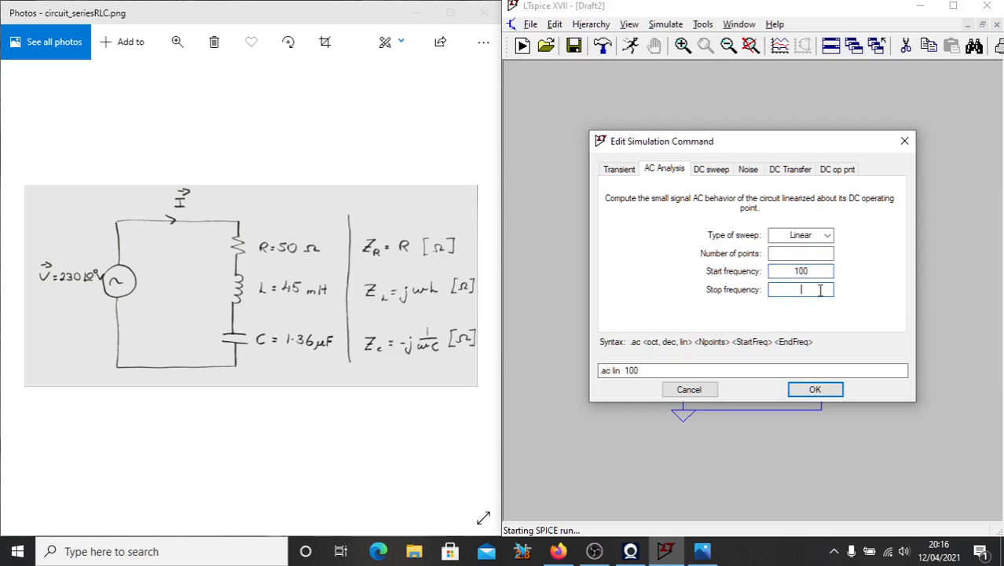
type("1000")
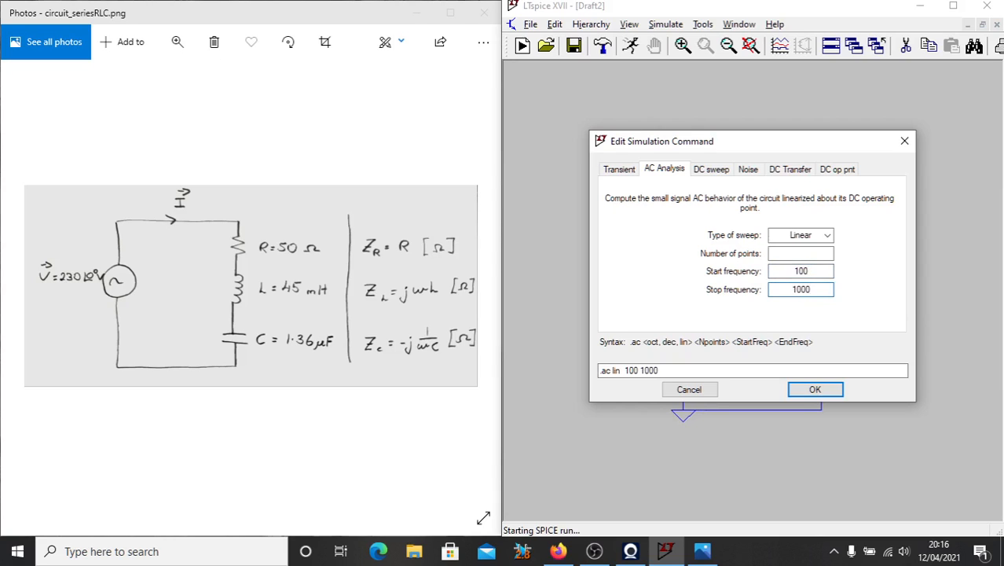
Step: Set the sweep to 100 points and confirm the .ac command
left_click(802, 253)
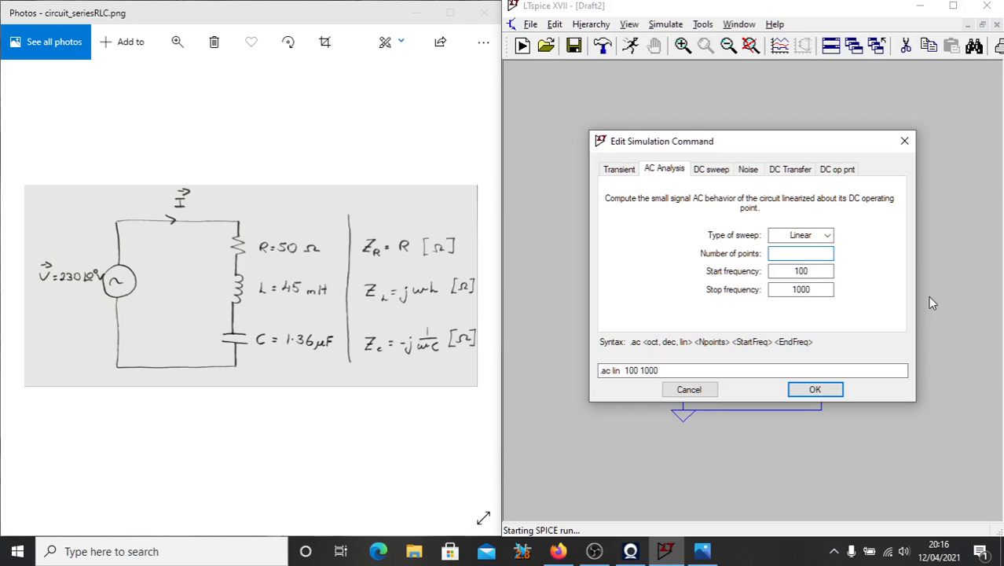
left_click(801, 253)
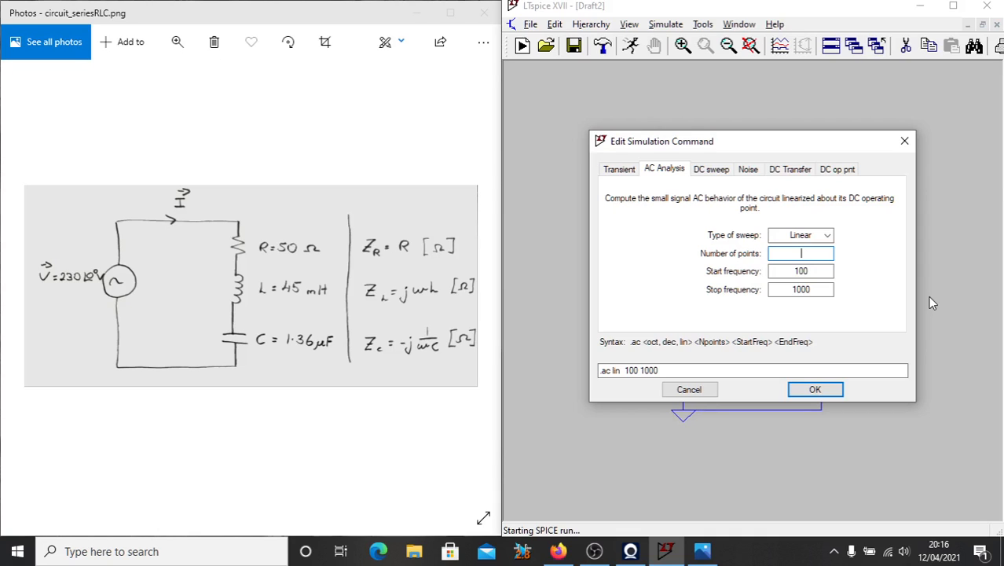
type("100")
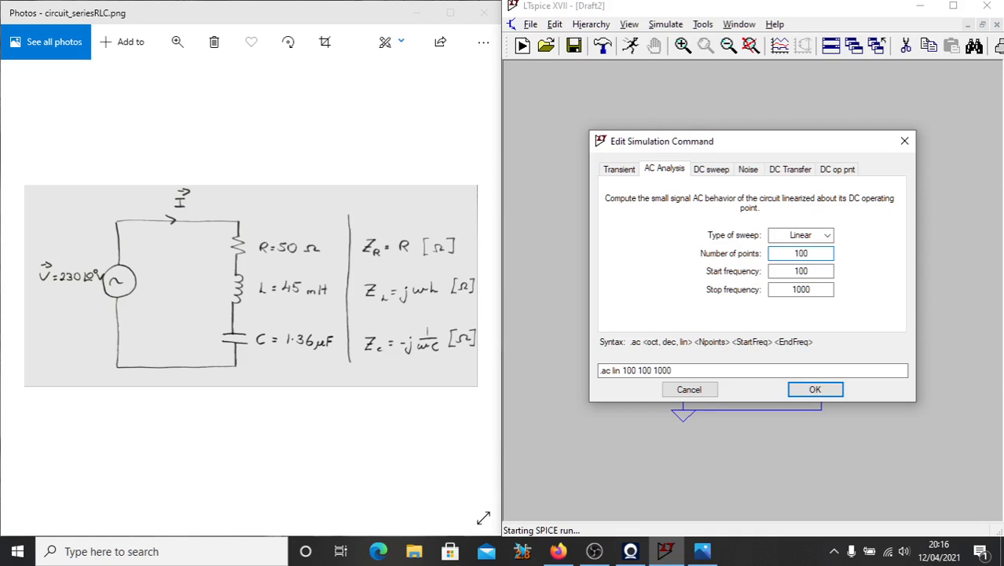
mouse_move(823, 411)
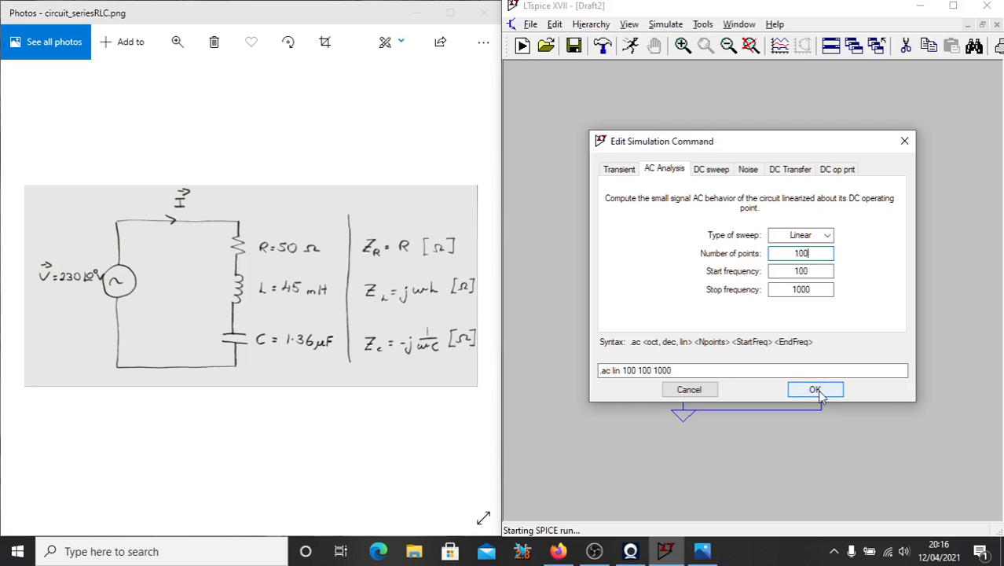
left_click(814, 389)
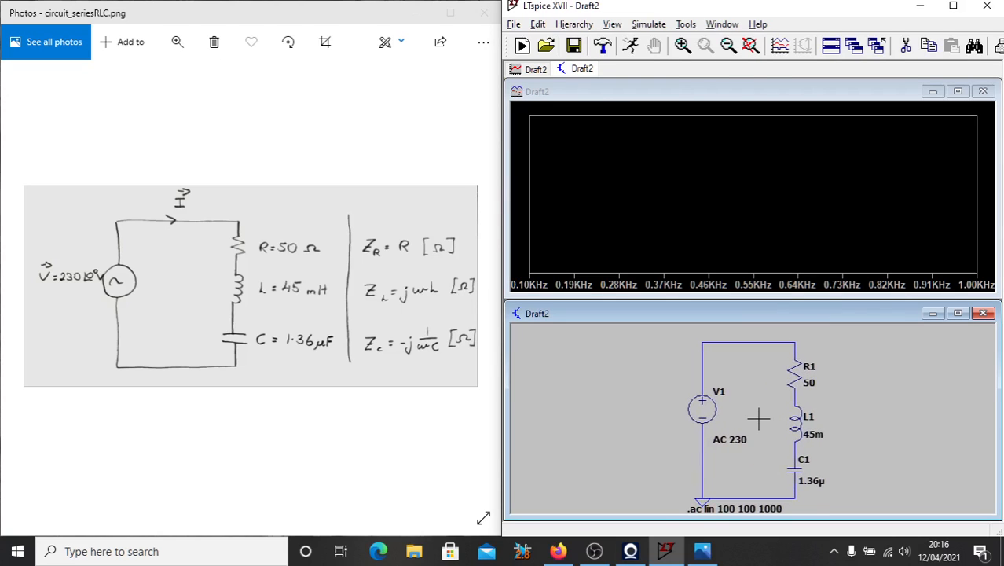
mouse_move(752, 410)
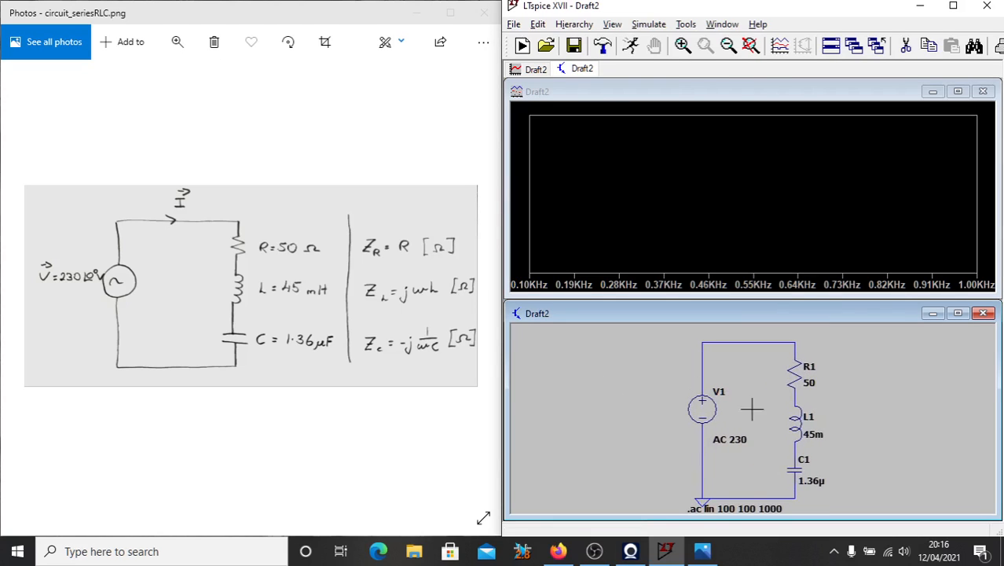
mouse_move(621, 336)
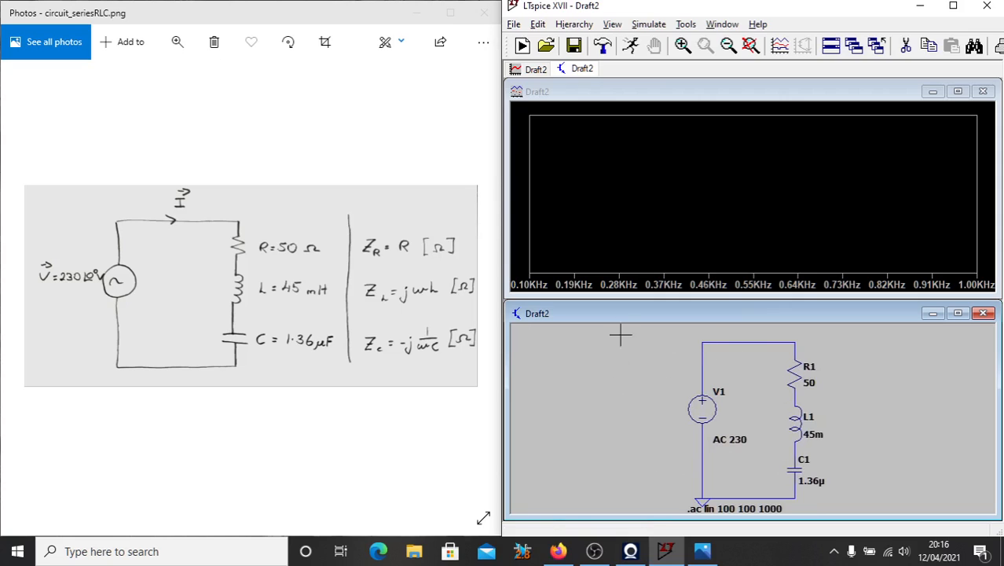
mouse_move(804, 206)
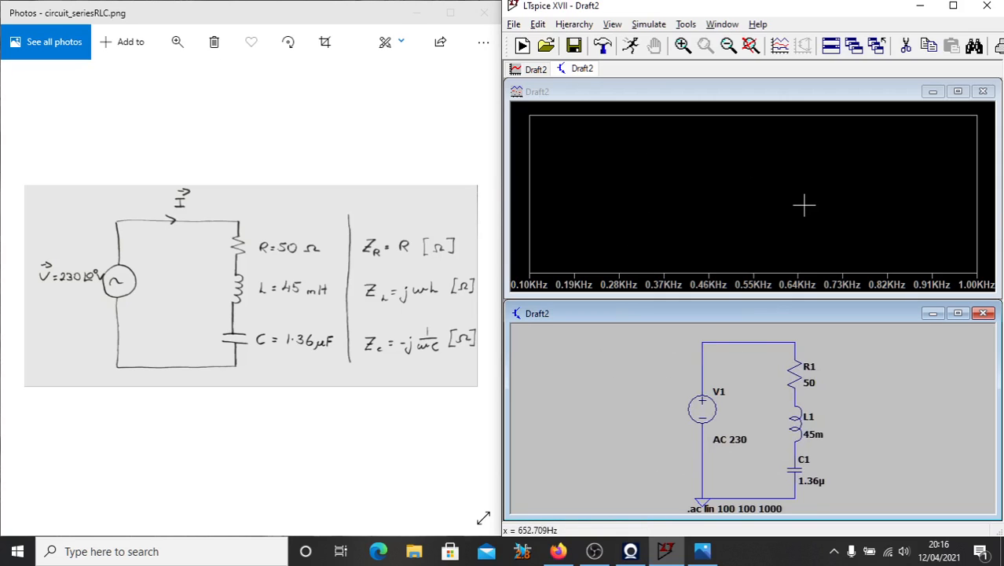
mouse_move(605, 217)
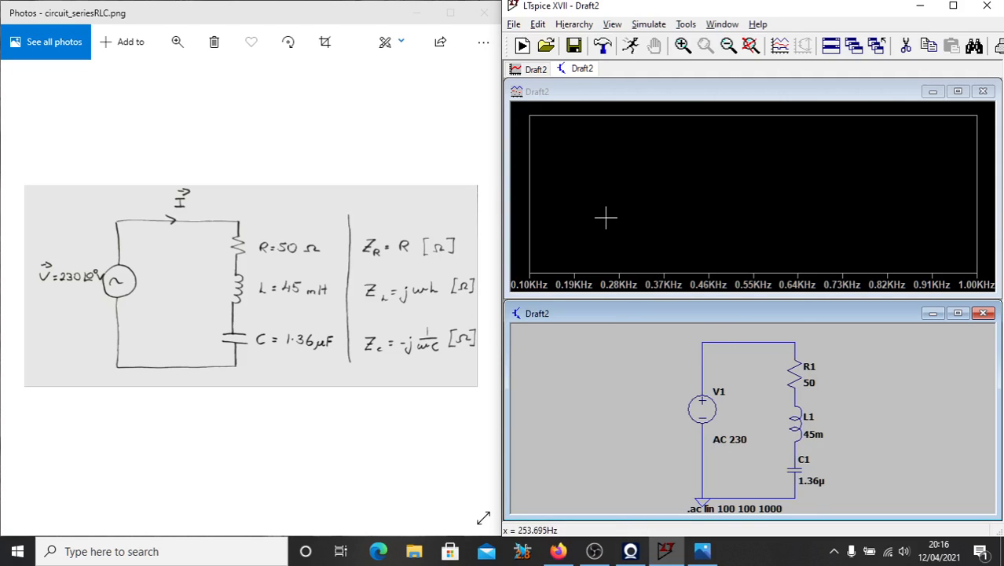
mouse_move(719, 369)
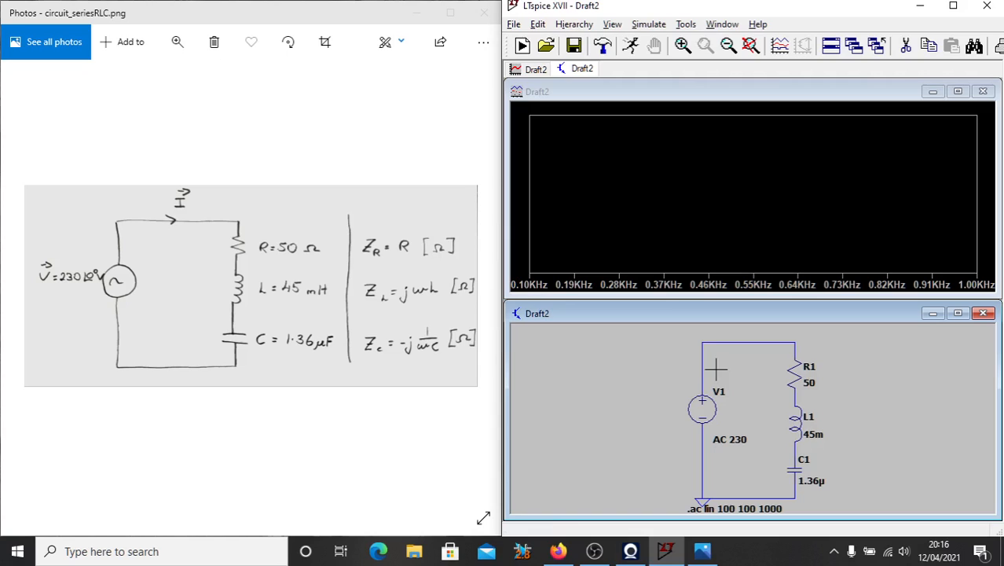
mouse_move(715, 369)
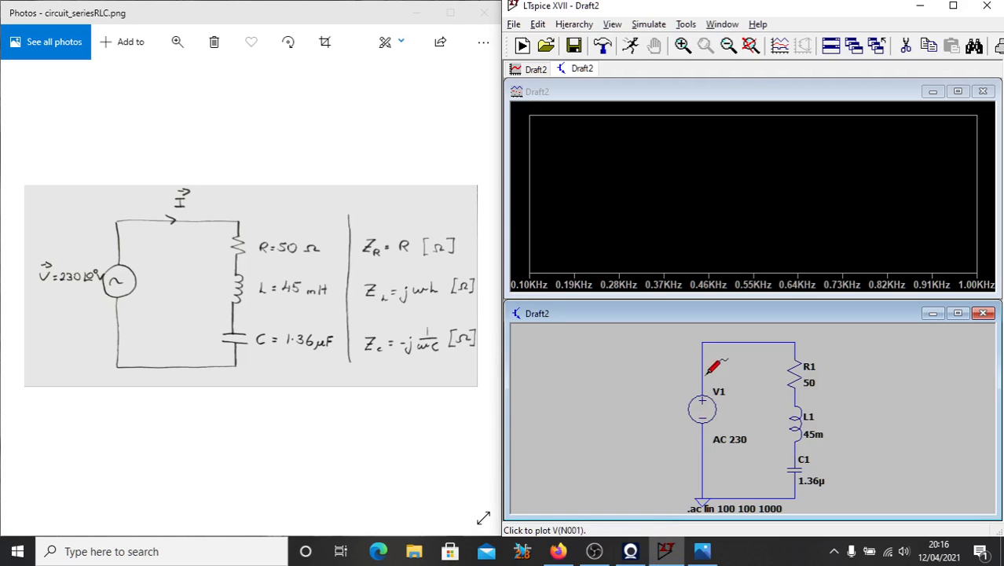
mouse_move(778, 333)
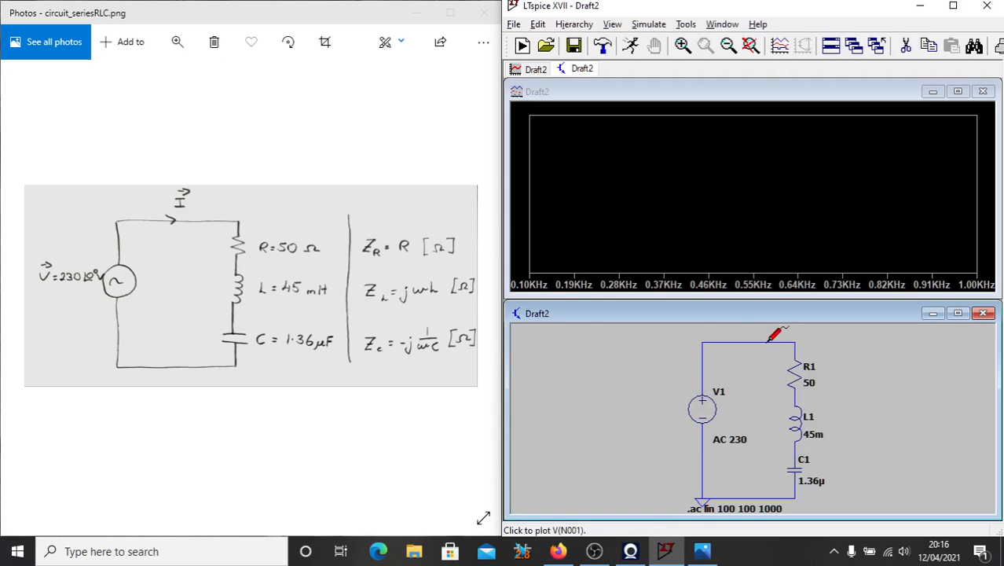
mouse_move(710, 405)
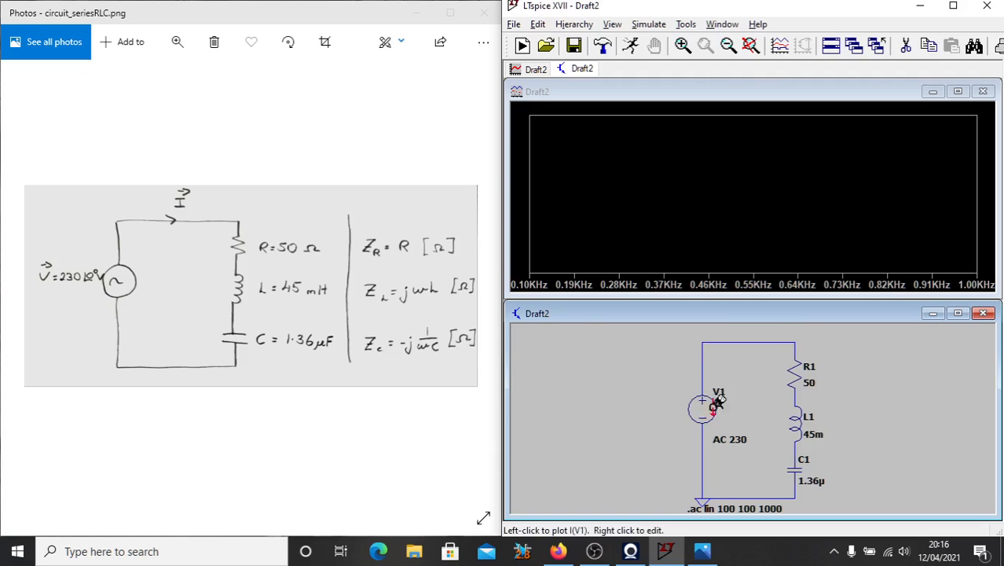
mouse_move(795, 371)
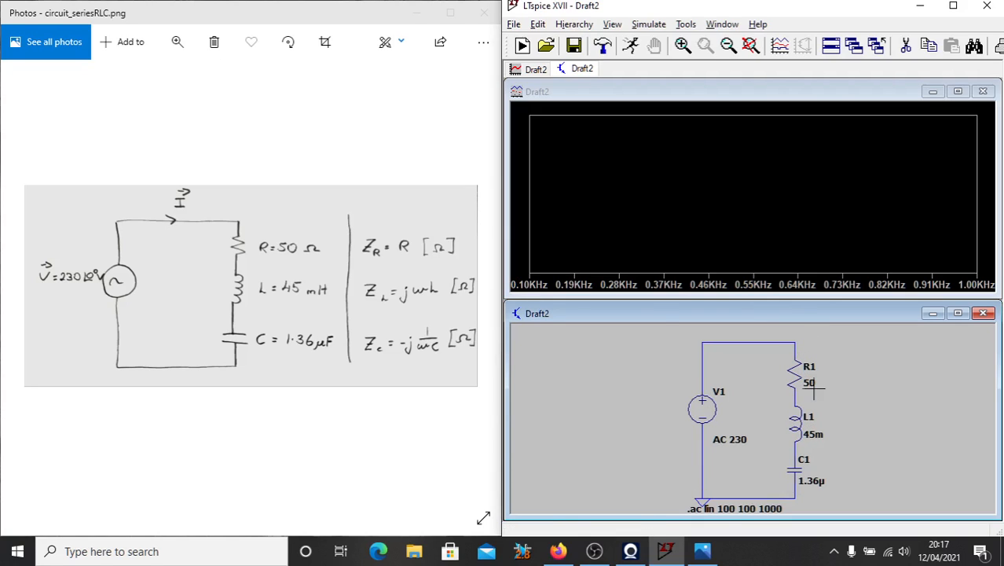
mouse_move(805, 382)
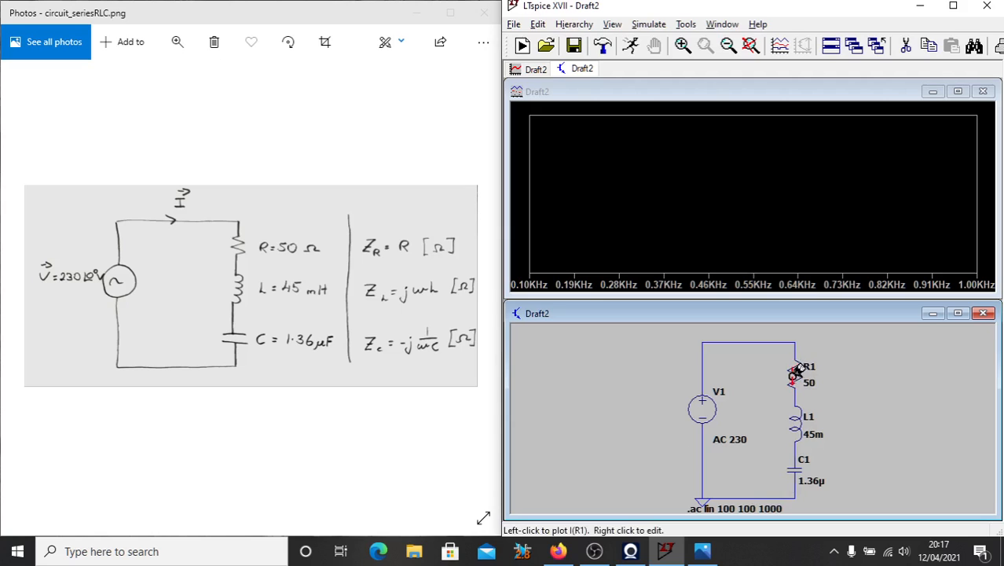
Step: Plot the current I(R1) through the 50 Ω resistor after running the sweep
left_click(795, 374)
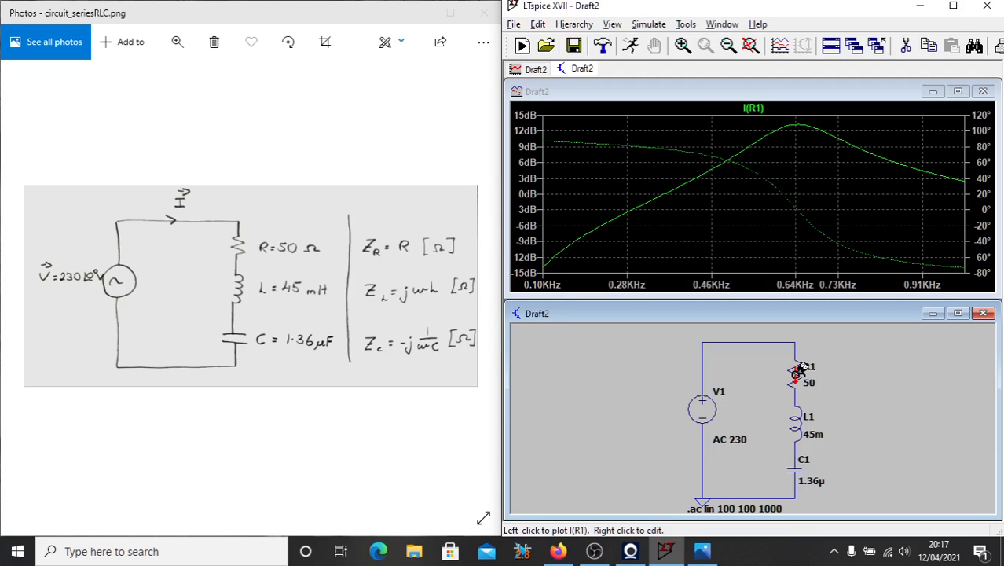
mouse_move(679, 214)
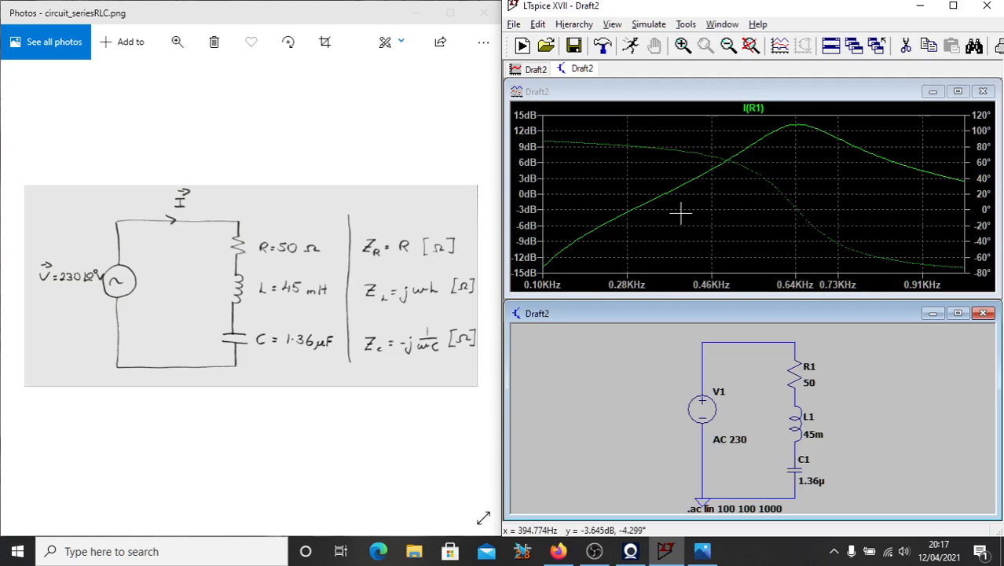
mouse_move(572, 256)
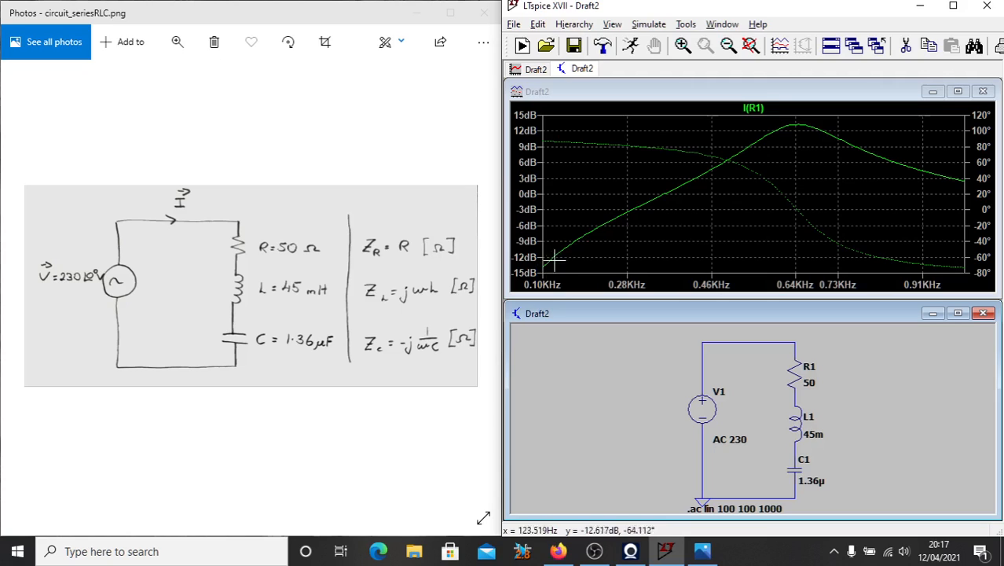
mouse_move(613, 160)
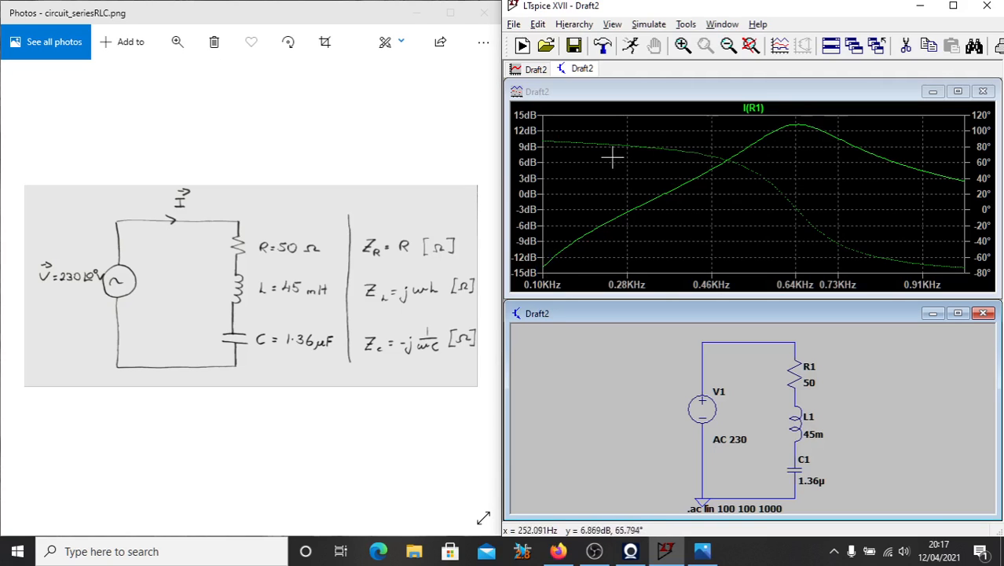
mouse_move(767, 198)
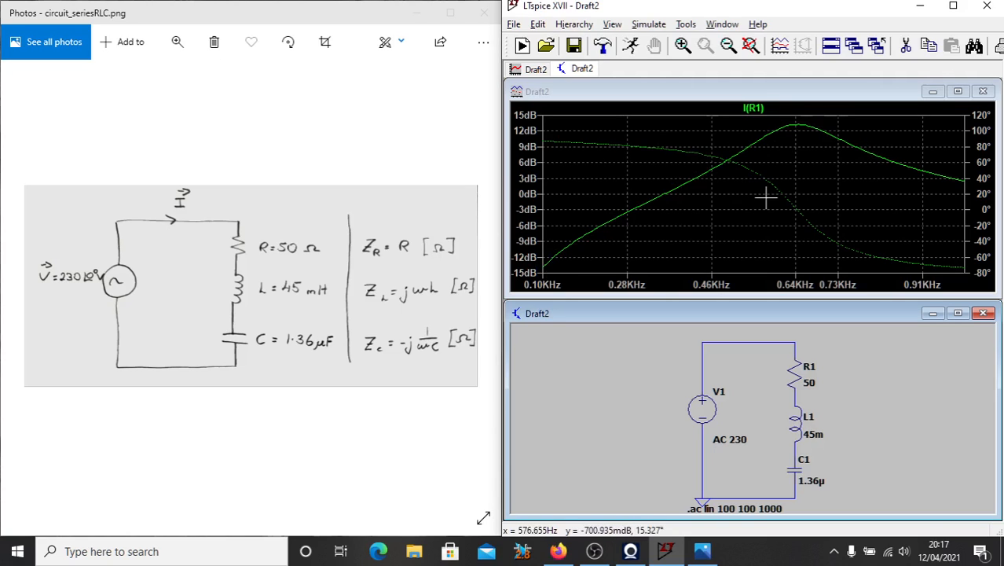
mouse_move(620, 220)
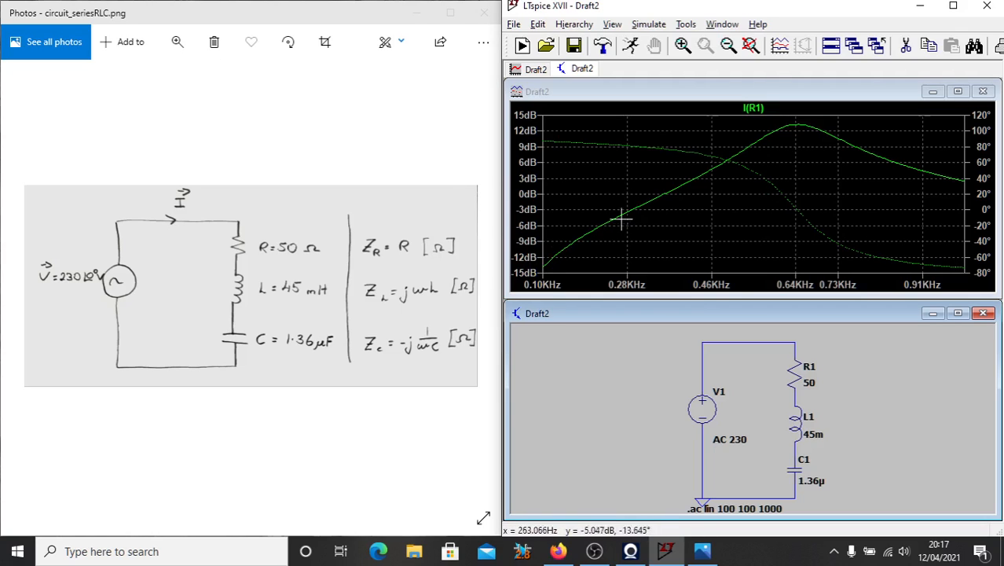
mouse_move(982, 176)
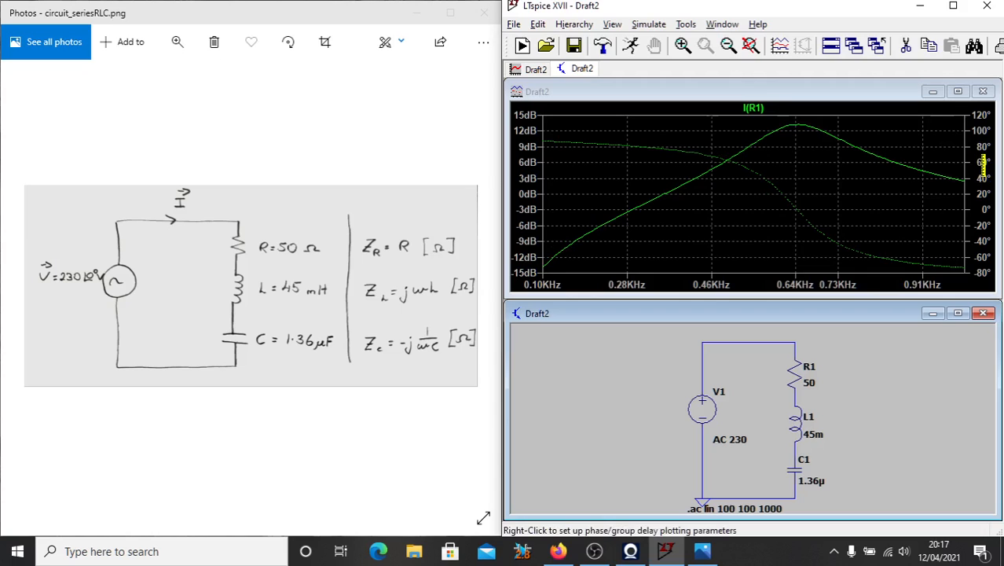
right_click(982, 160)
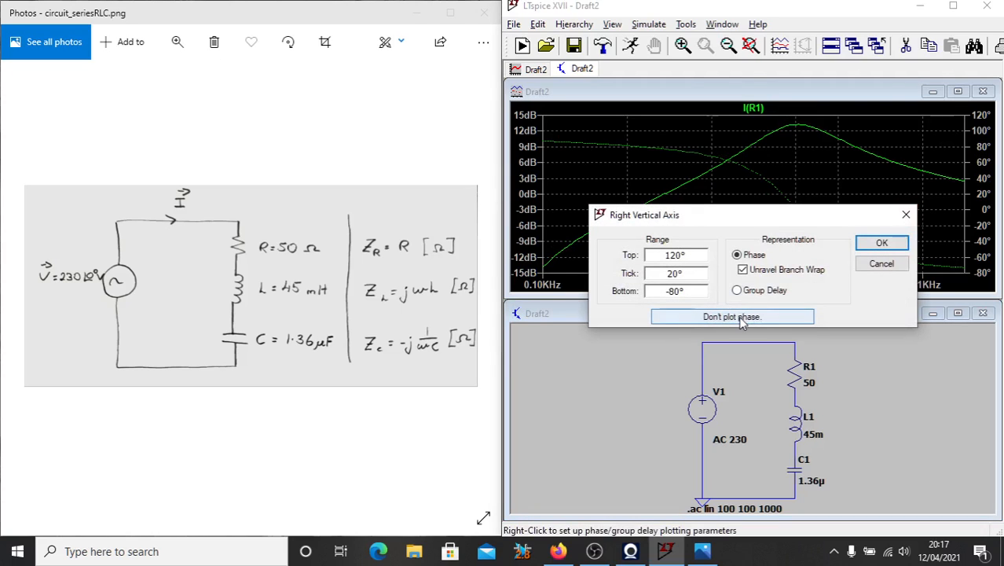
left_click(733, 315)
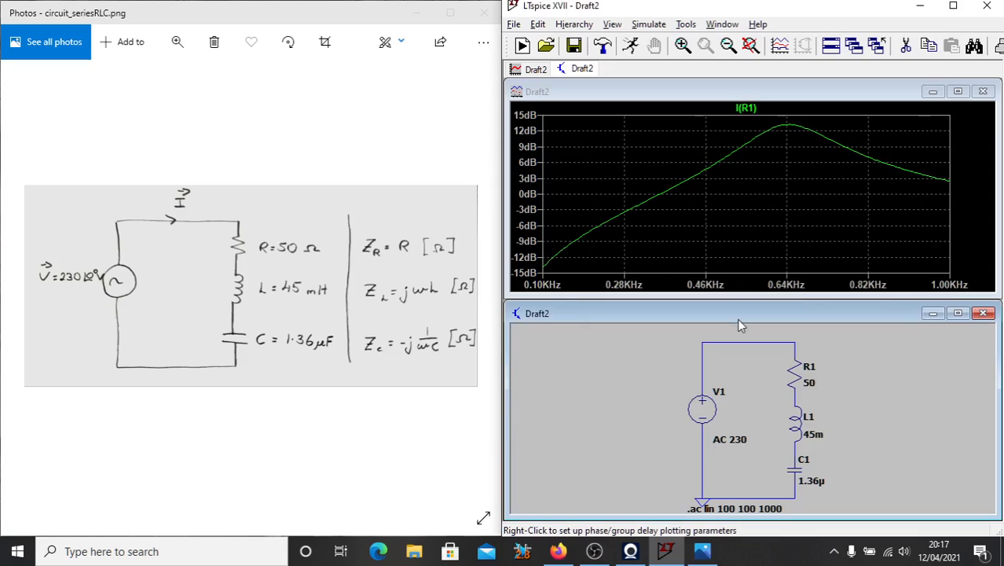
mouse_move(632, 239)
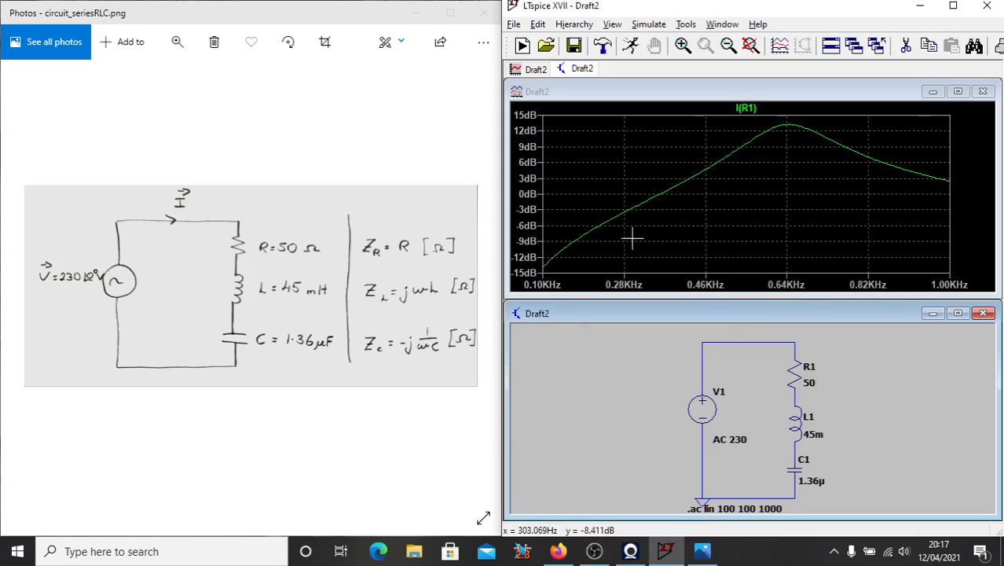
mouse_move(527, 177)
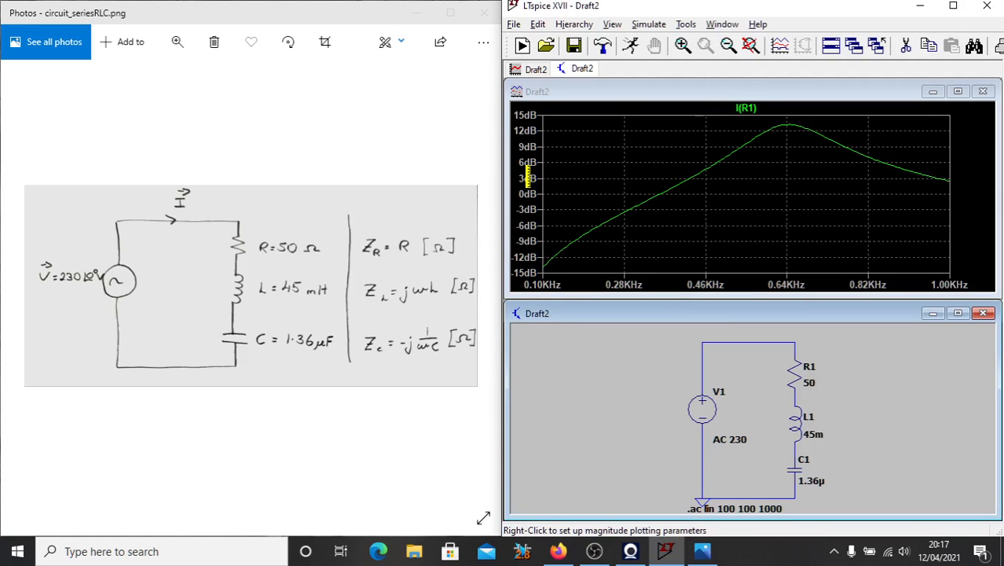
right_click(527, 179)
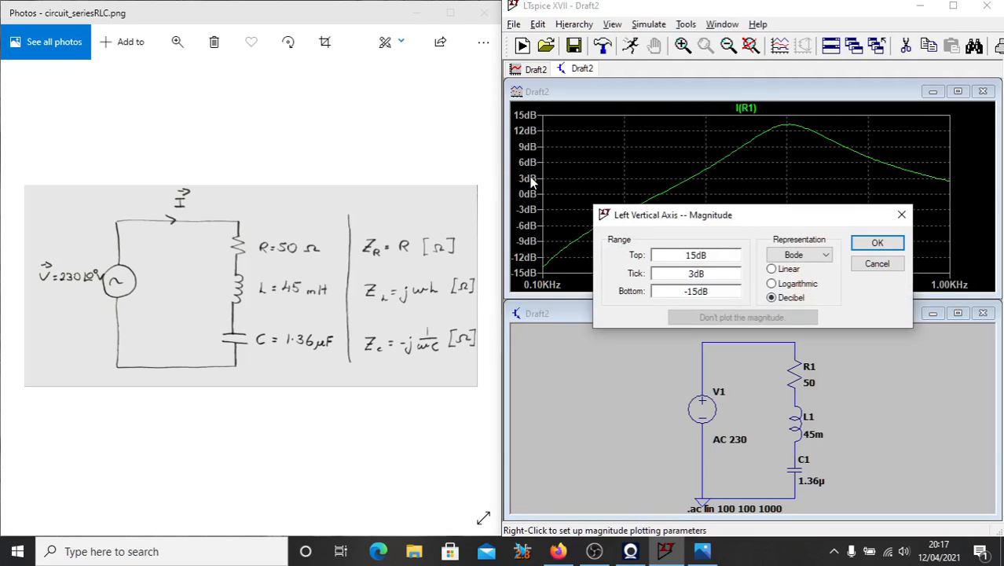
left_click(772, 269)
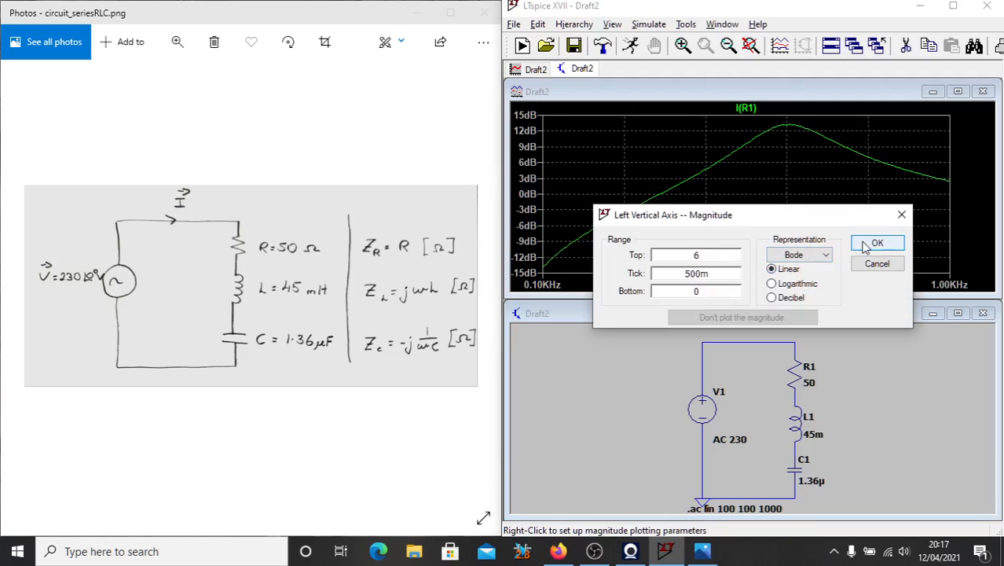
left_click(876, 242)
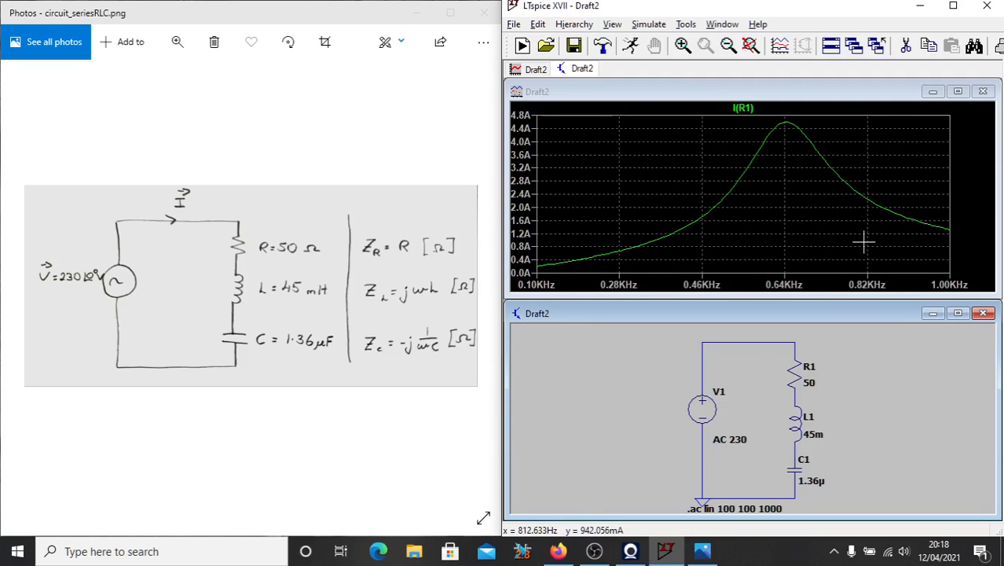
mouse_move(531, 202)
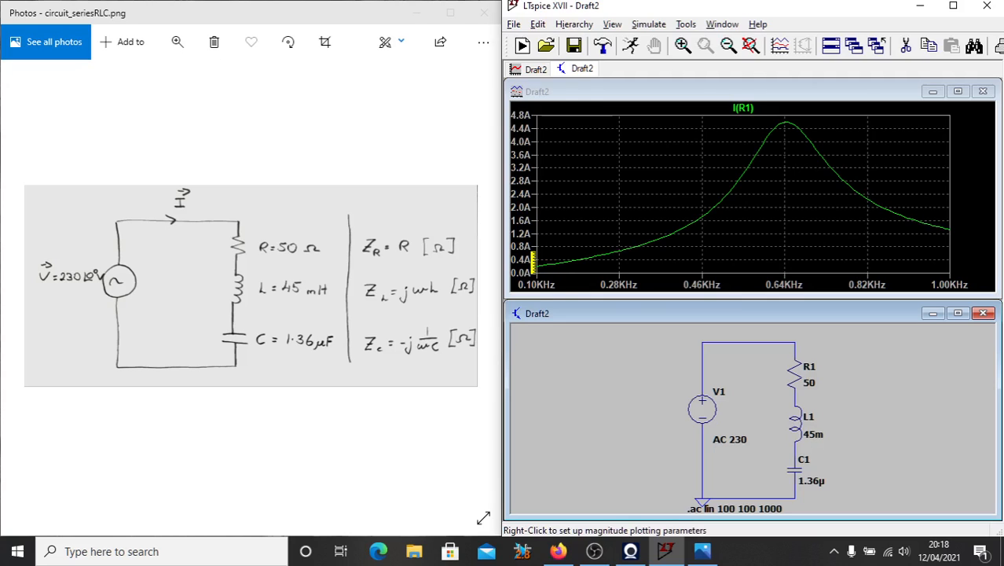
mouse_move(663, 233)
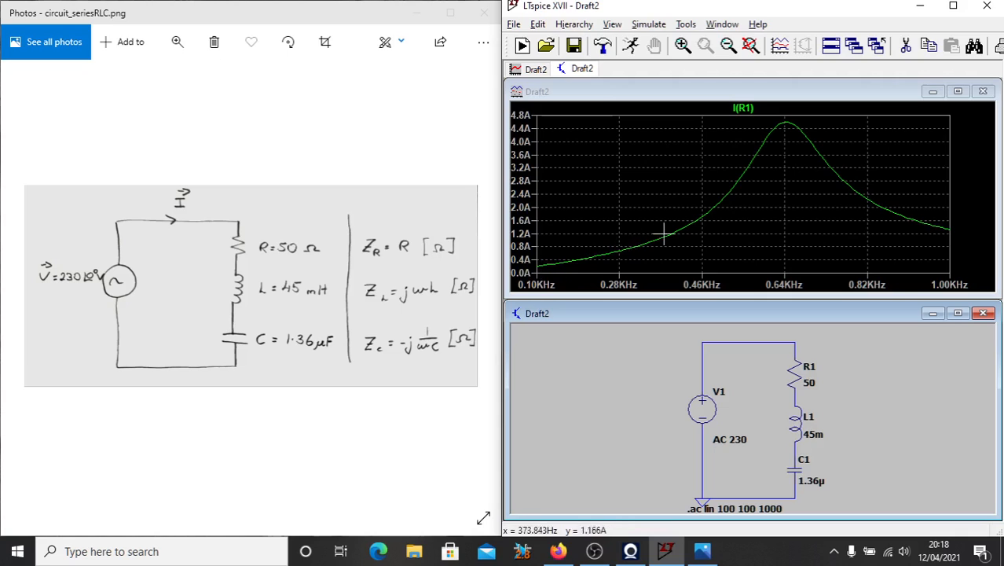
mouse_move(805, 140)
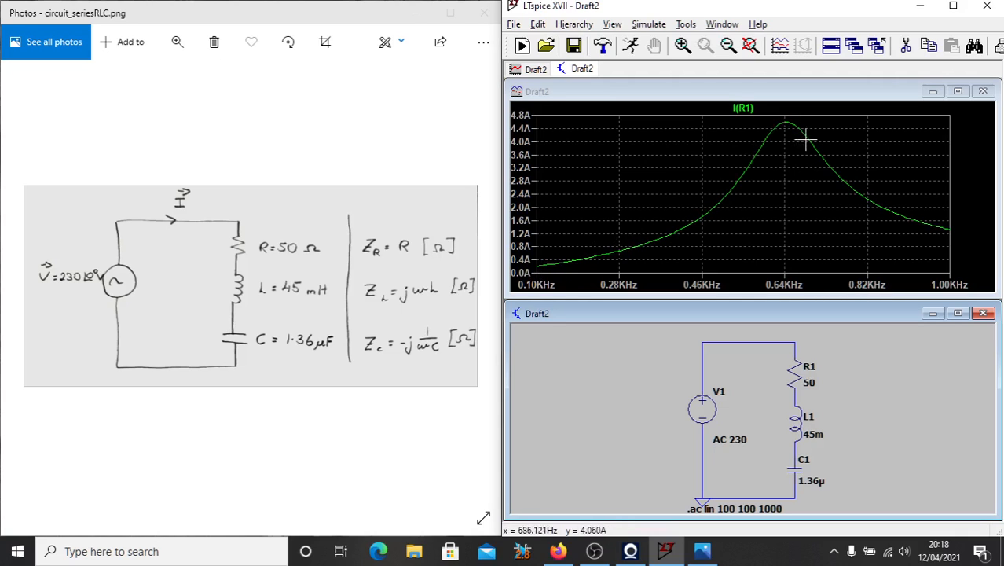
mouse_move(949, 251)
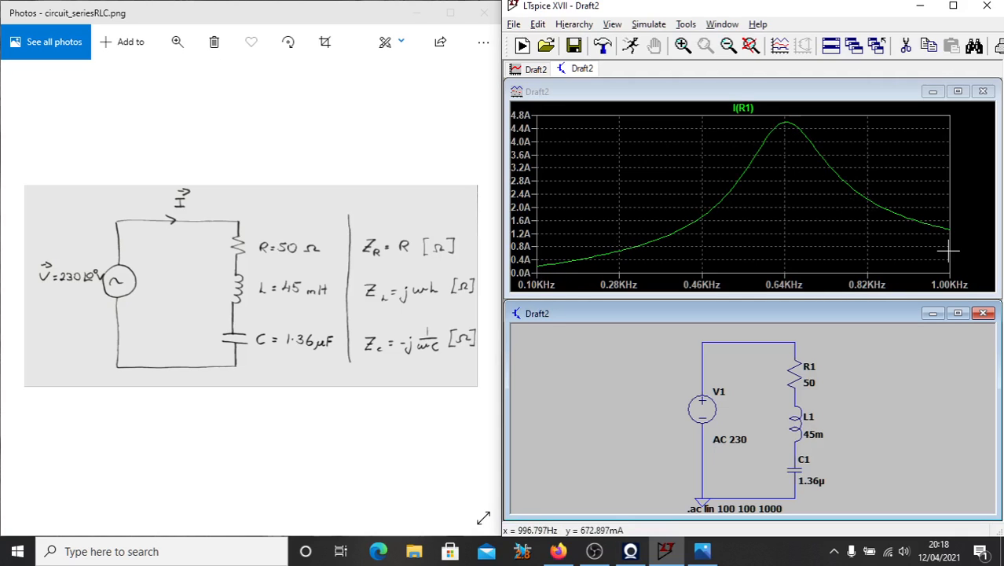
mouse_move(664, 229)
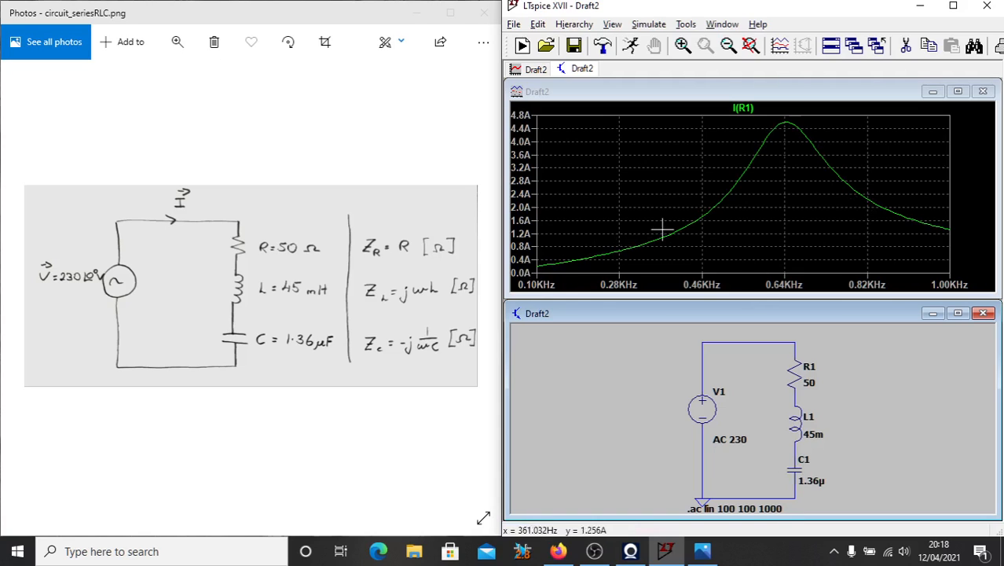
mouse_move(786, 123)
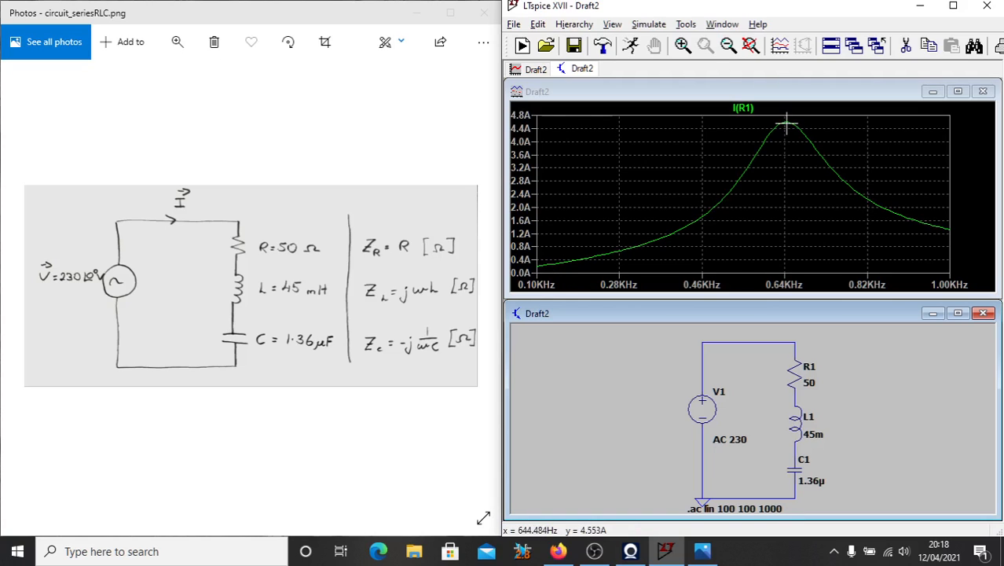
mouse_move(786, 120)
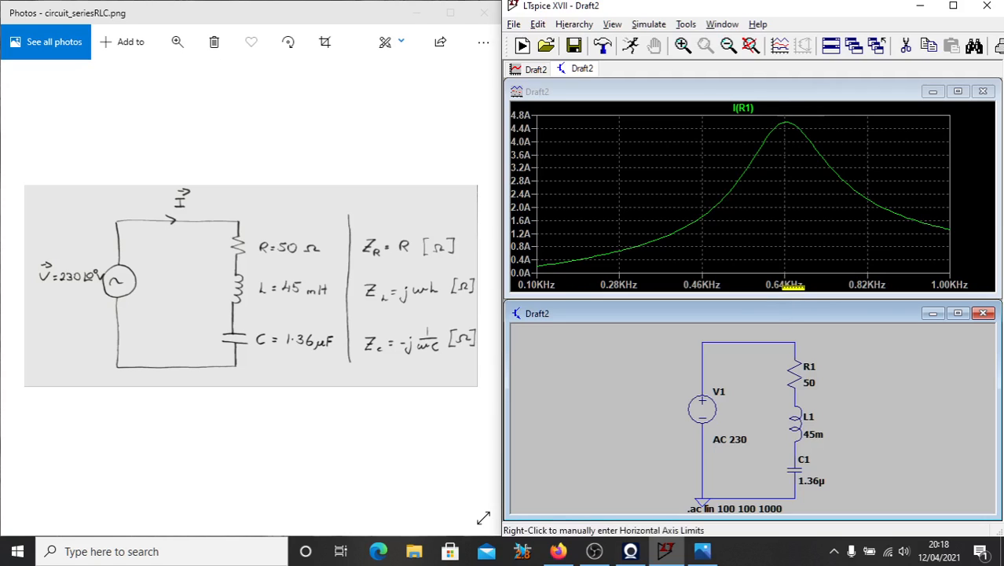
mouse_move(803, 343)
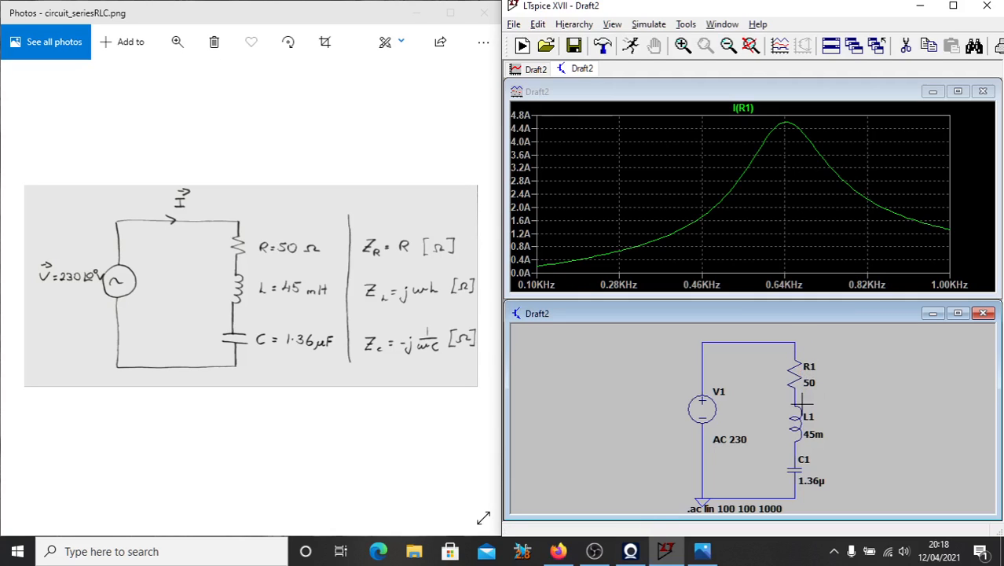
mouse_move(805, 396)
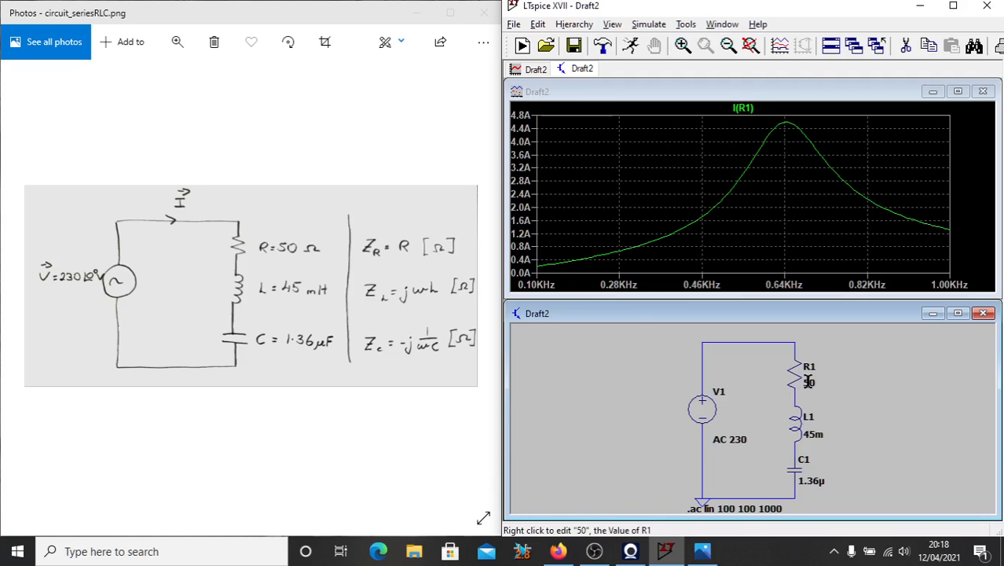
Step: Try R1 at 250 Ω to flatten the peak, then restore it to 50 Ω
right_click(809, 384)
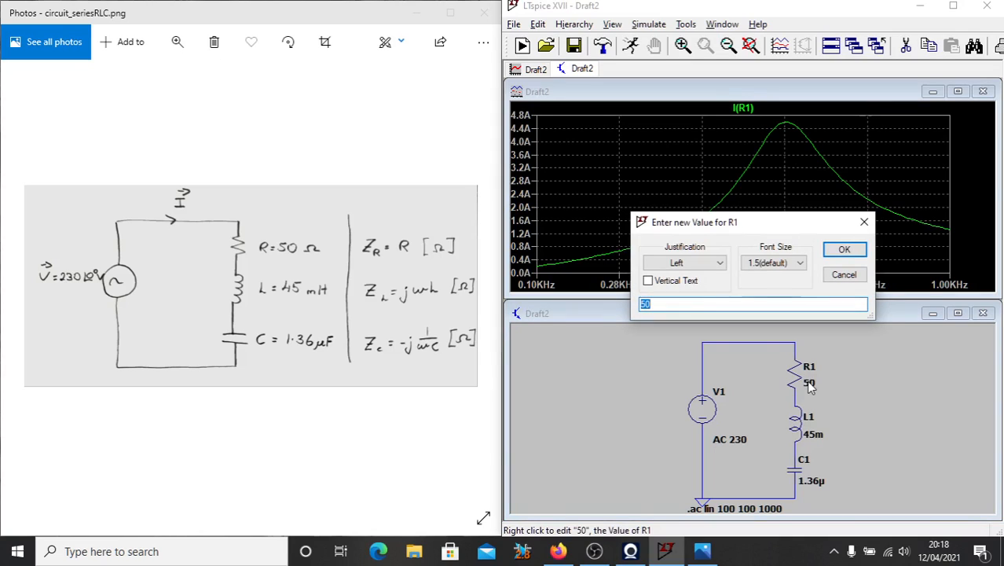
mouse_move(717, 336)
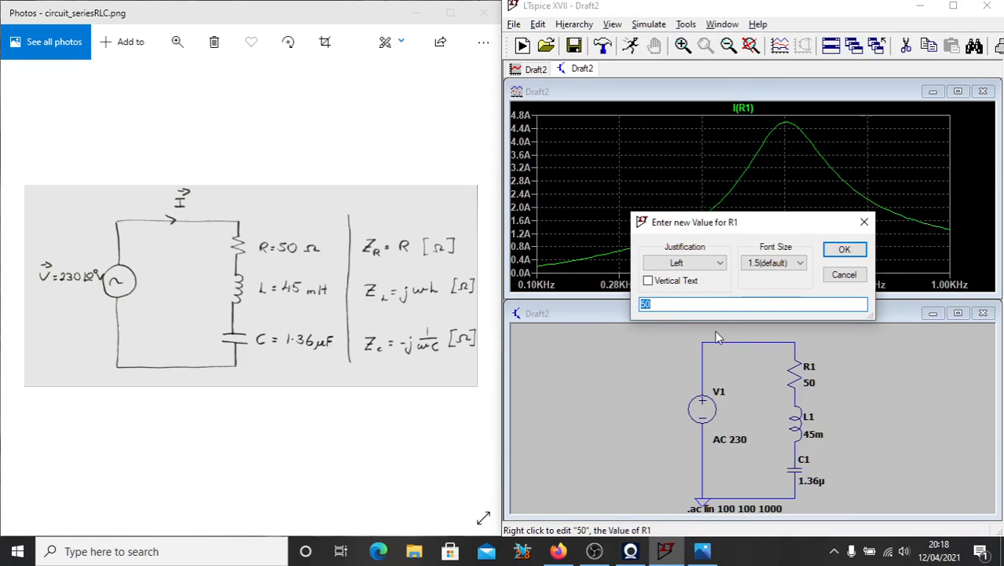
type("25")
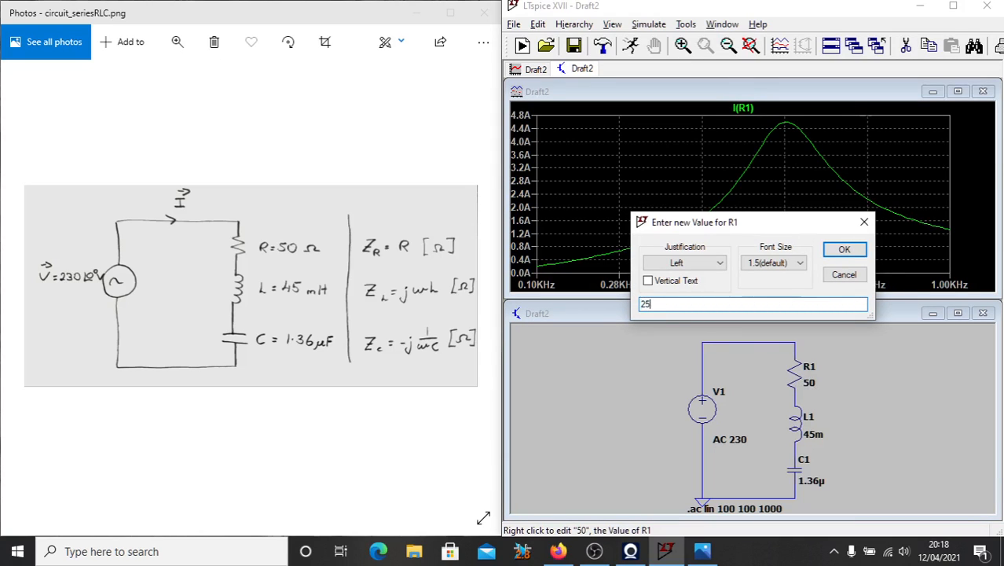
left_click(844, 248)
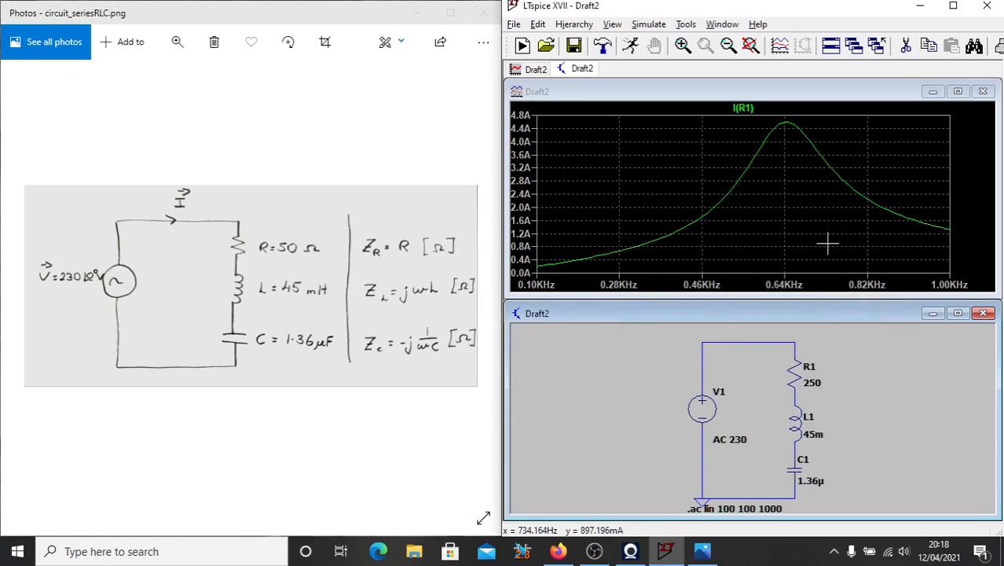
mouse_move(631, 45)
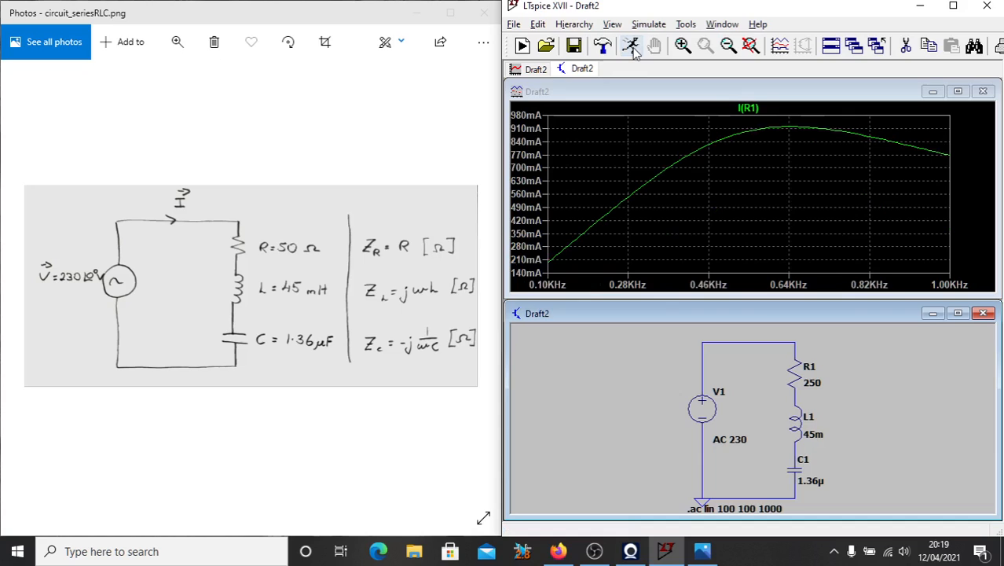
mouse_move(597, 186)
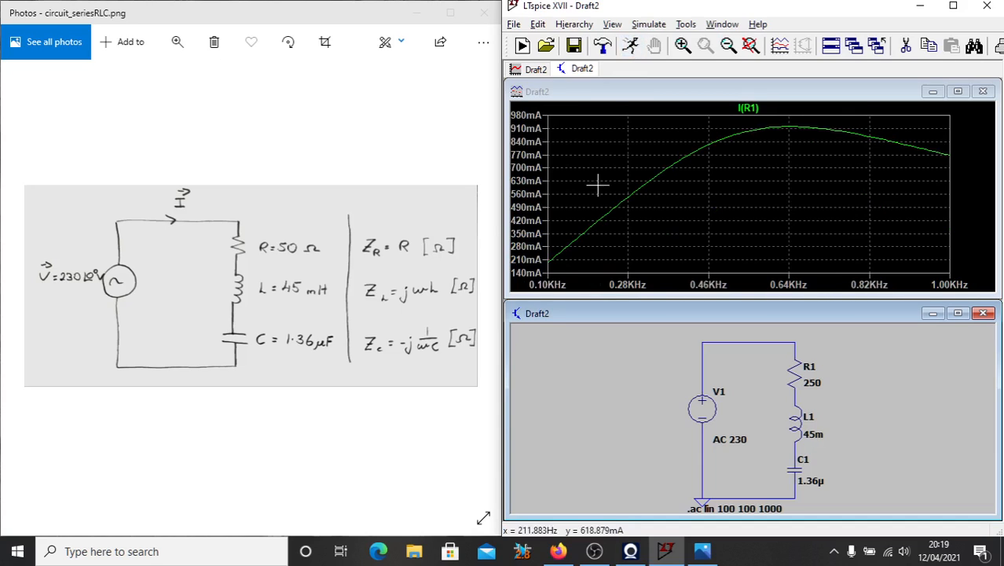
mouse_move(598, 211)
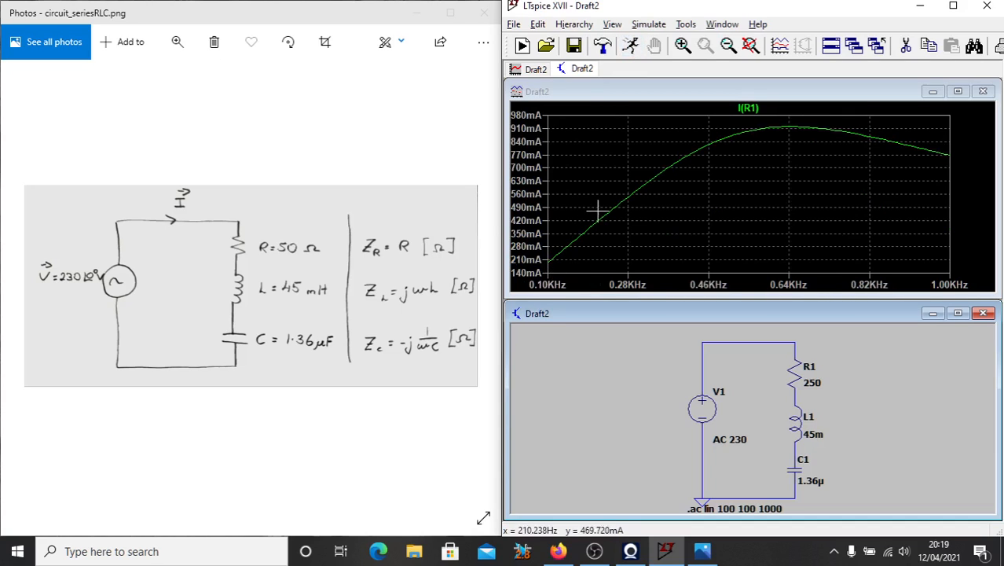
mouse_move(805, 118)
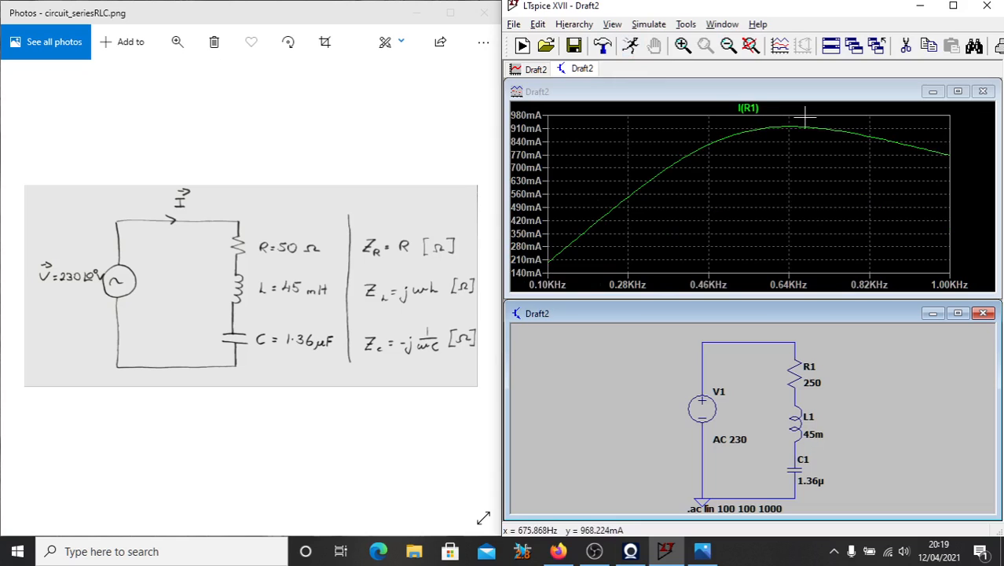
mouse_move(814, 383)
type("50")
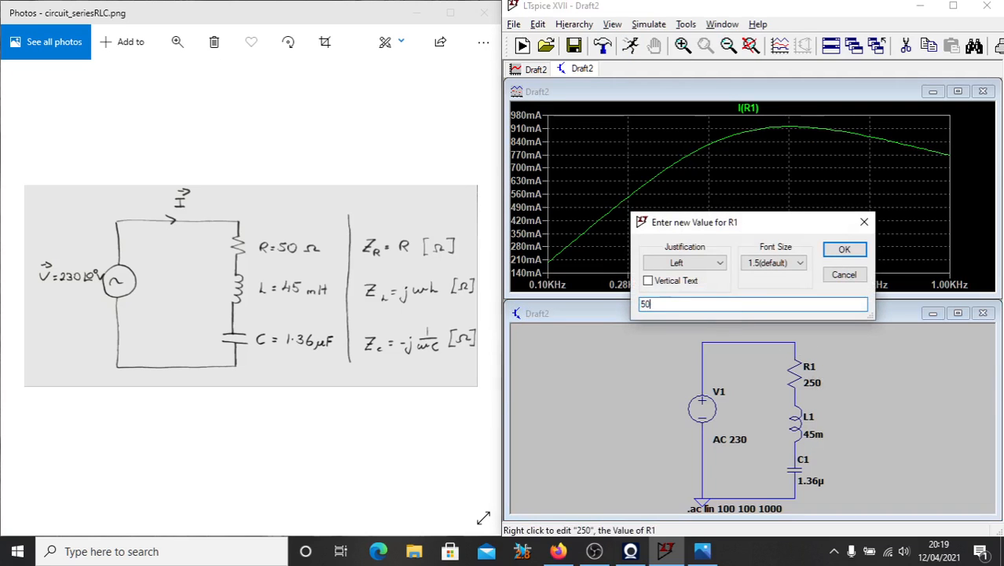
left_click(844, 249)
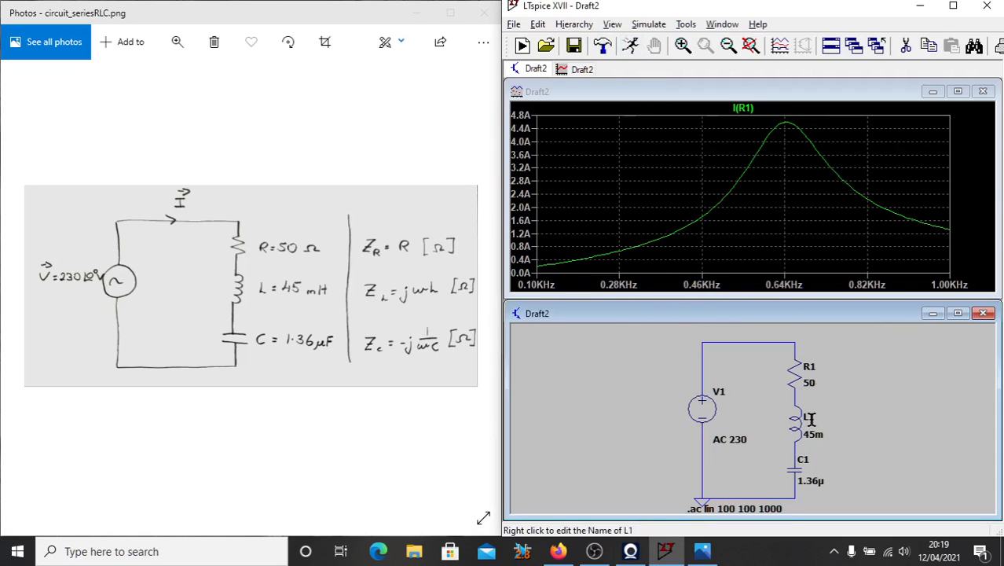
mouse_move(810, 434)
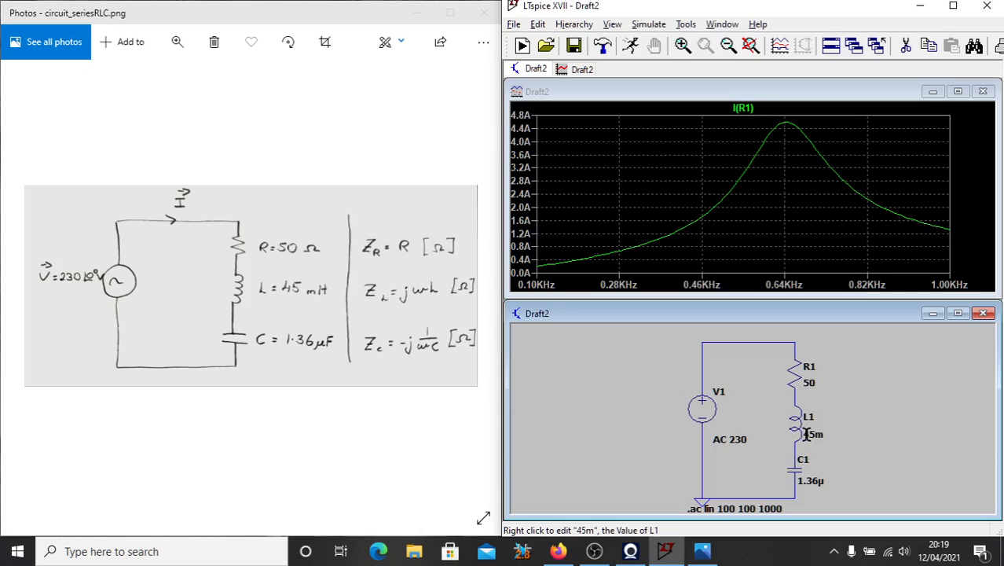
Step: Try L1 at 1 mH and rerun, then restore it to 45 mH
right_click(814, 434)
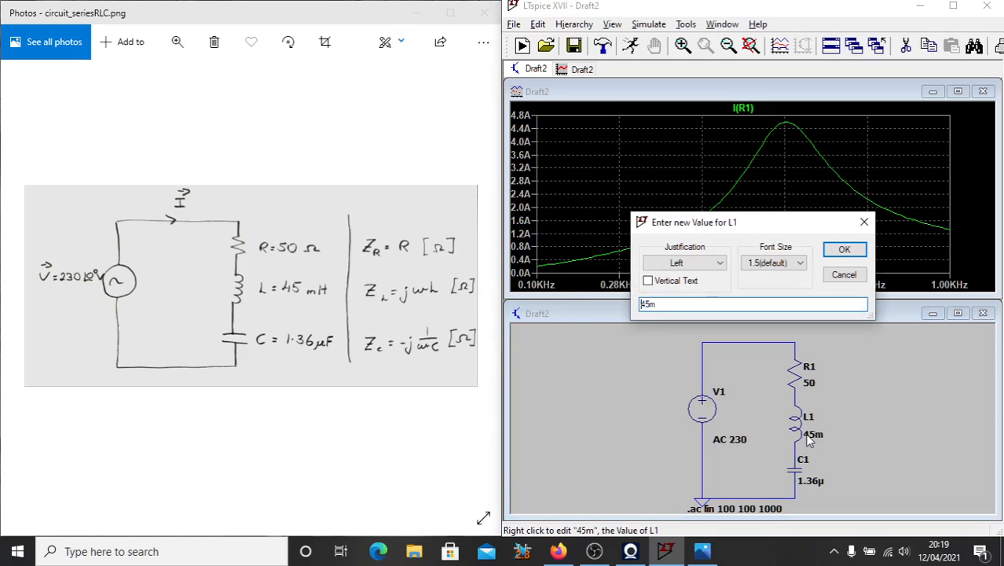
key("BackSpace")
type("1m")
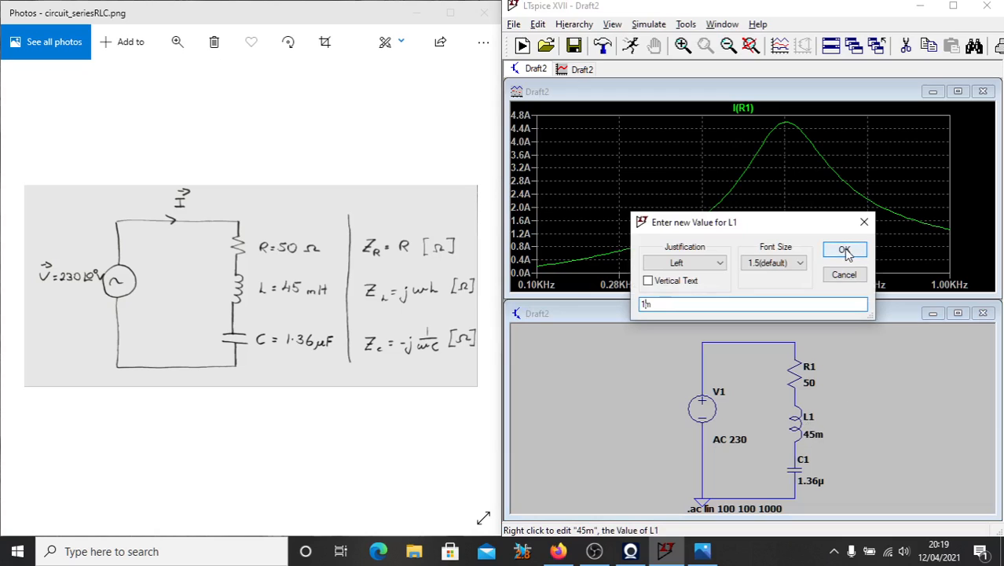
left_click(845, 249)
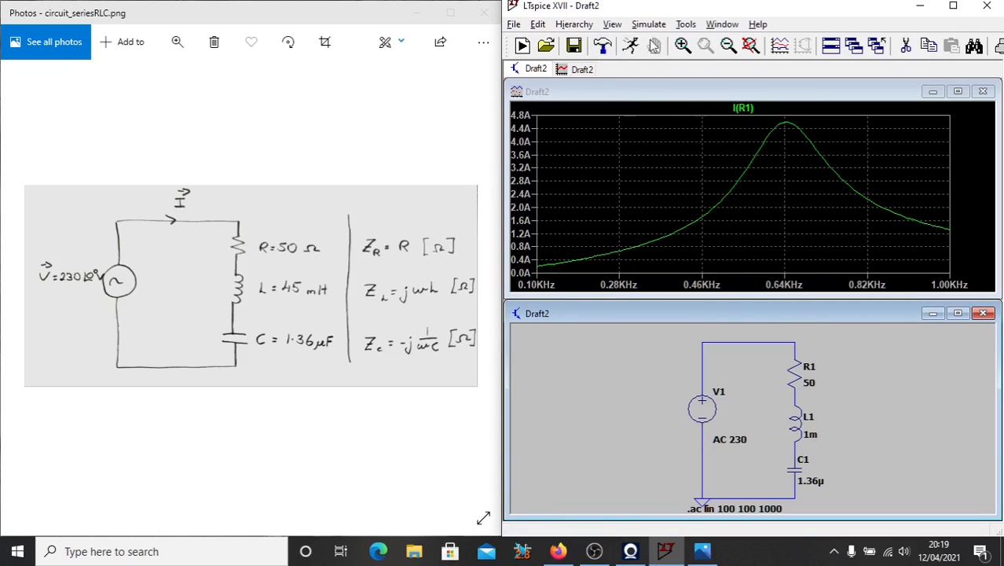
left_click(630, 46)
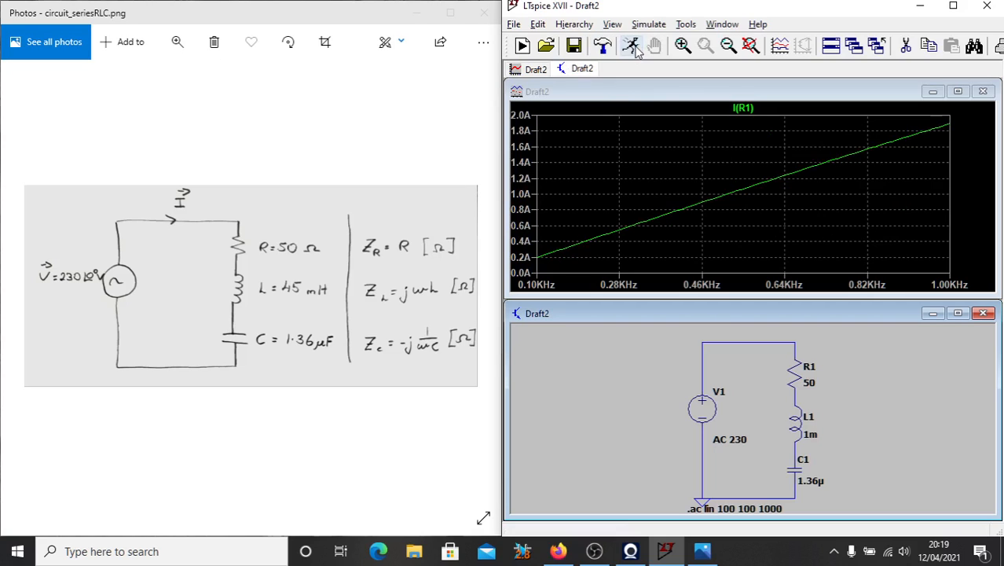
mouse_move(546, 258)
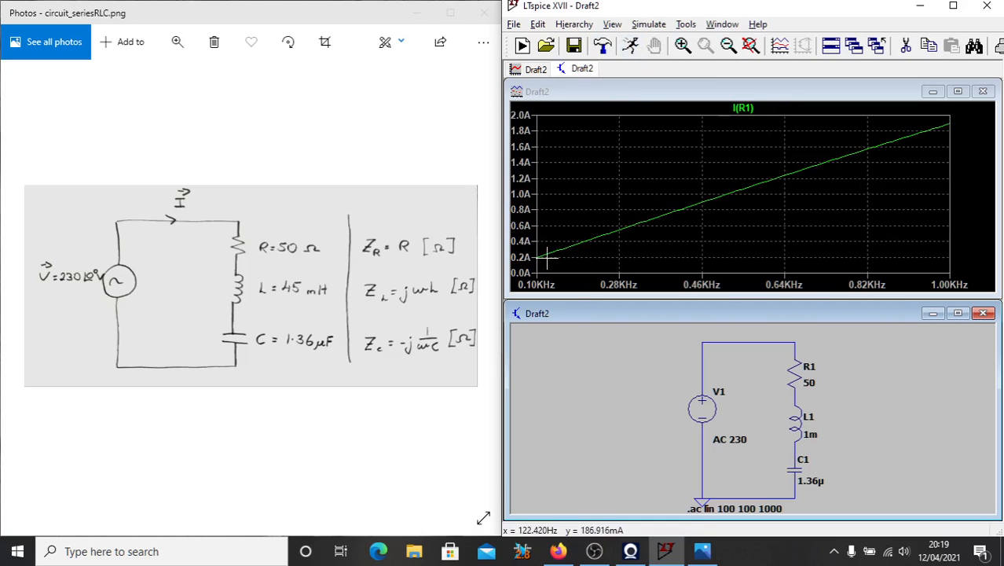
mouse_move(814, 165)
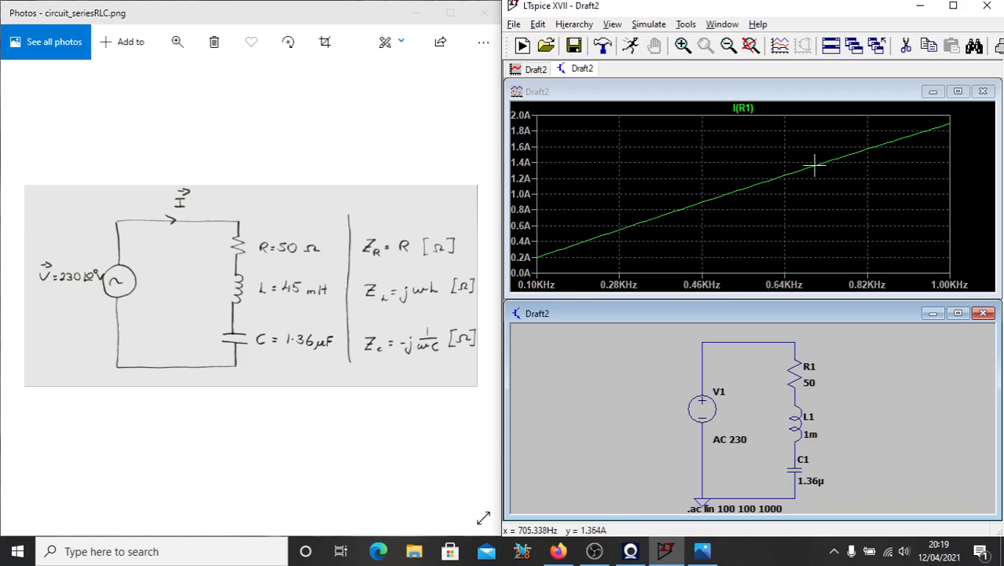
mouse_move(927, 171)
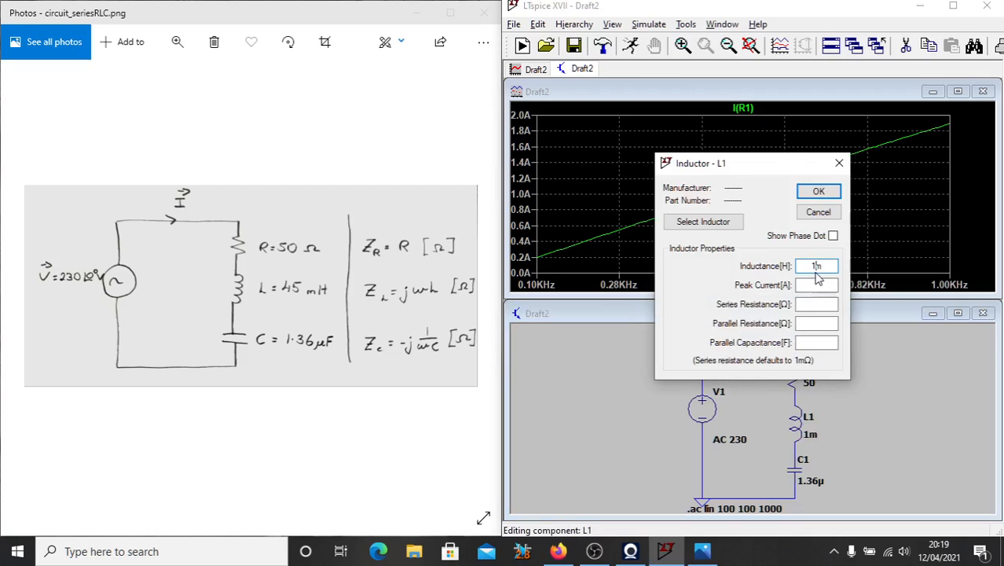
left_click(818, 191)
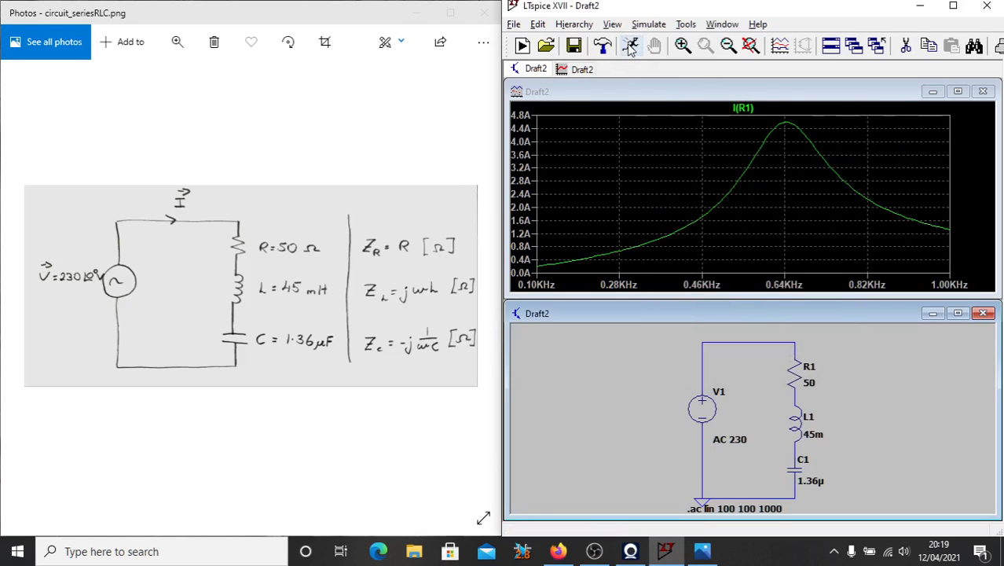
mouse_move(800, 475)
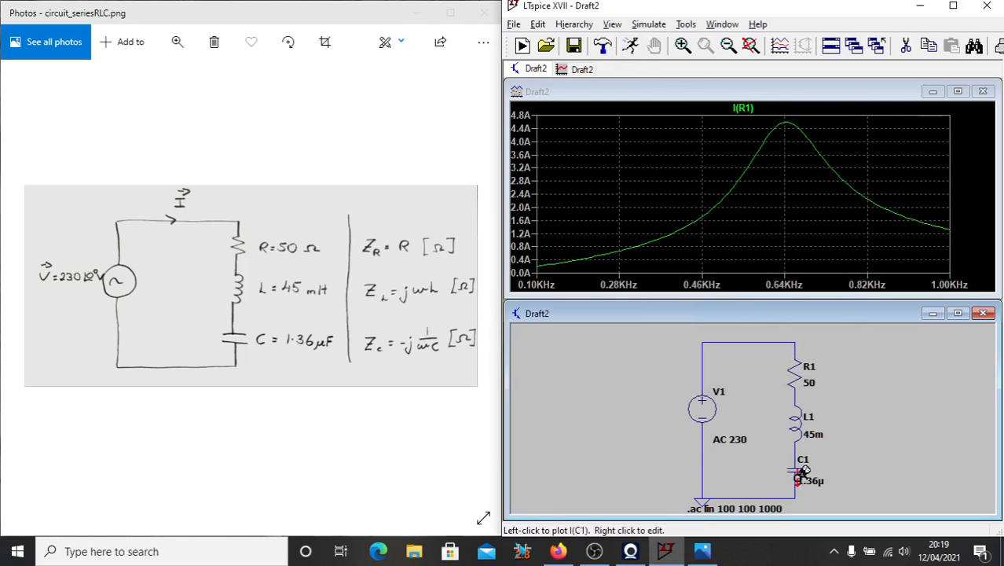
Step: Change capacitor C1 to 0.36µ and rerun, giving a rising current curve
right_click(811, 481)
type("0.36µ")
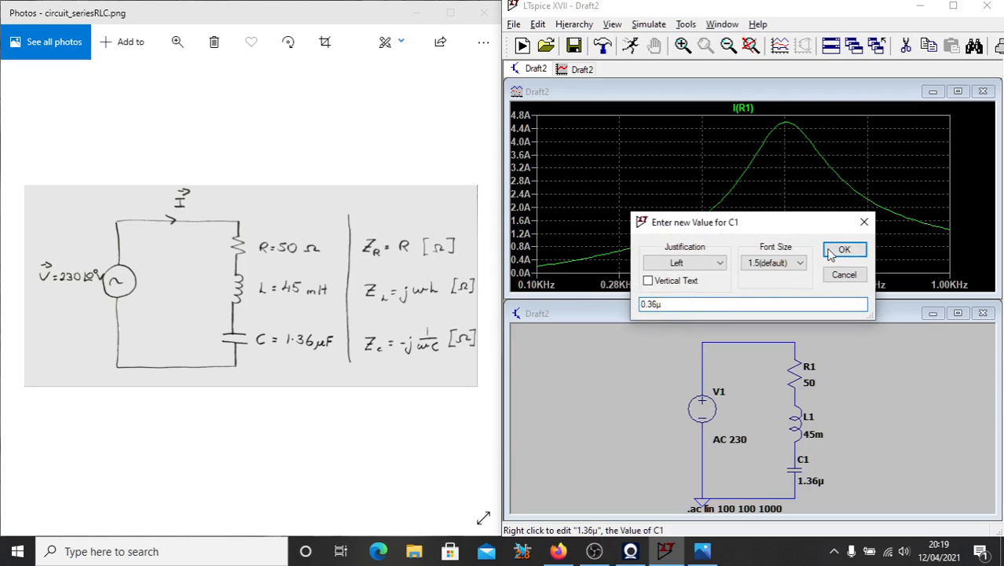
left_click(844, 249)
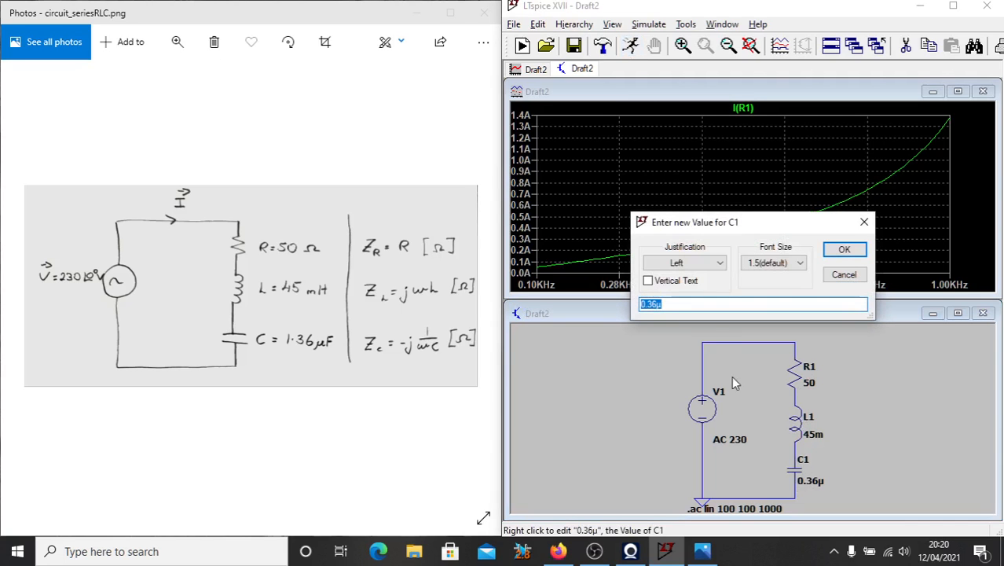
Step: Restore C1 to 1.36µ so the resonance peak returns, then switch to the screen recorder
type("1.36µ")
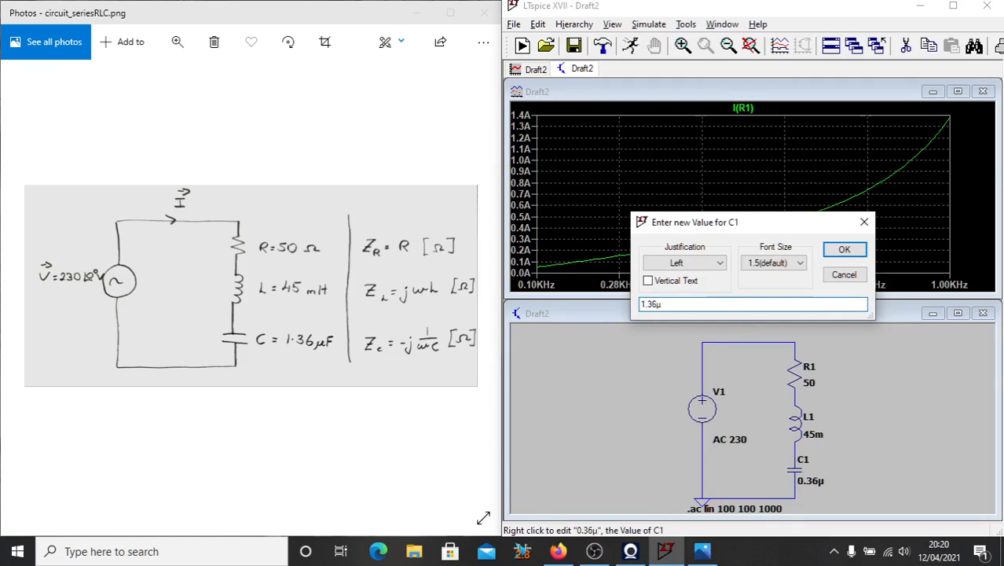
left_click(844, 249)
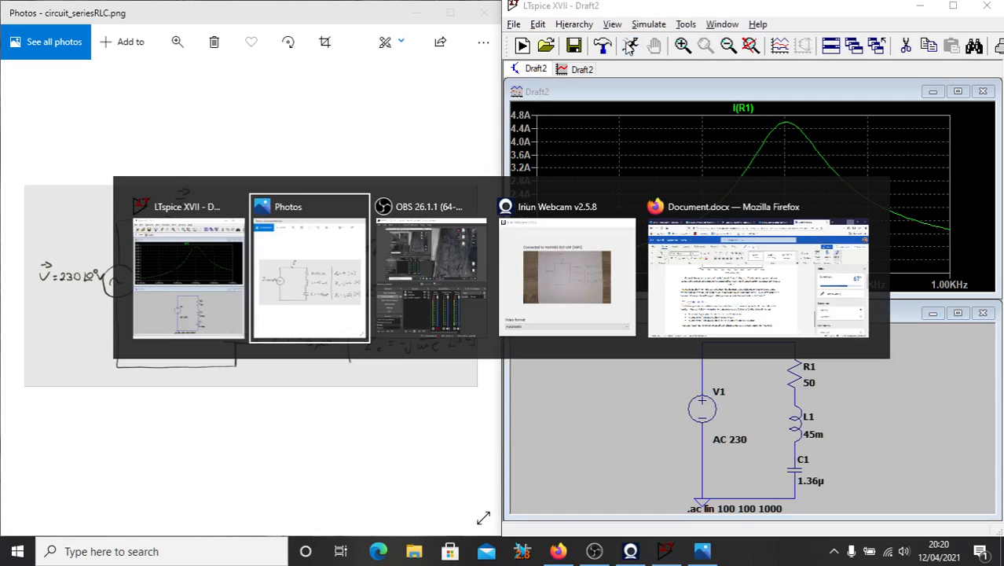
left_click(427, 275)
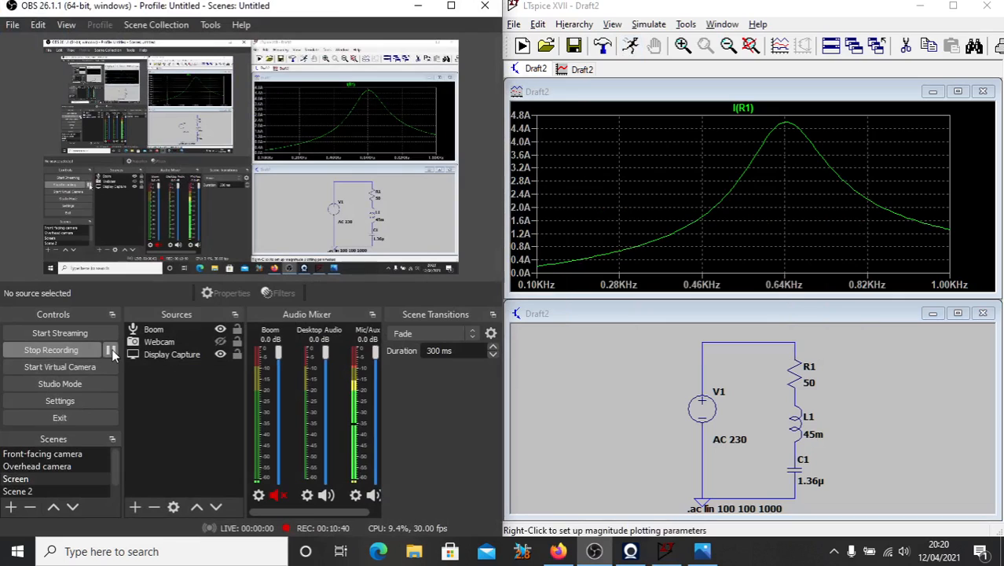